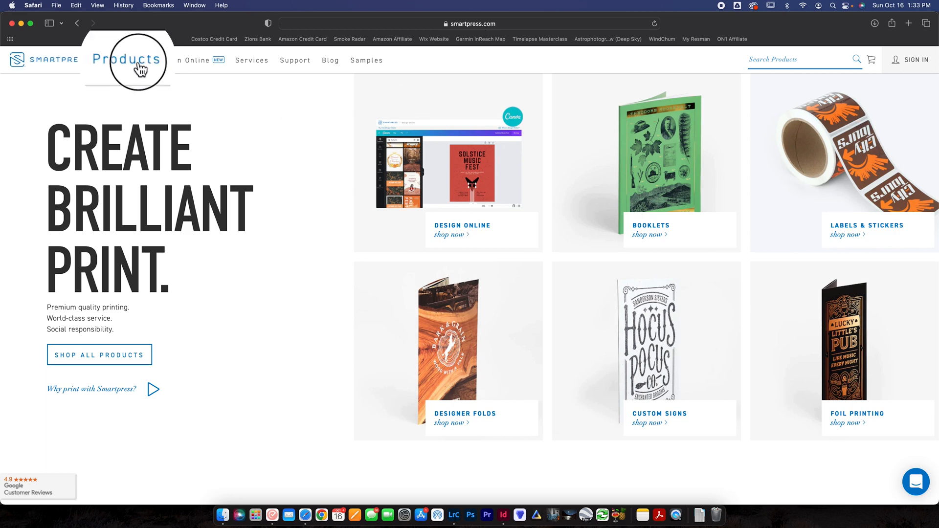
Step: Navigate from the Products menu to the All Calendars page
click(126, 60)
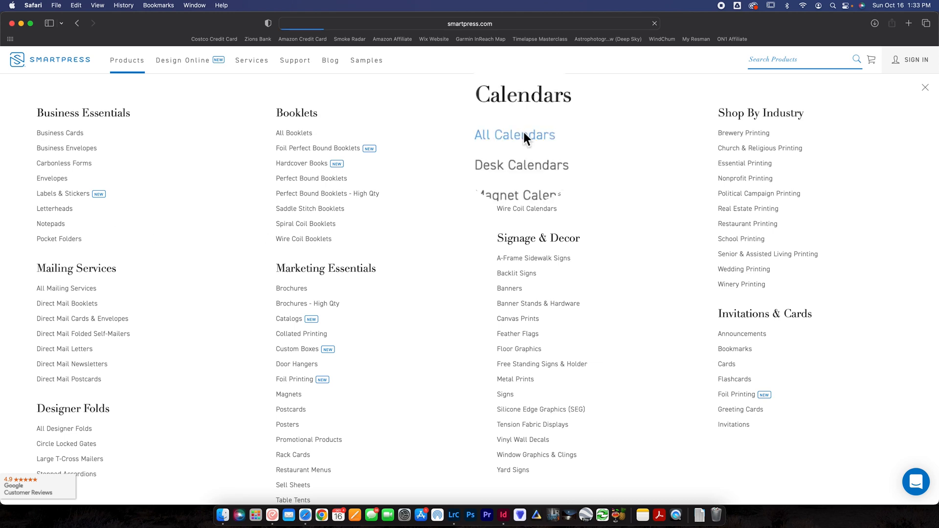
click(514, 135)
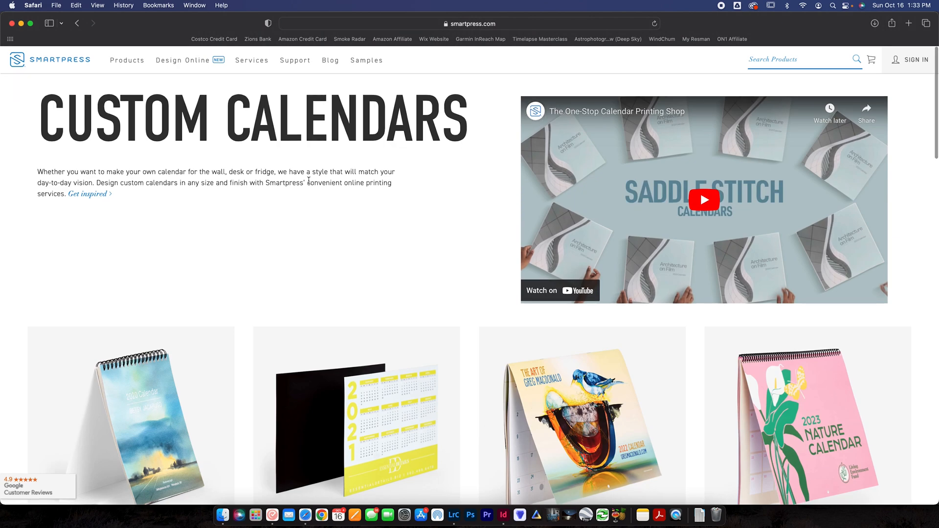
scroll(down, 3)
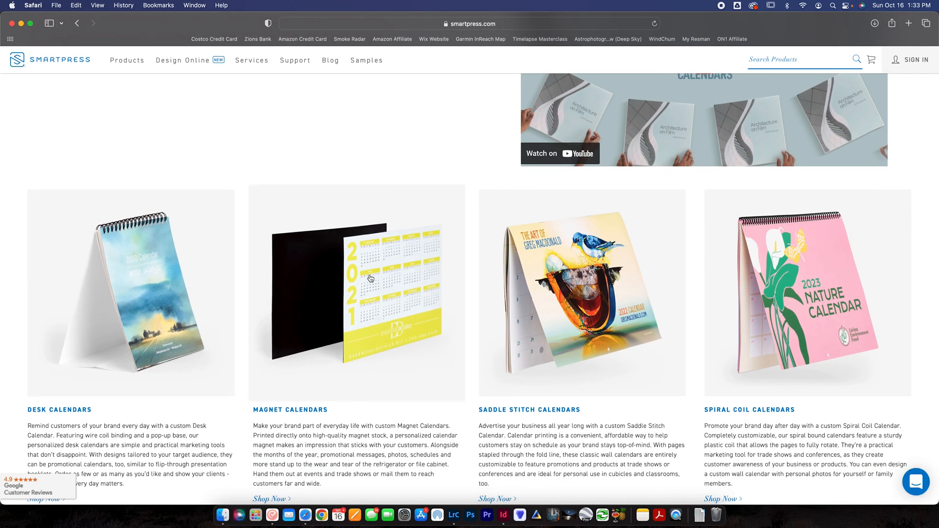
scroll(down, 3)
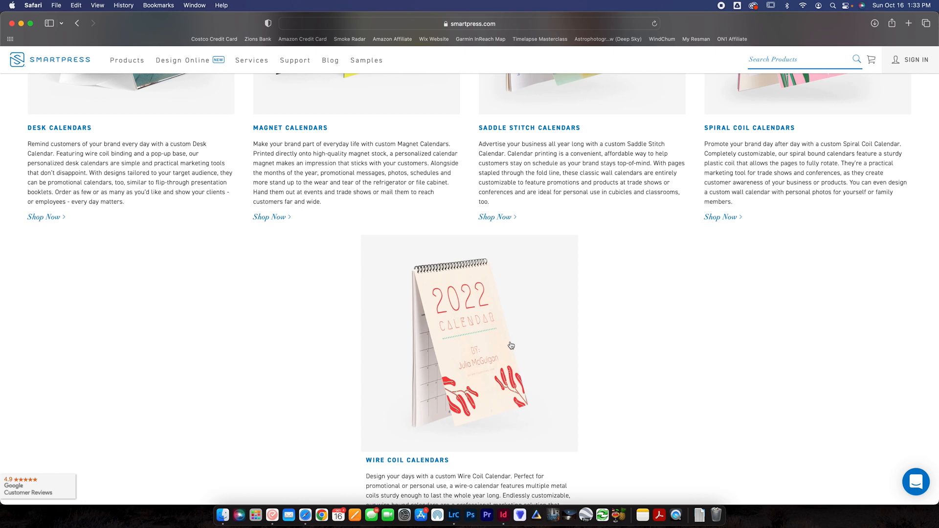
scroll(down, 3)
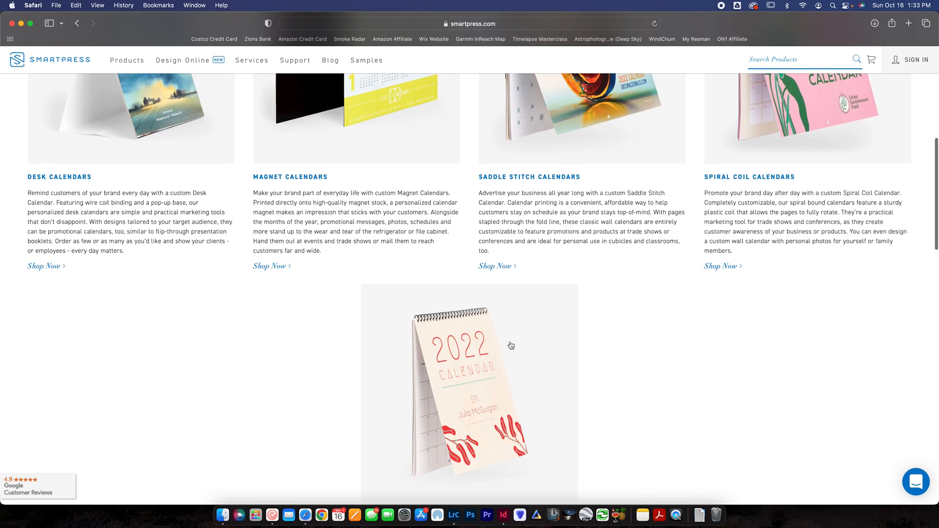
scroll(down, 3)
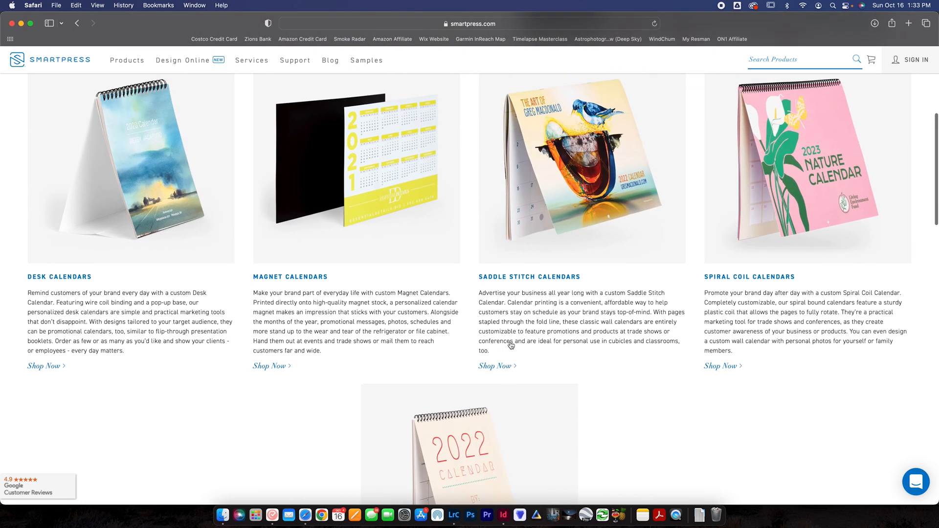
mouse_move(565, 237)
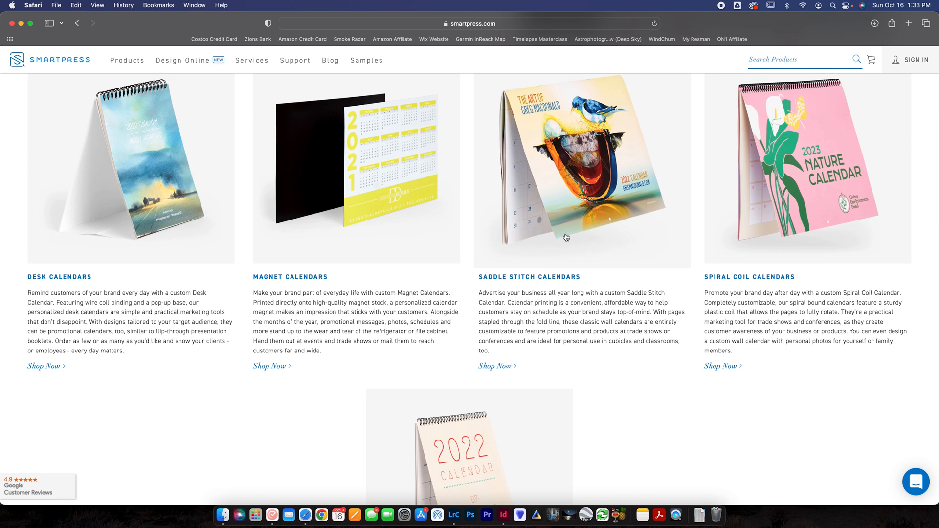
mouse_move(588, 94)
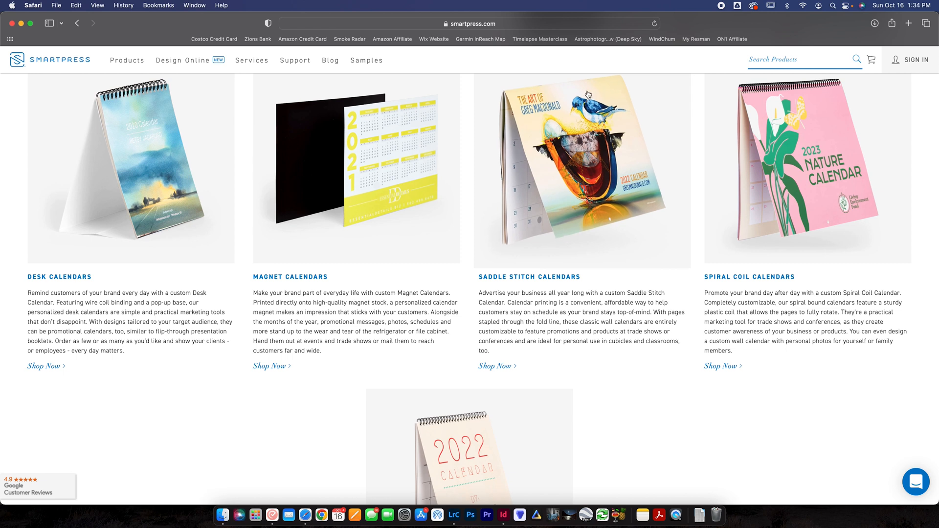
scroll(down, 3)
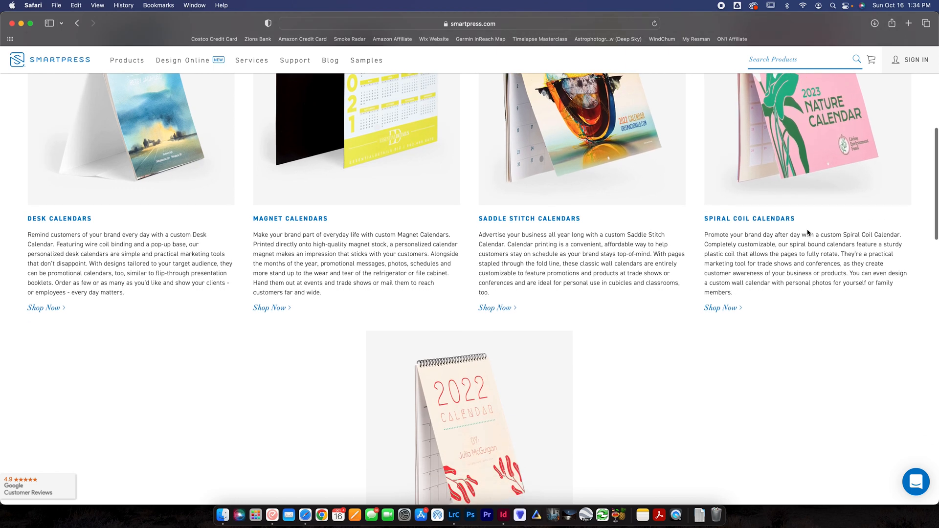
scroll(down, 3)
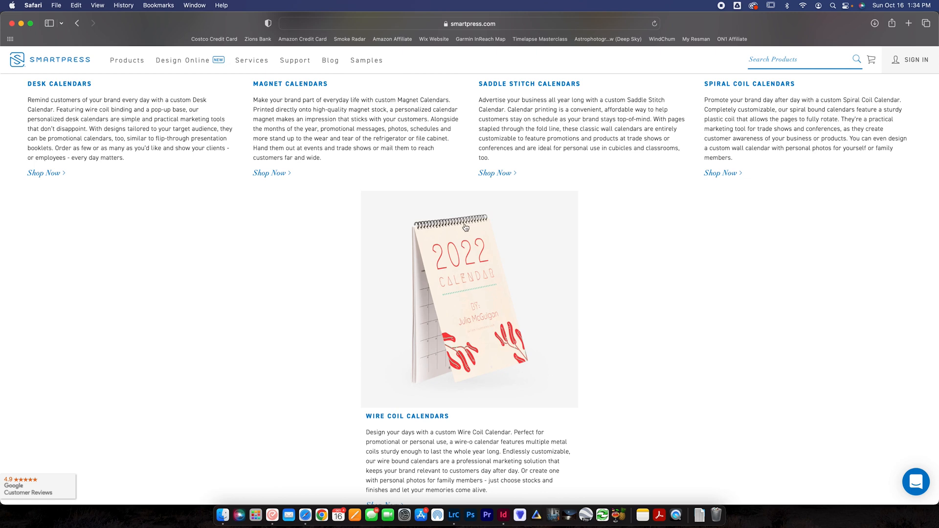
scroll(up, 3)
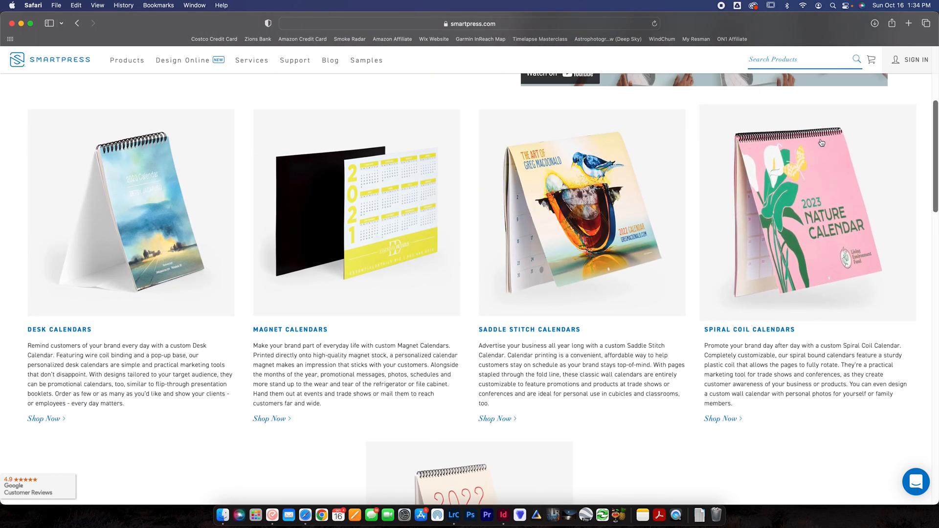
scroll(down, 3)
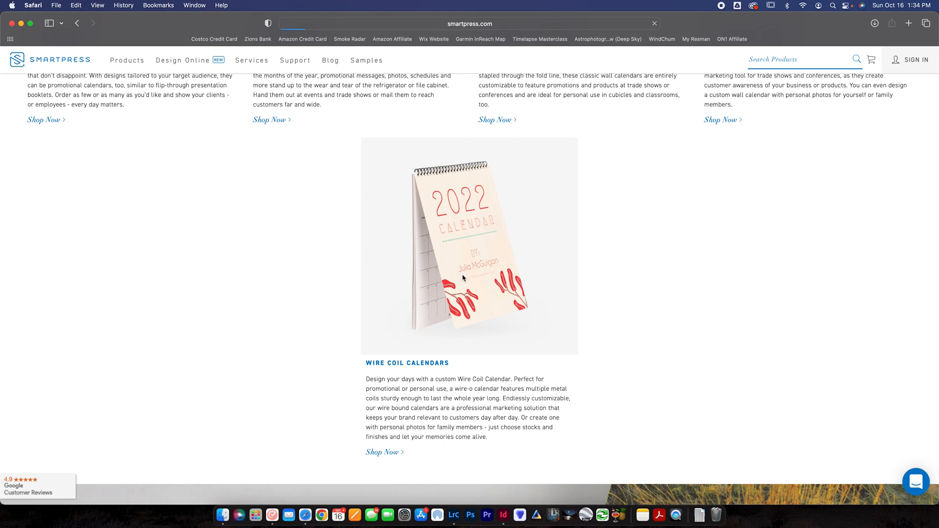
Step: Go to the Wire Coil Calendars product page and review its templates and printing options
click(383, 452)
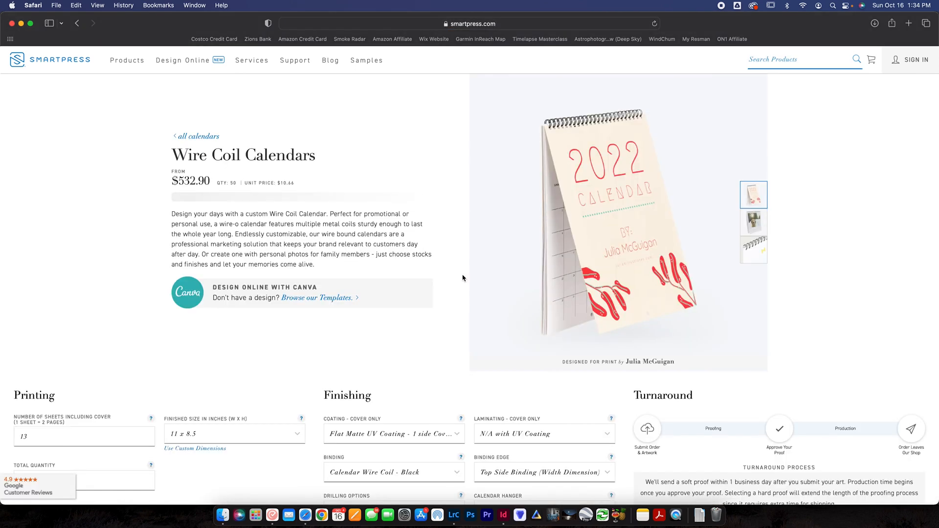
scroll(down, 3)
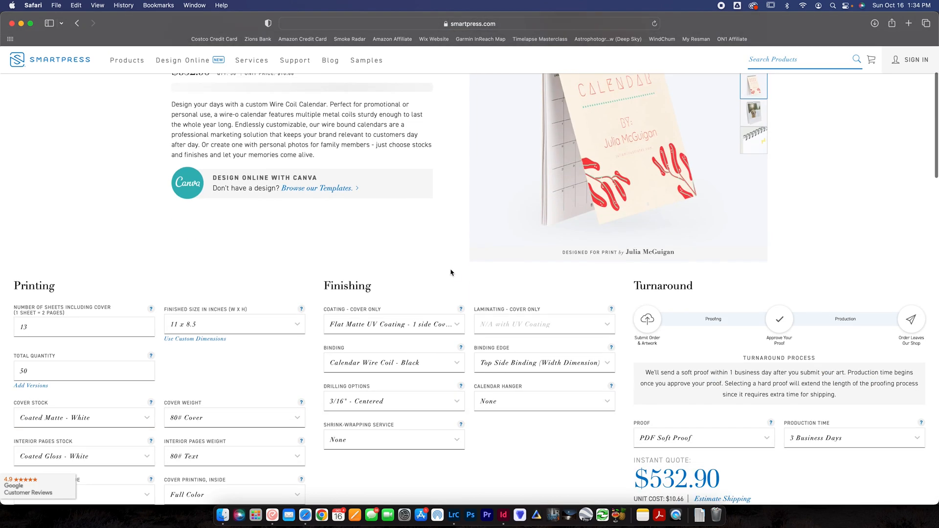
scroll(down, 3)
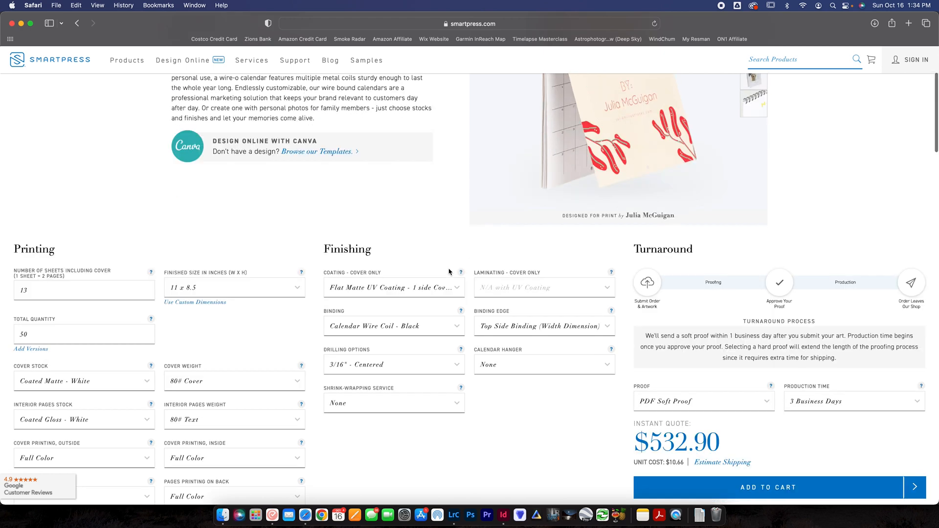
scroll(down, 3)
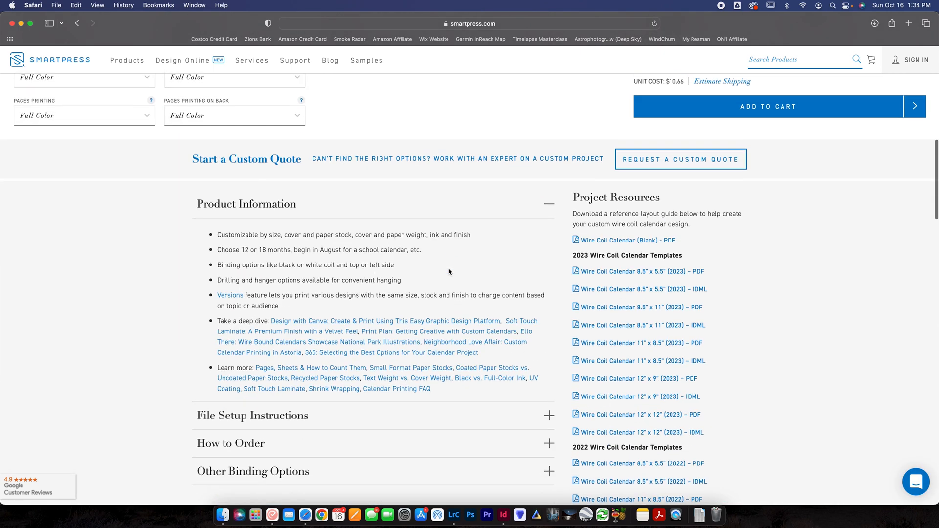
scroll(down, 3)
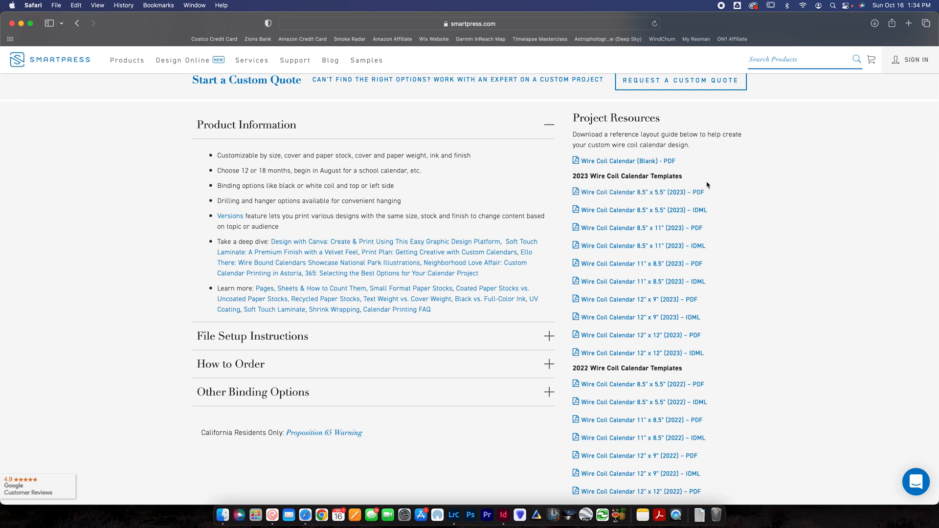
scroll(up, 3)
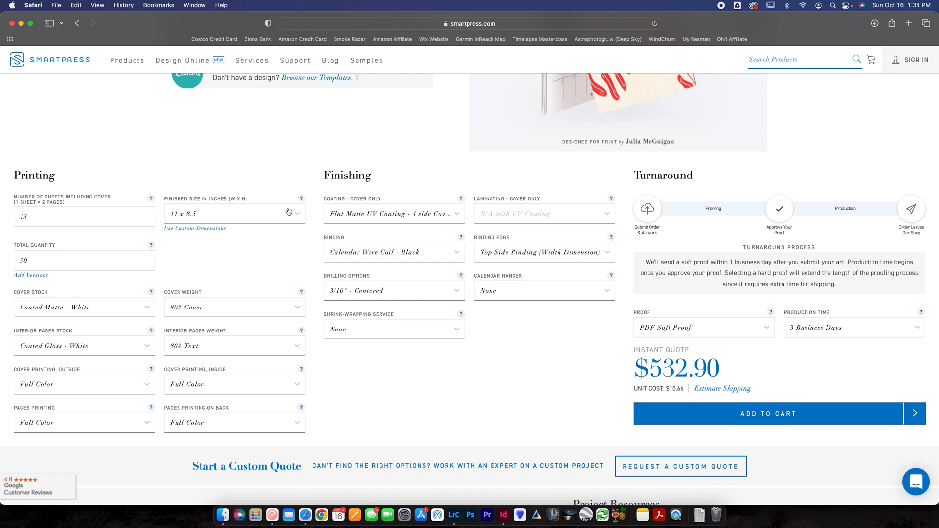
Step: Set the finished size to 12 x 9, raising the quote to $580.70
click(234, 215)
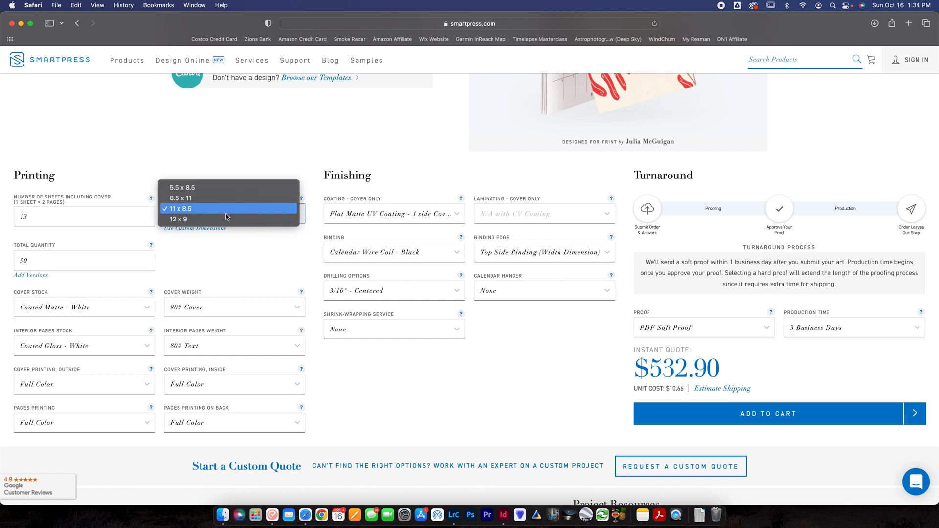
click(180, 219)
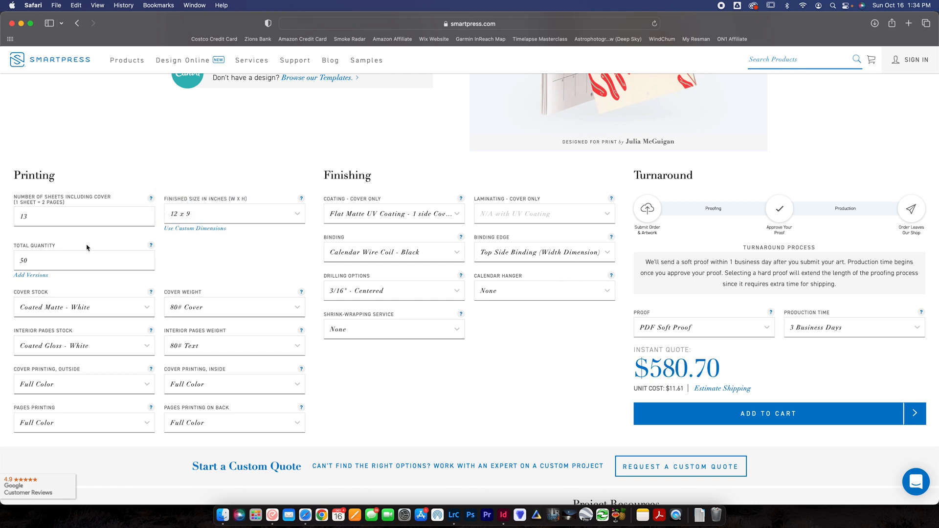
click(84, 216)
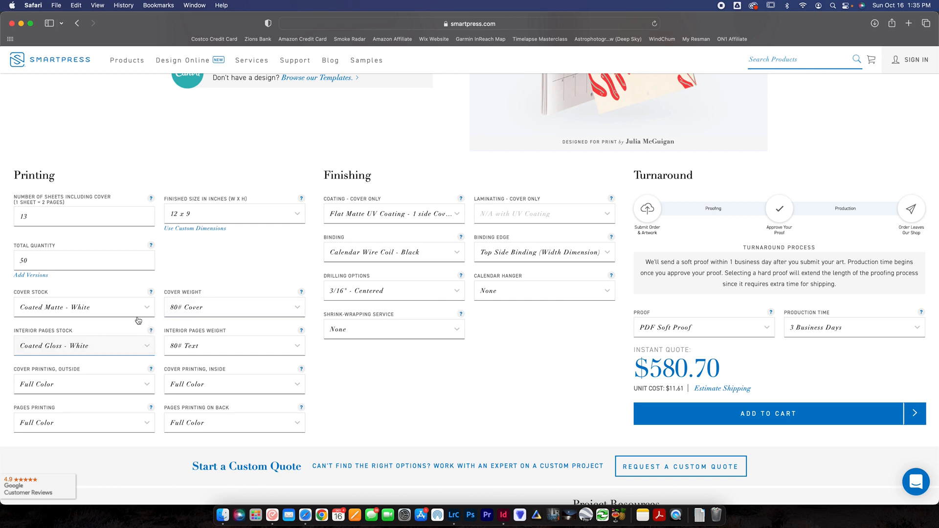
Step: Set the cover weight to 120# Cover and keep the interior pages at 80# Cover
click(234, 307)
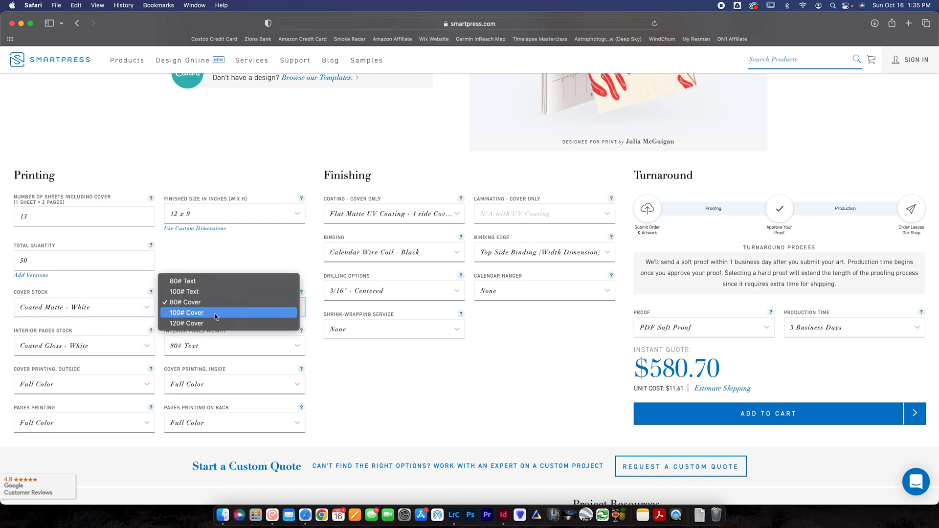
mouse_move(186, 302)
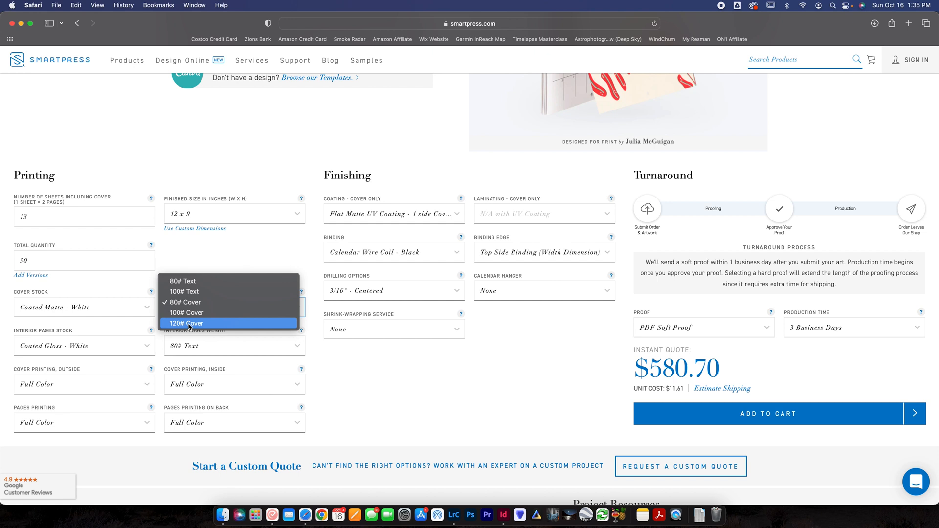
mouse_move(186, 291)
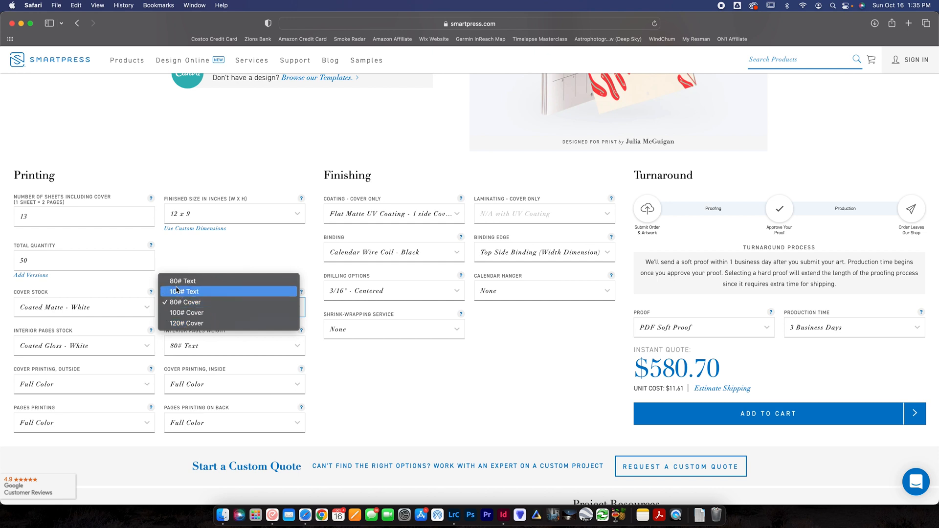
mouse_move(186, 323)
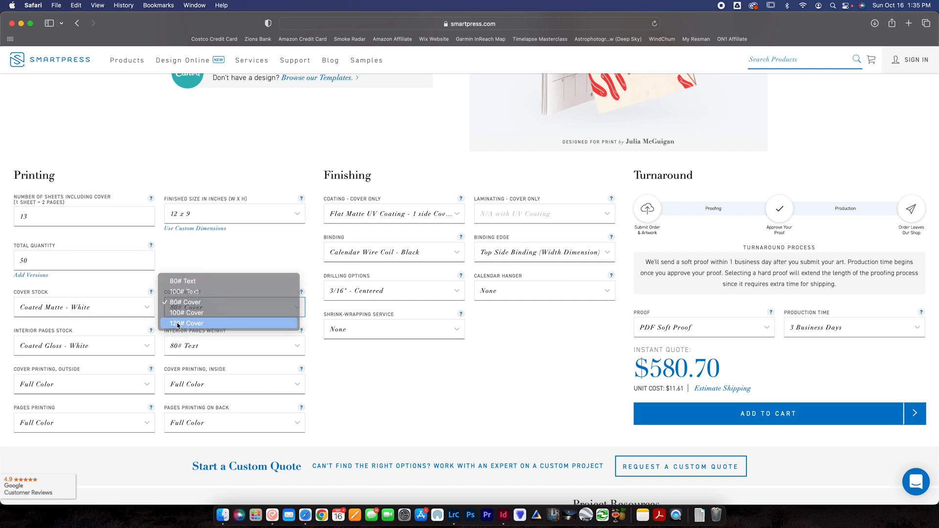
click(186, 322)
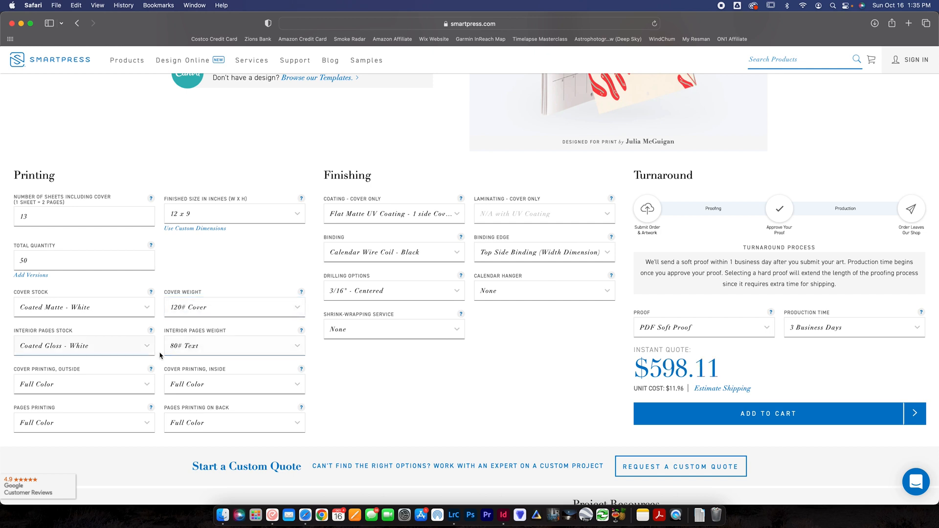
click(234, 346)
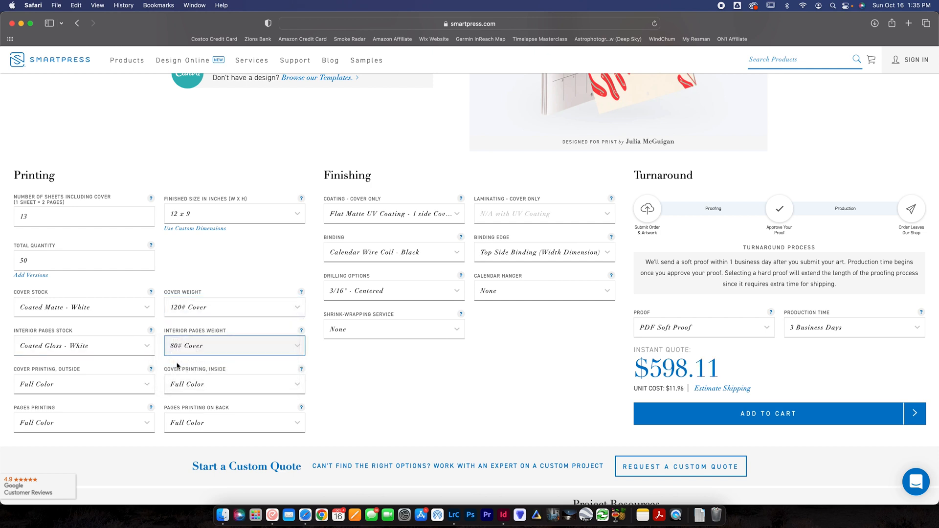
click(233, 345)
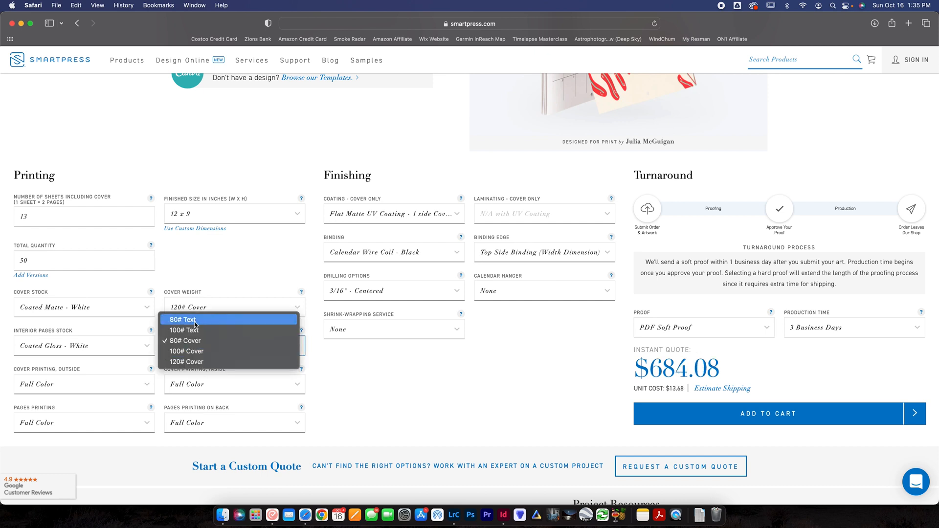
mouse_move(359, 352)
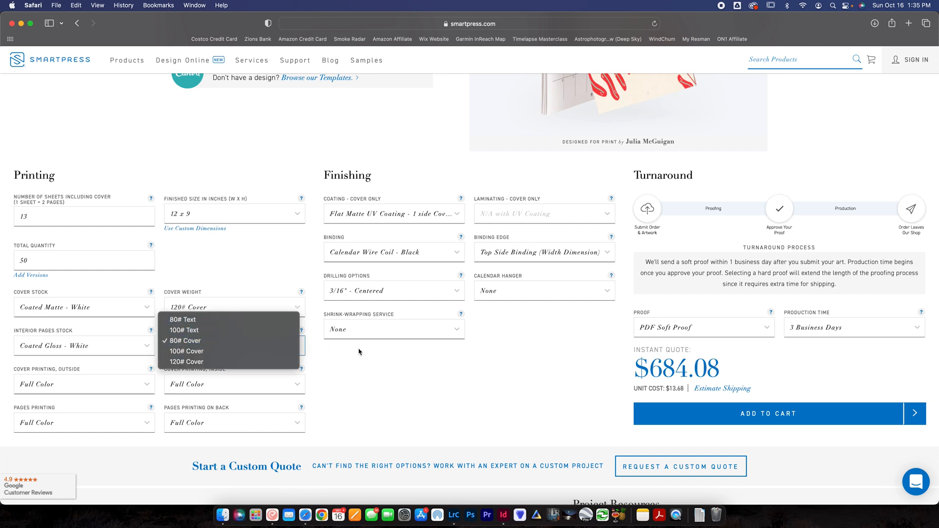
click(183, 345)
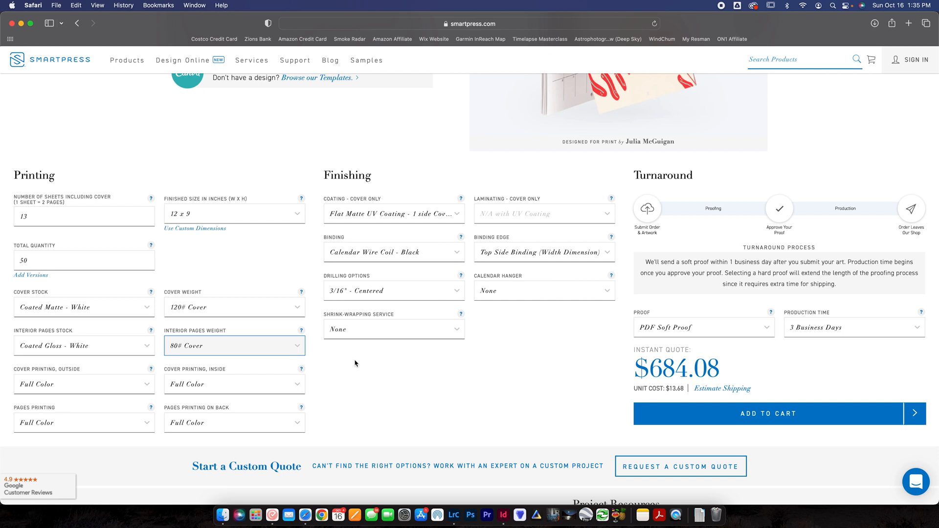
mouse_move(254, 346)
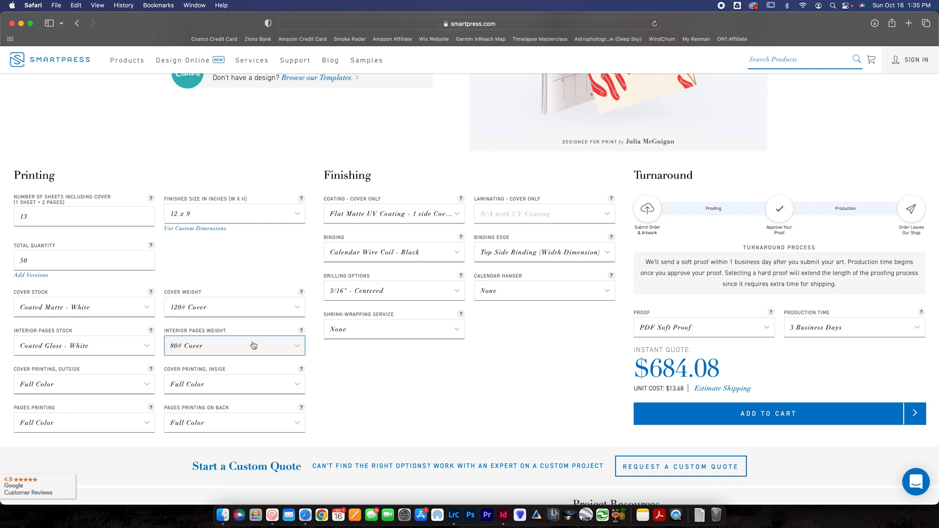
mouse_move(640, 383)
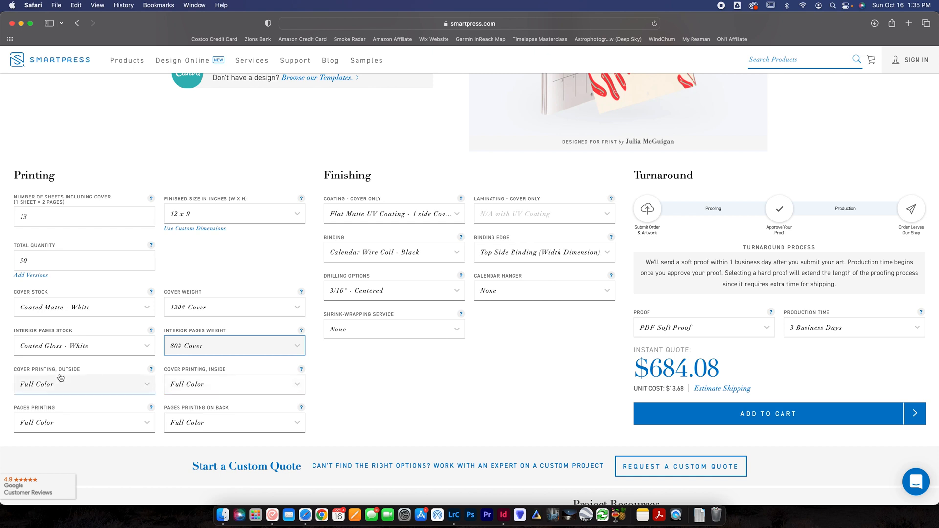
mouse_move(140, 402)
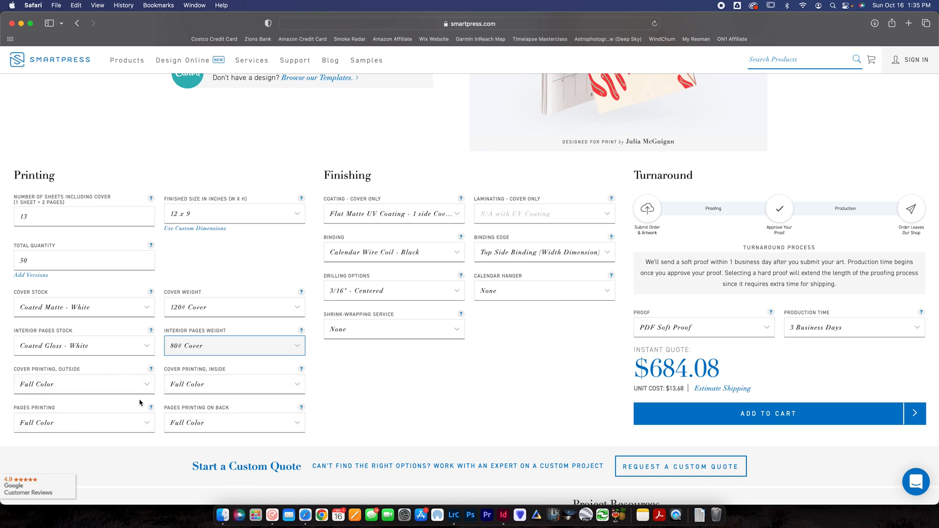
mouse_move(301, 290)
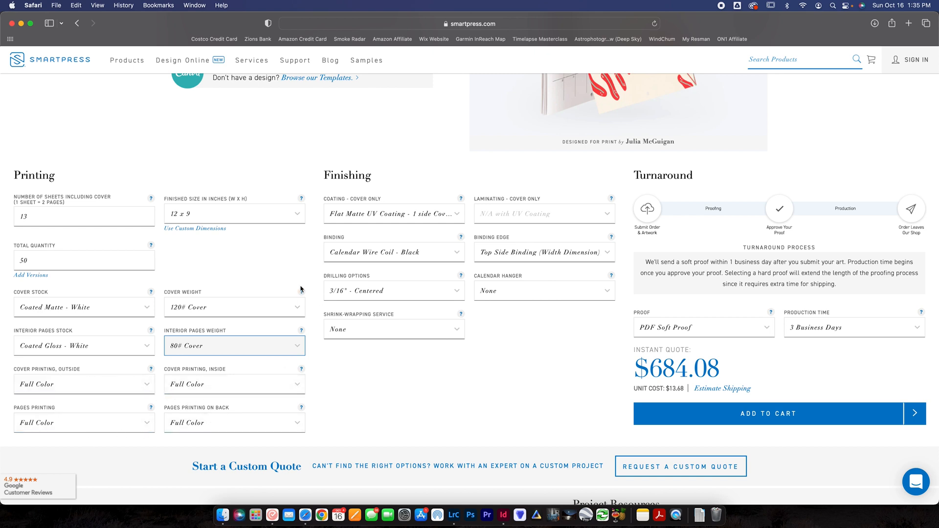
click(393, 215)
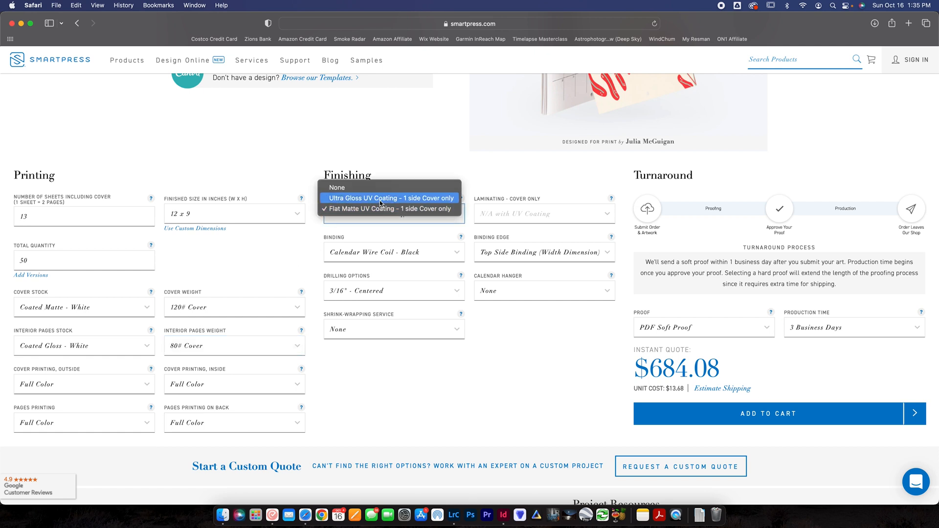
click(388, 209)
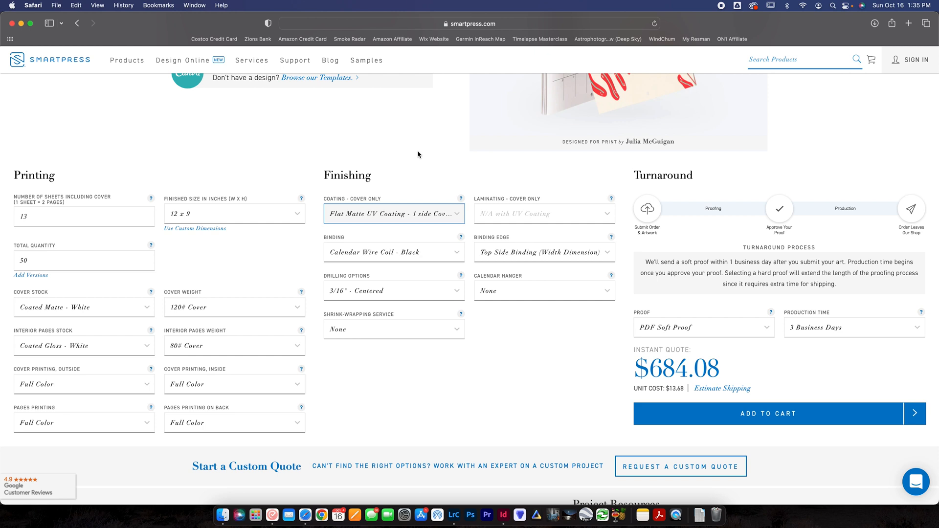
mouse_move(544, 214)
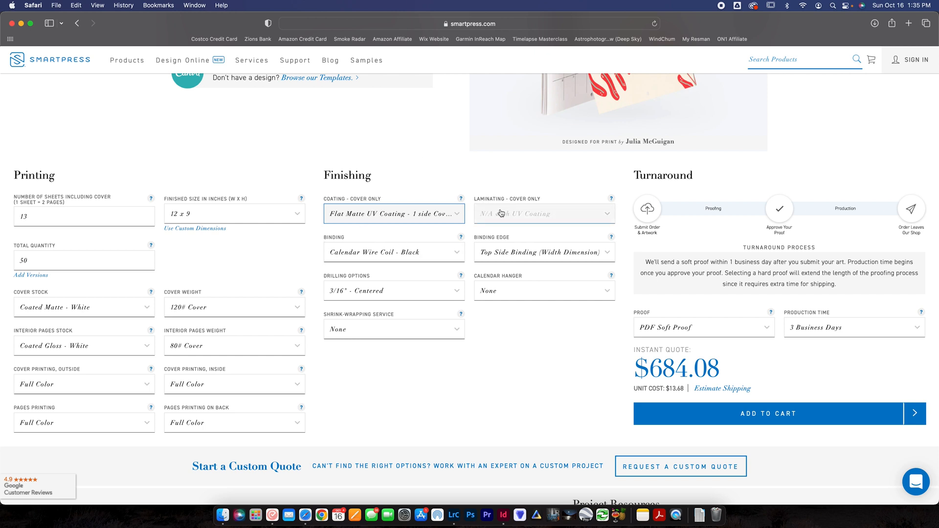
click(394, 252)
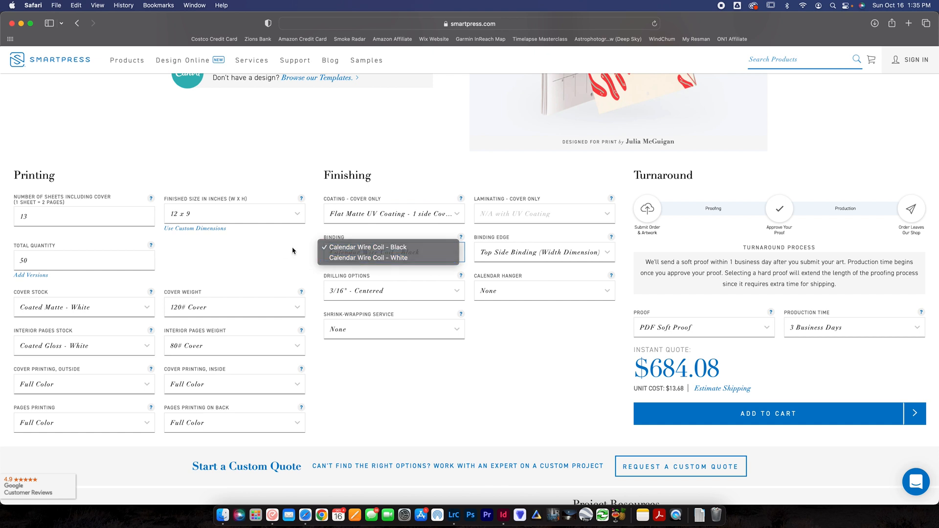
click(365, 248)
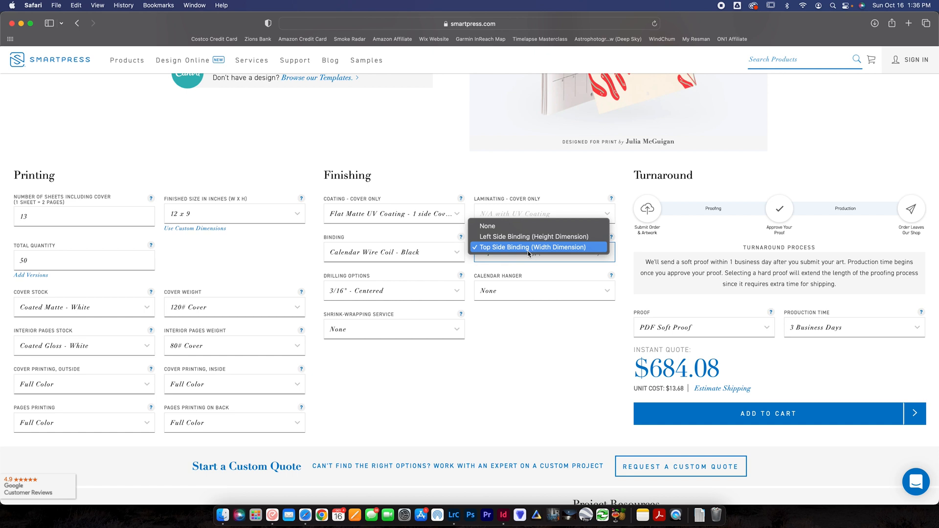
mouse_move(527, 247)
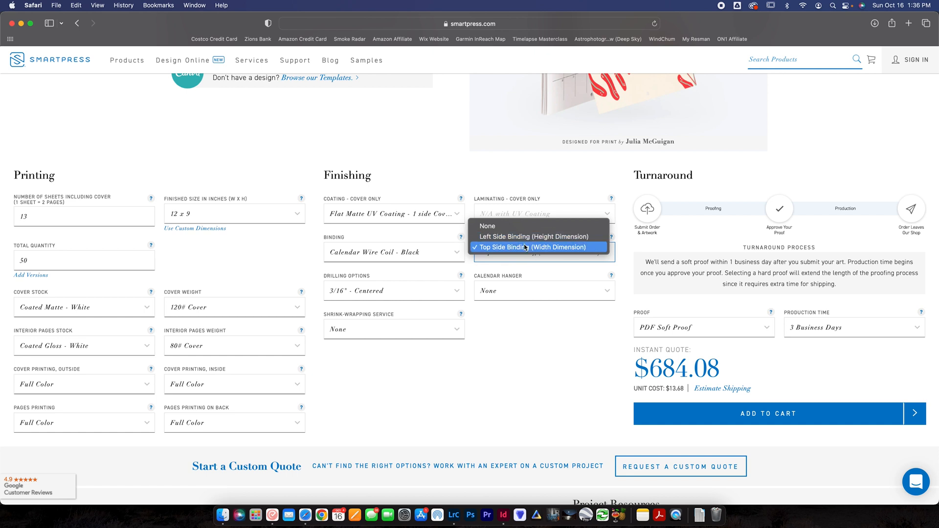
click(531, 247)
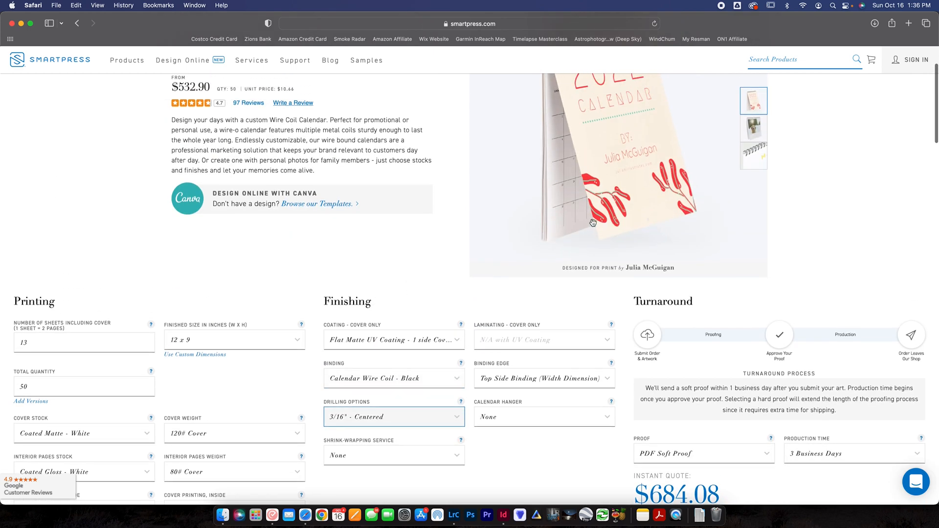
scroll(down, 3)
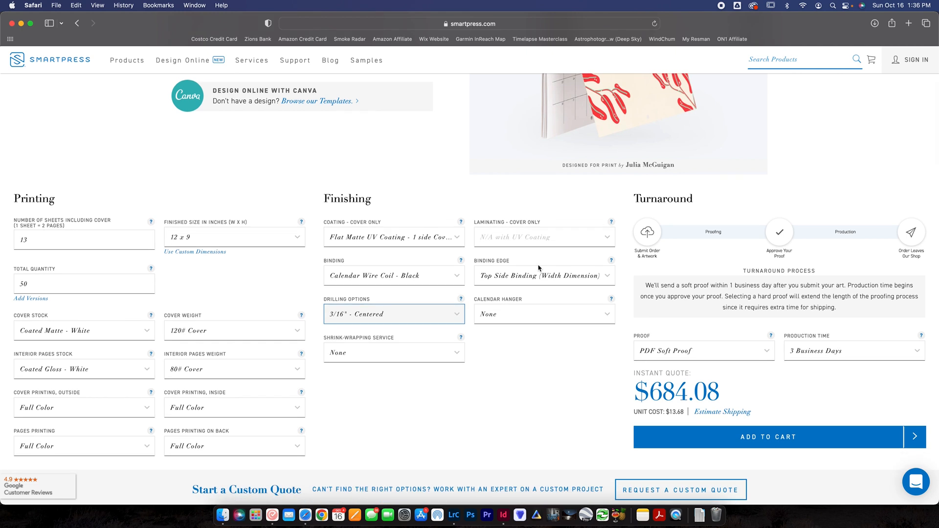
Step: Set the shrink-wrapping service to Individual Wrap with Chipboard
click(543, 314)
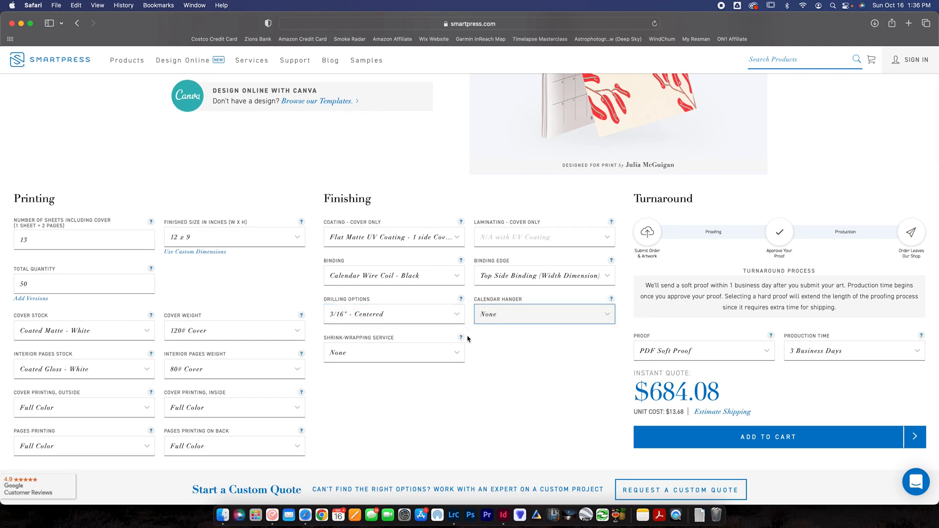
click(395, 352)
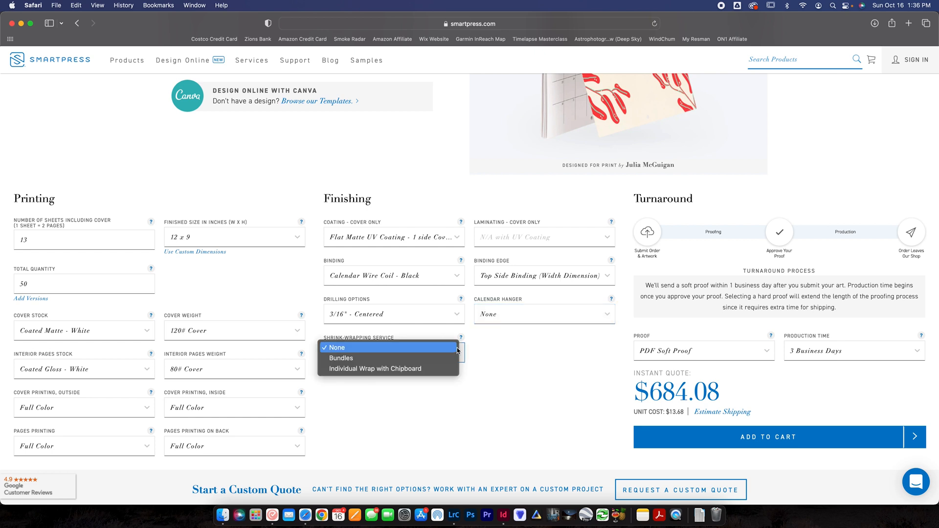
click(376, 369)
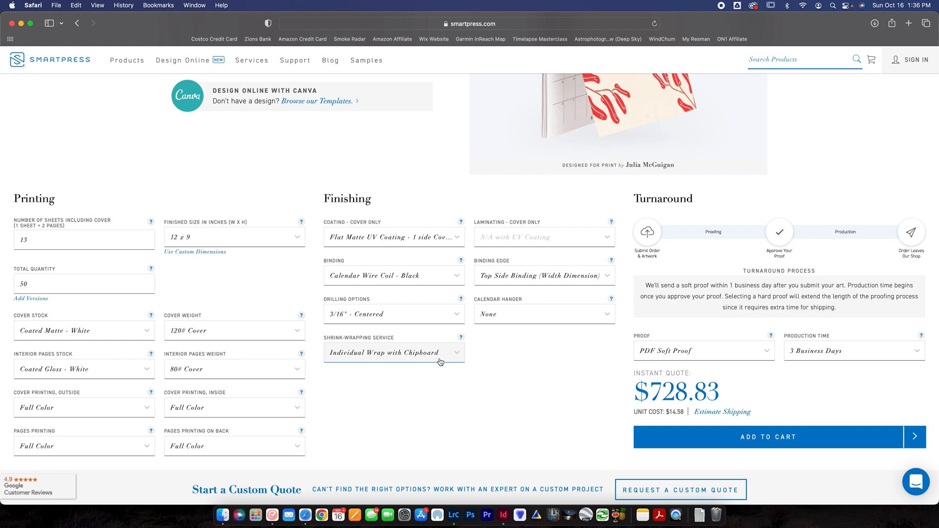
click(394, 353)
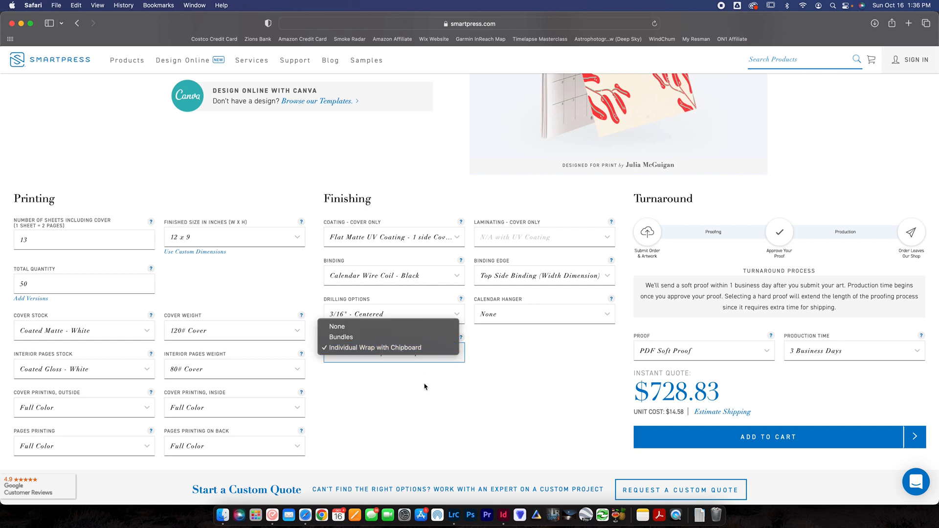
Step: Set production time to 4 Business Days and keep the PDF soft proof
click(853, 350)
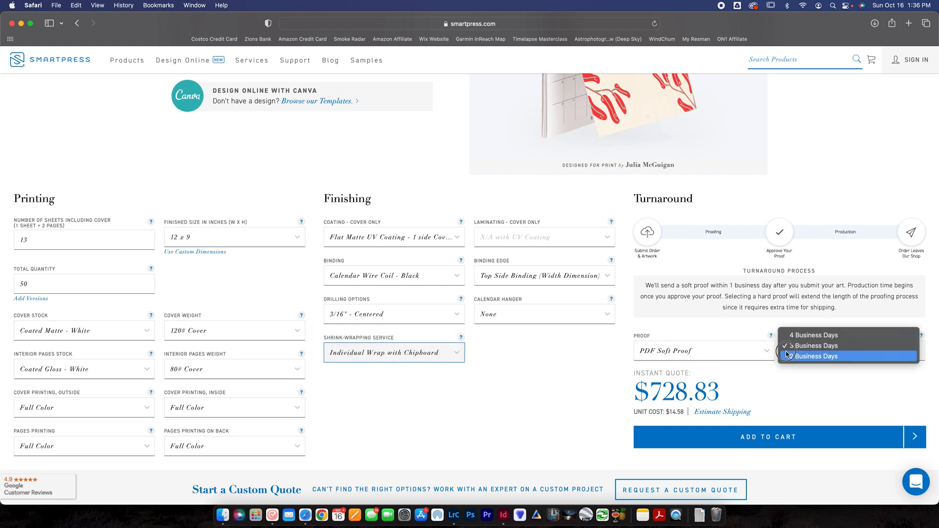
click(812, 335)
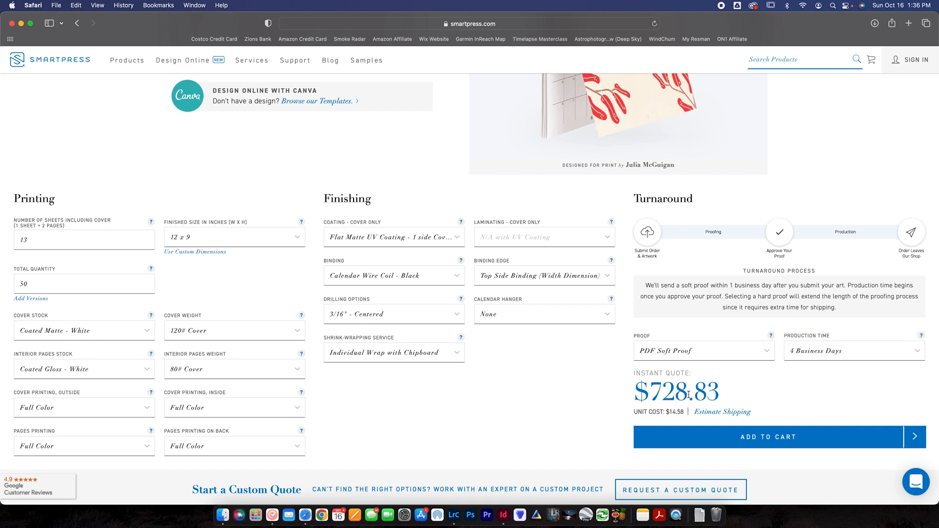
click(704, 350)
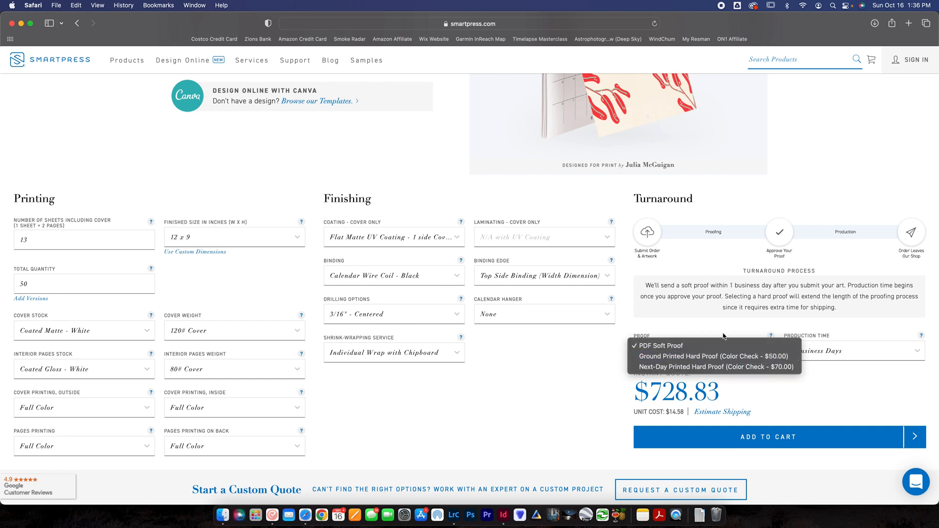
mouse_move(711, 357)
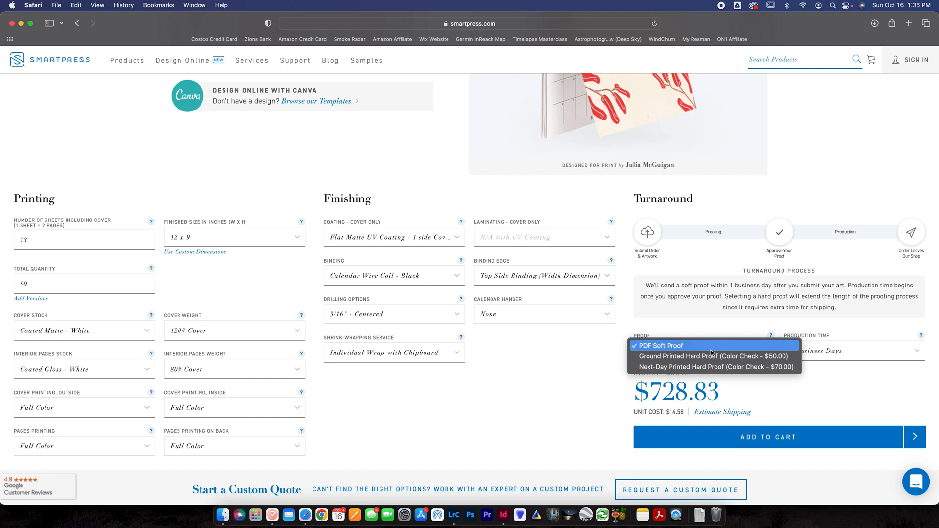
mouse_move(711, 357)
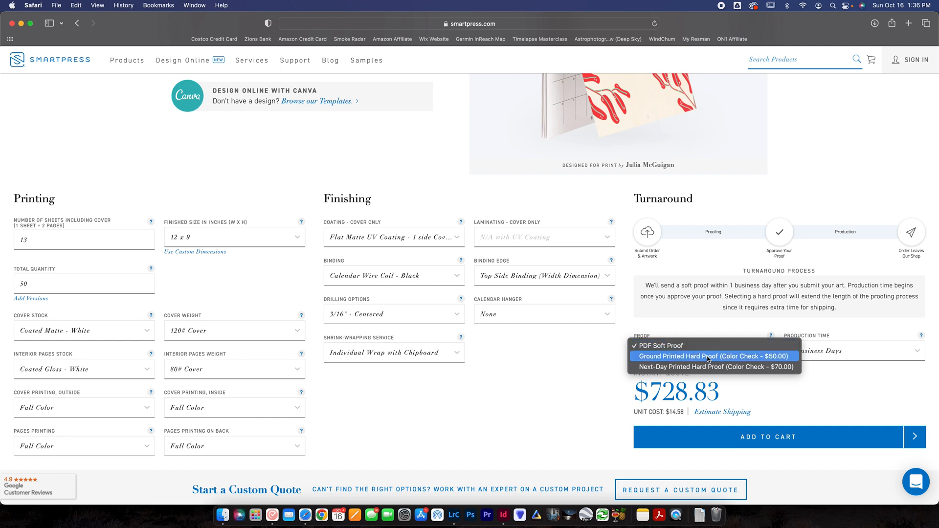
mouse_move(664, 358)
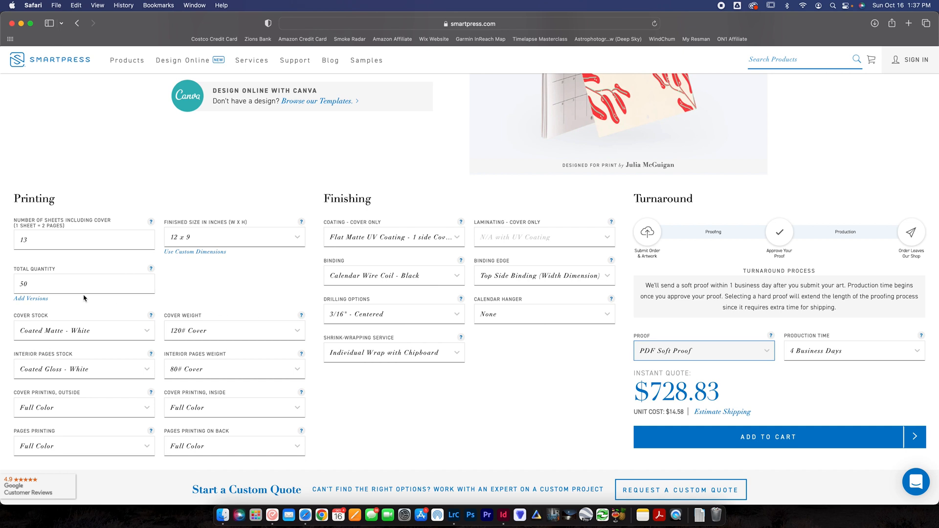
Step: Set the total quantity to 100 and update the instant quote
click(84, 284)
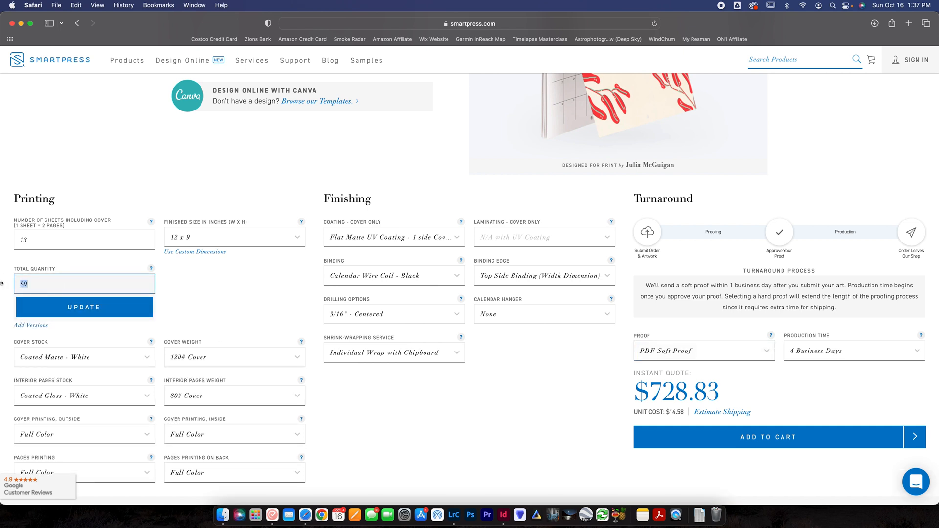
text(100)
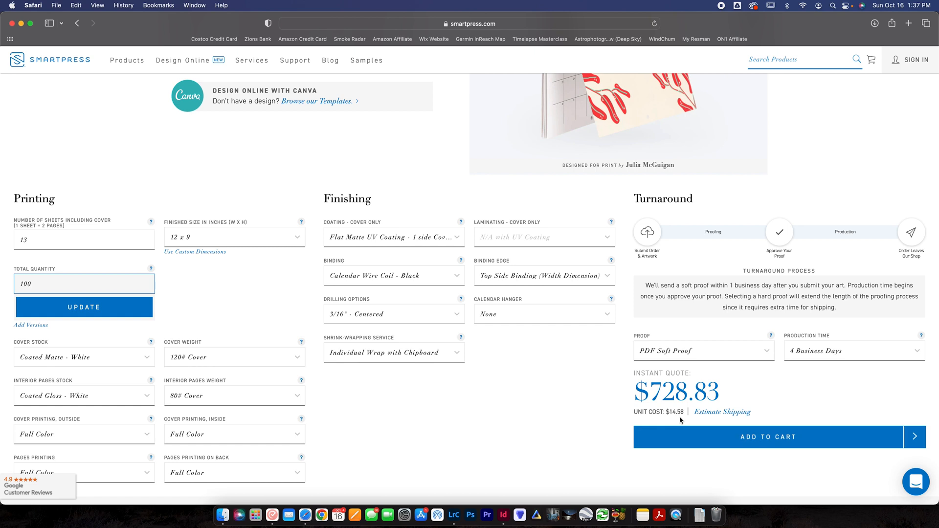
click(84, 306)
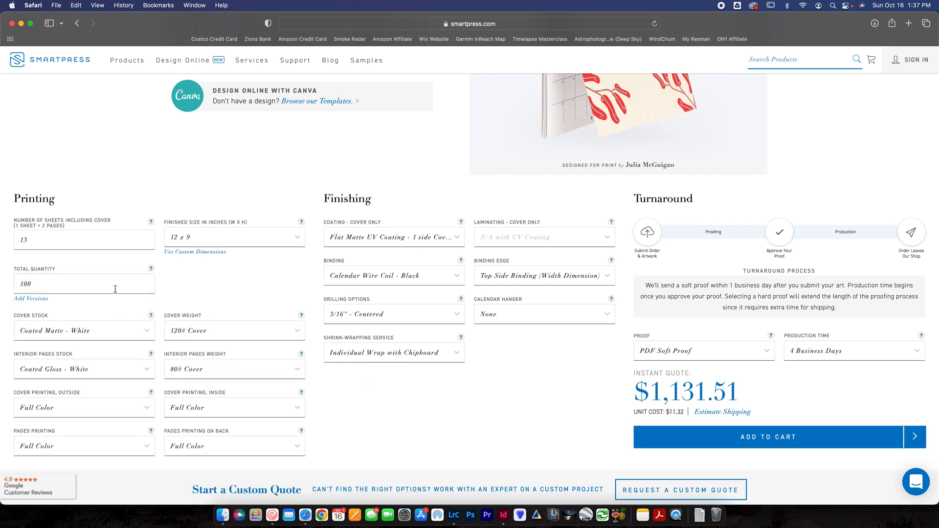
mouse_move(674, 415)
text(200)
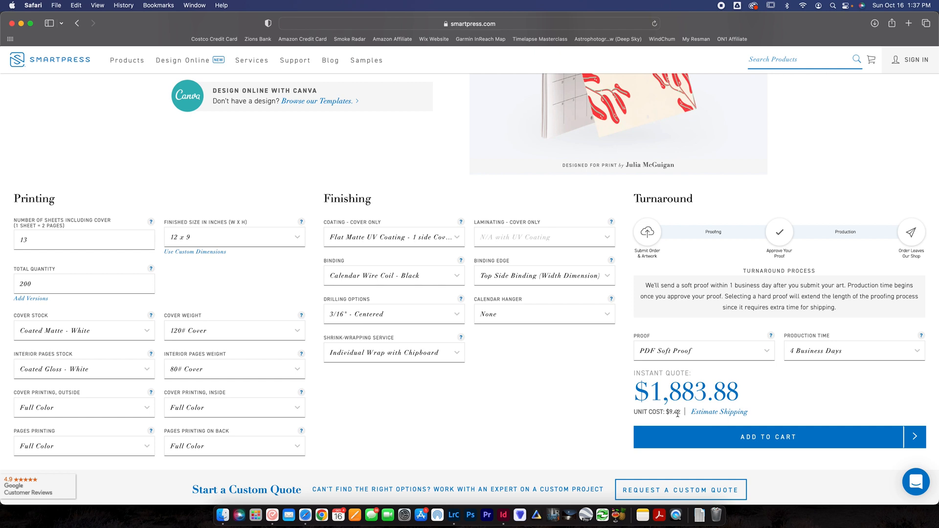
mouse_move(677, 413)
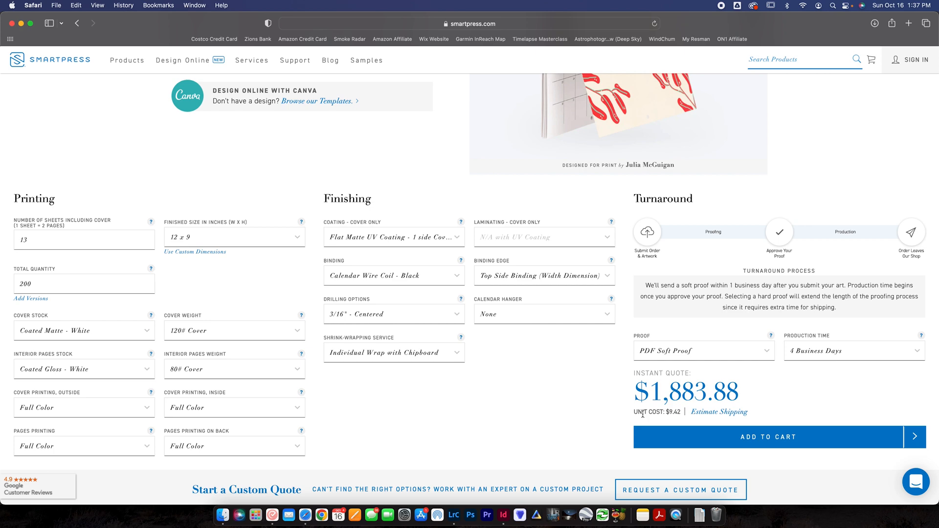
Step: Scroll down to the Project Resources listing the 2023 wire coil calendar templates
scroll(down, 3)
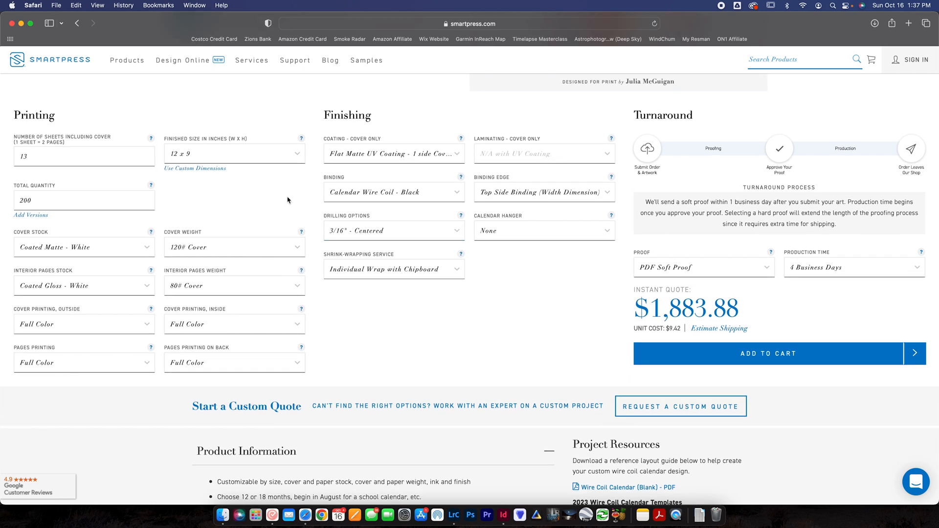
mouse_move(344, 223)
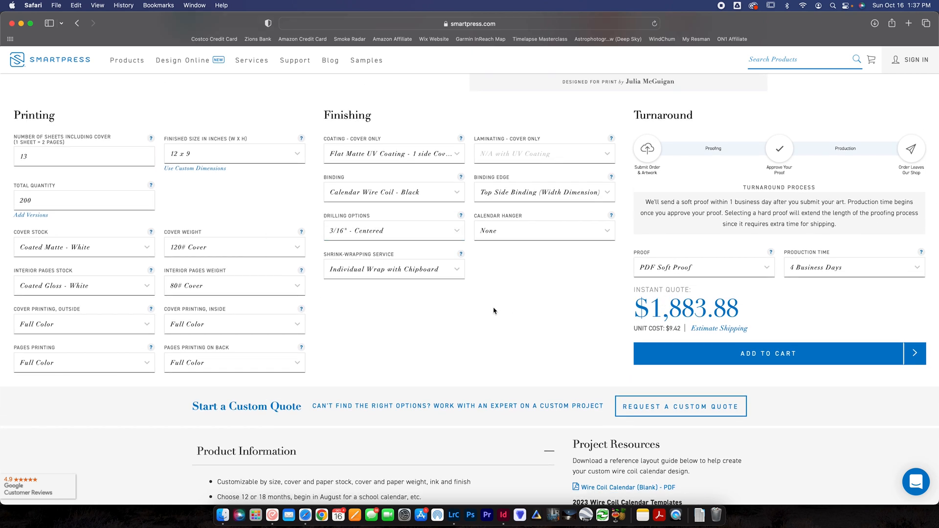
scroll(down, 3)
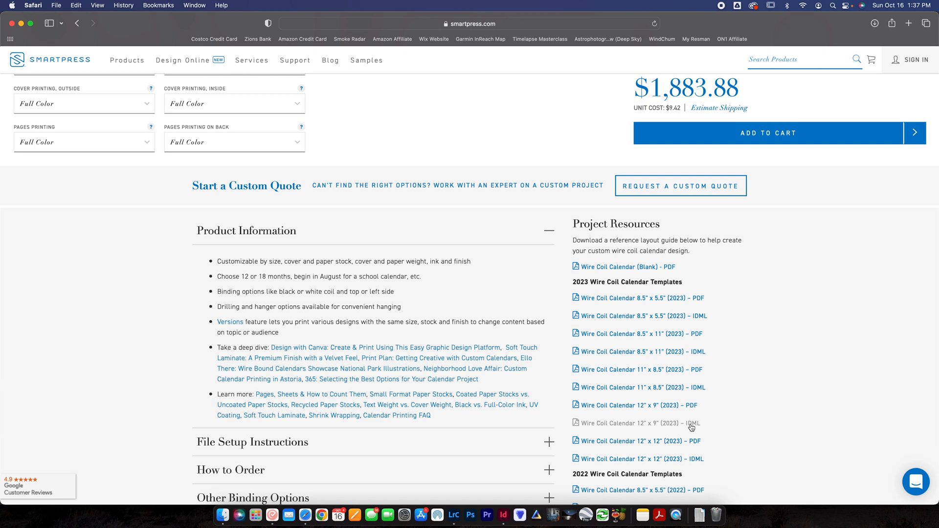
mouse_move(685, 426)
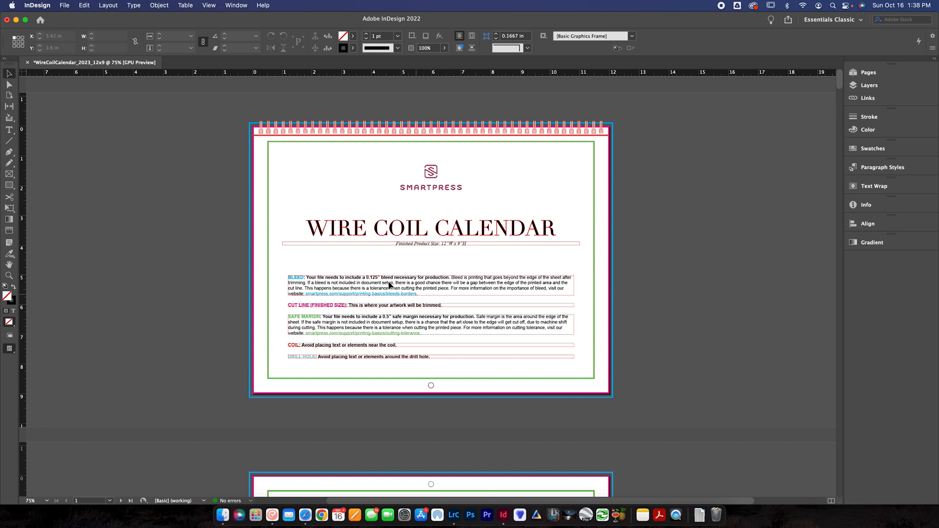
mouse_move(392, 270)
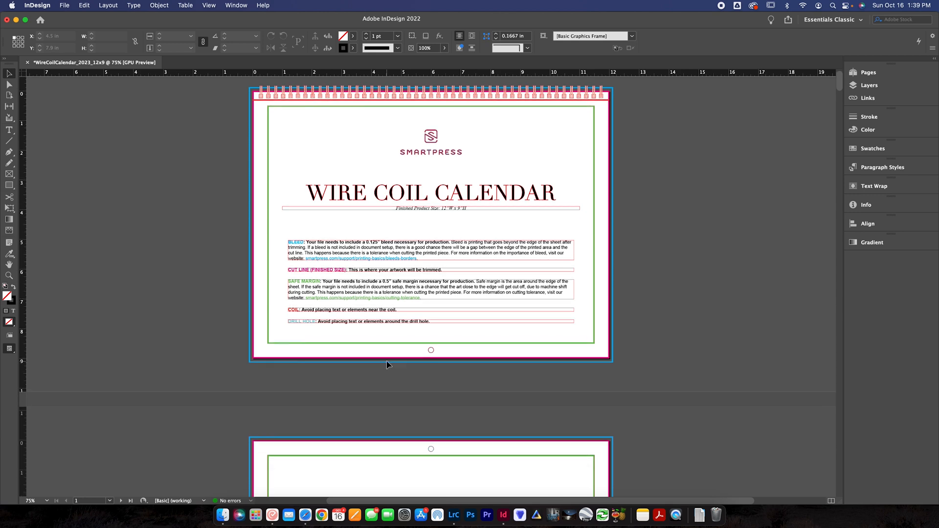
Step: Scroll through the template pages to the January photo placeholder page
scroll(down, 3)
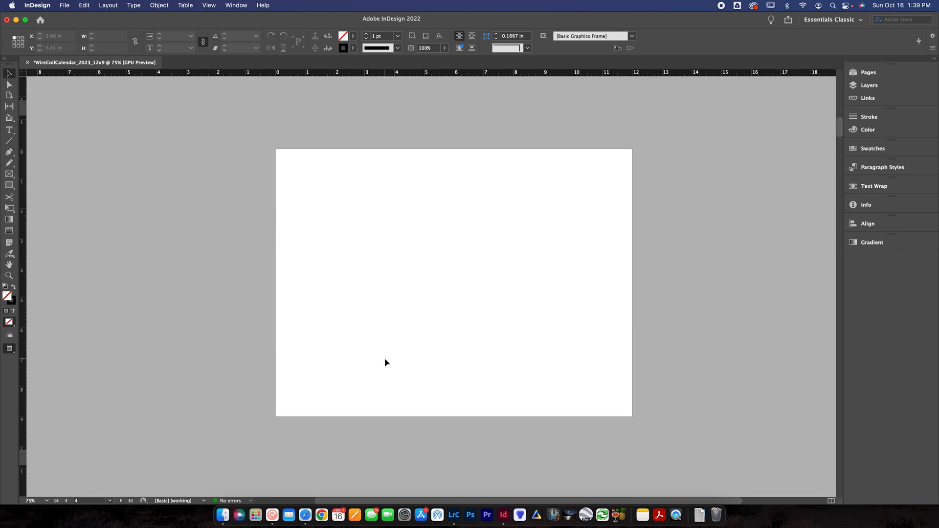
scroll(down, 3)
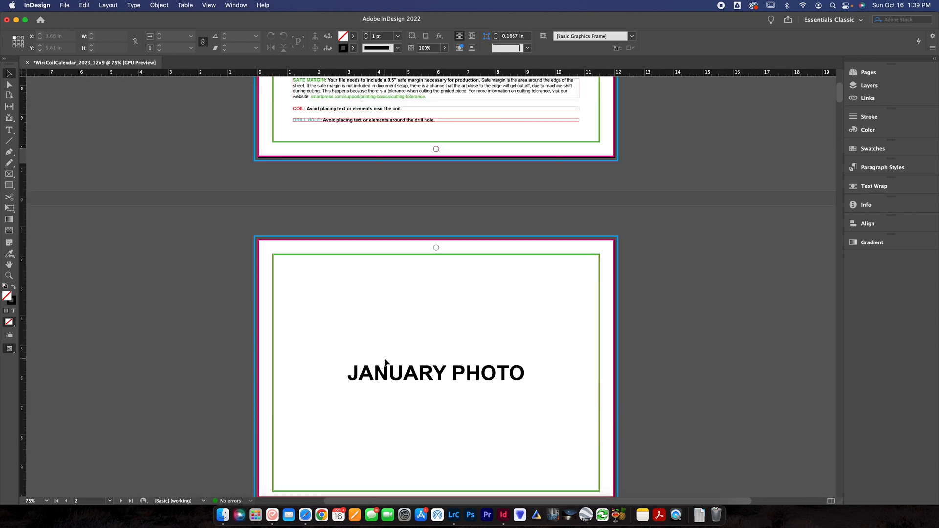
scroll(down, 3)
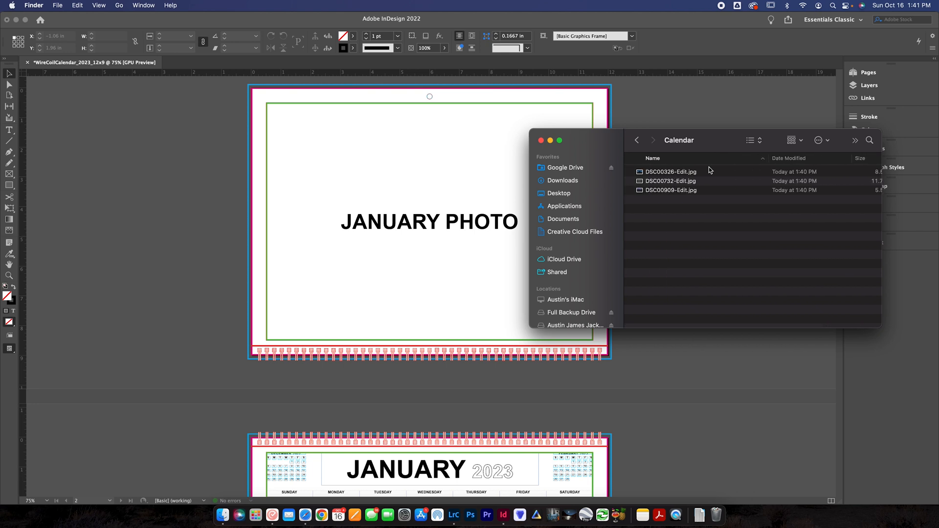
mouse_move(161, 88)
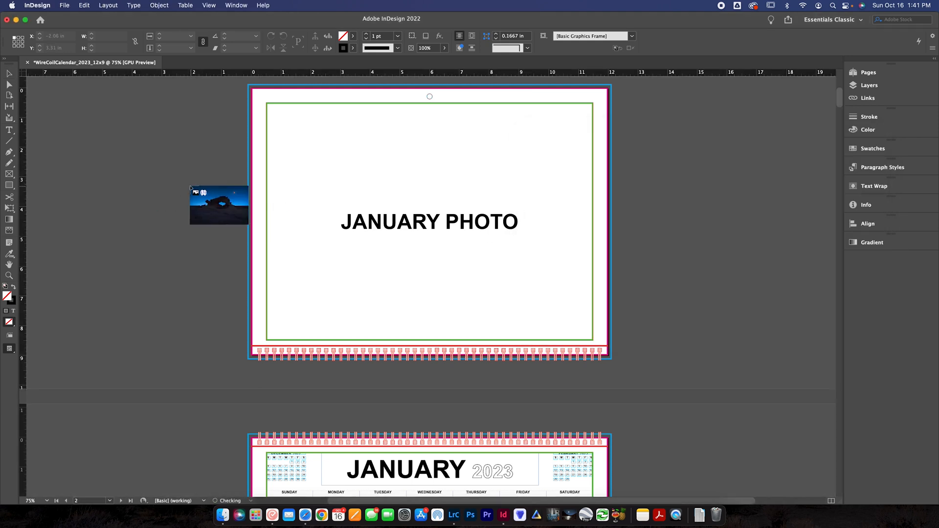
Step: Drag the night arch photo from Finder onto the January photo page
drag(218, 204, 431, 225)
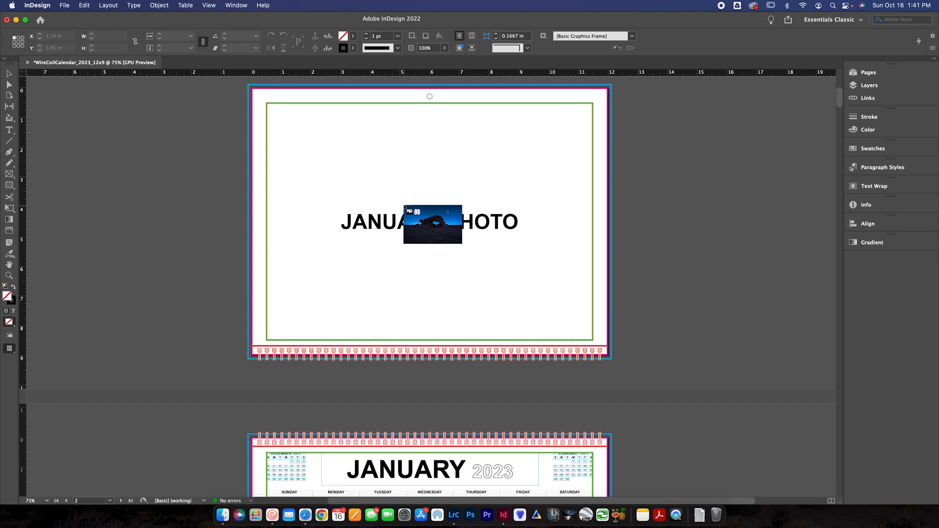
drag(429, 225, 277, 102)
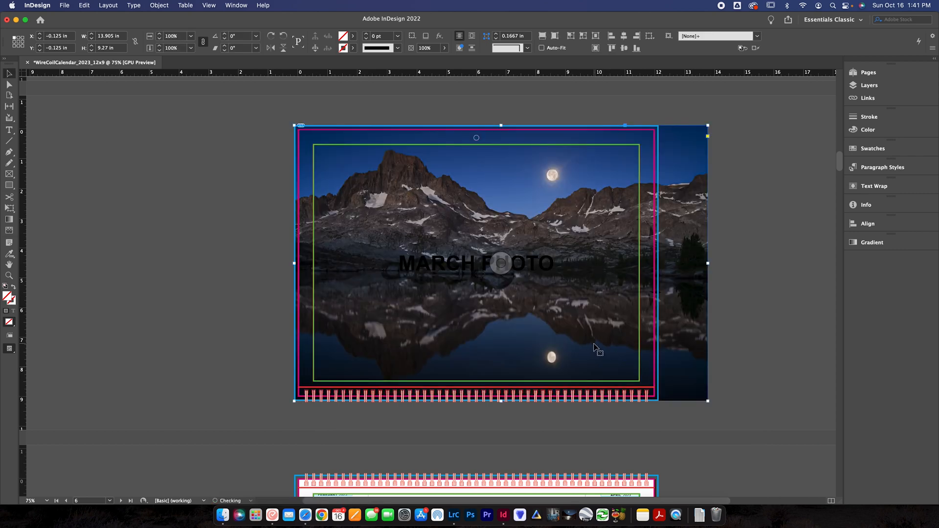
Step: Trim the January arch photo to the bleed edge and reposition it within its frame
scroll(down, 3)
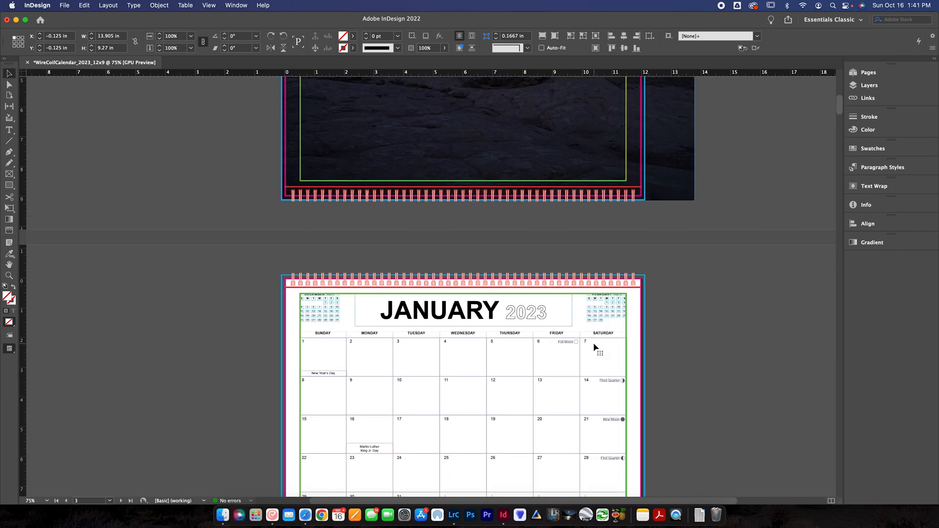
scroll(down, 3)
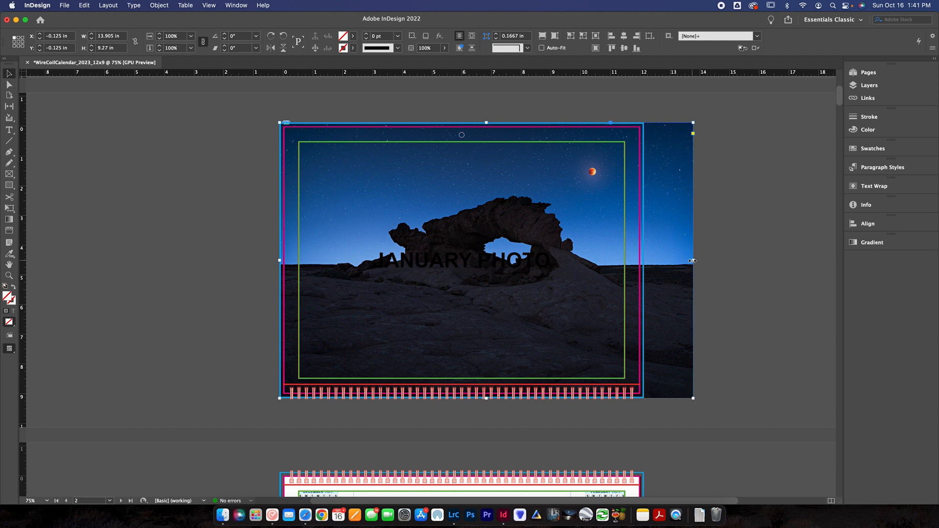
drag(693, 260, 646, 260)
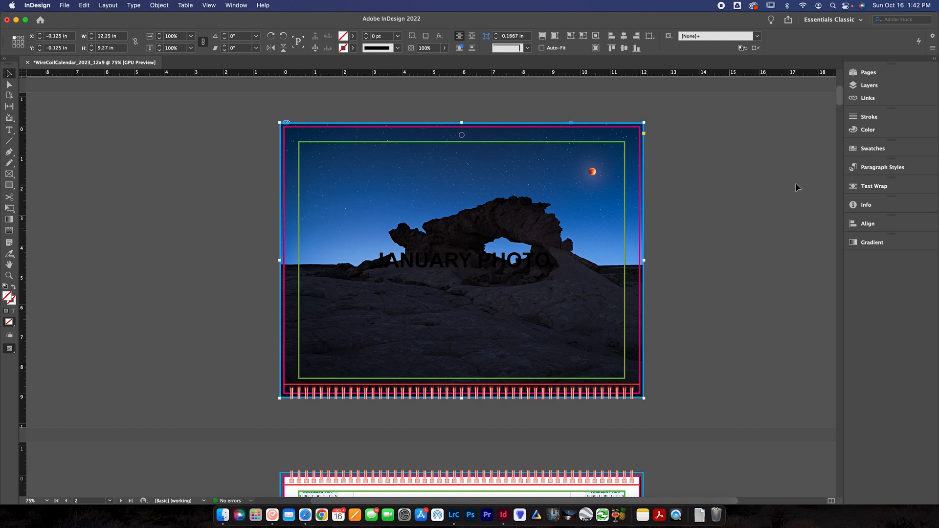
drag(461, 260, 514, 221)
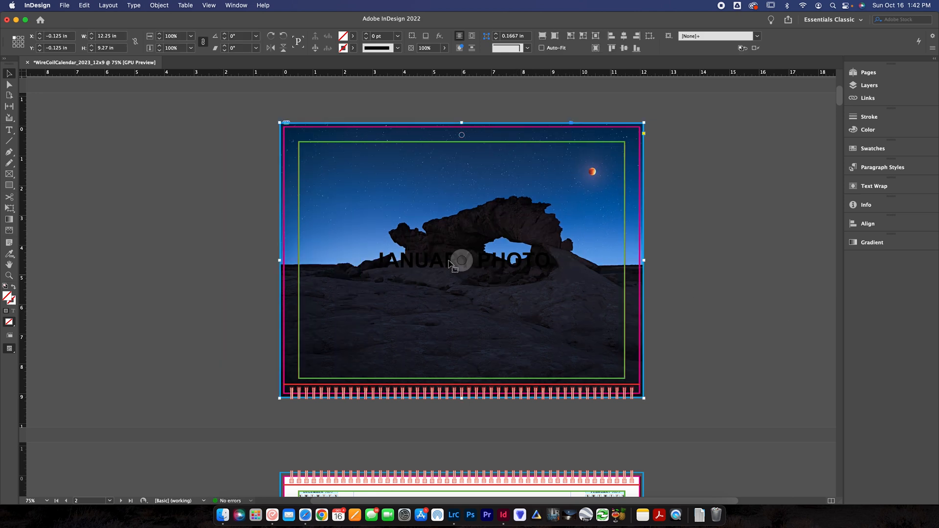
drag(644, 260, 693, 260)
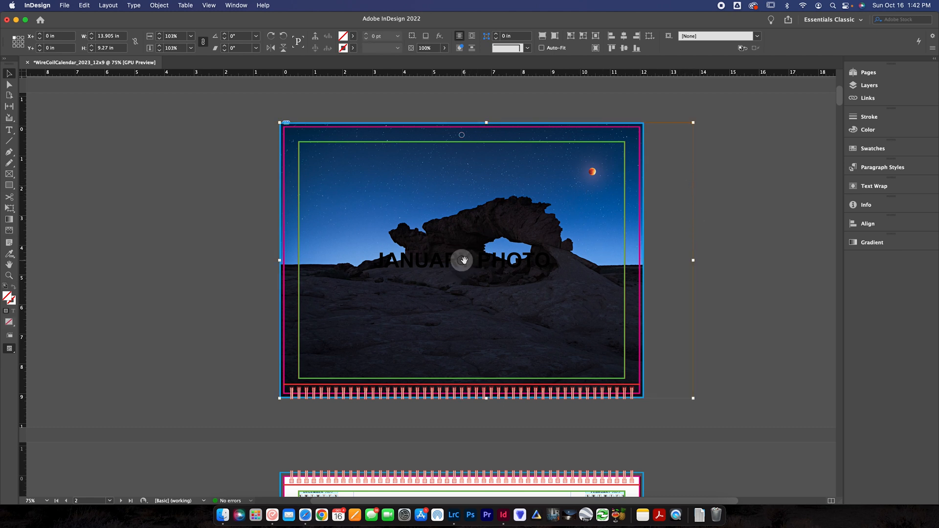
drag(486, 261, 440, 265)
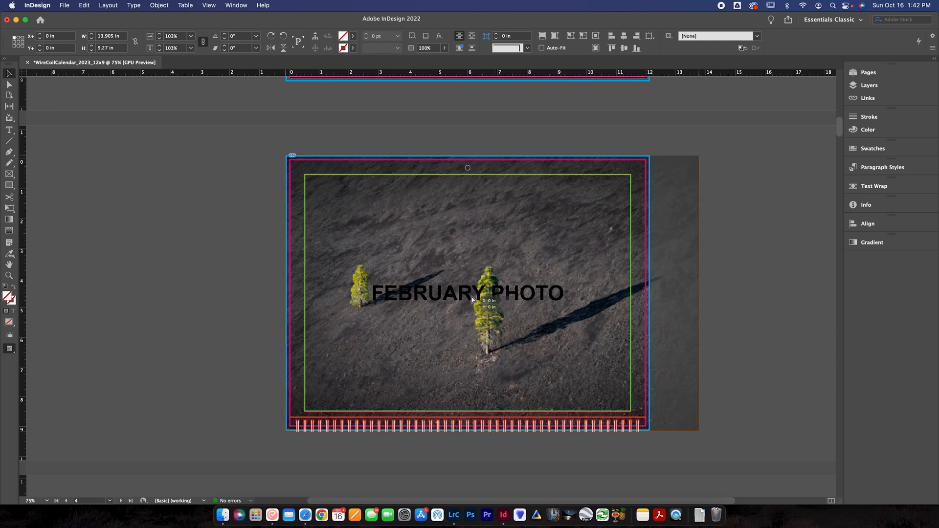
Step: Reposition the tree photo inside the February frame
drag(467, 293, 468, 304)
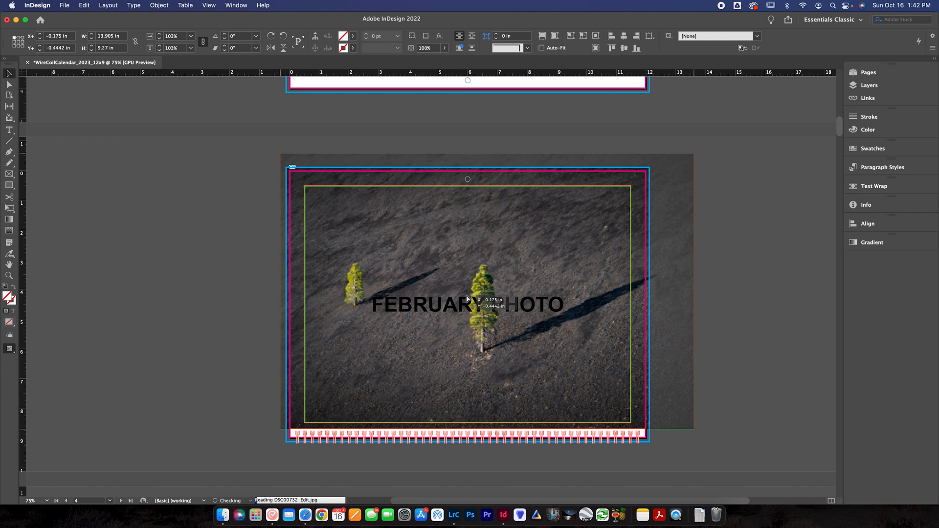
drag(485, 300, 461, 302)
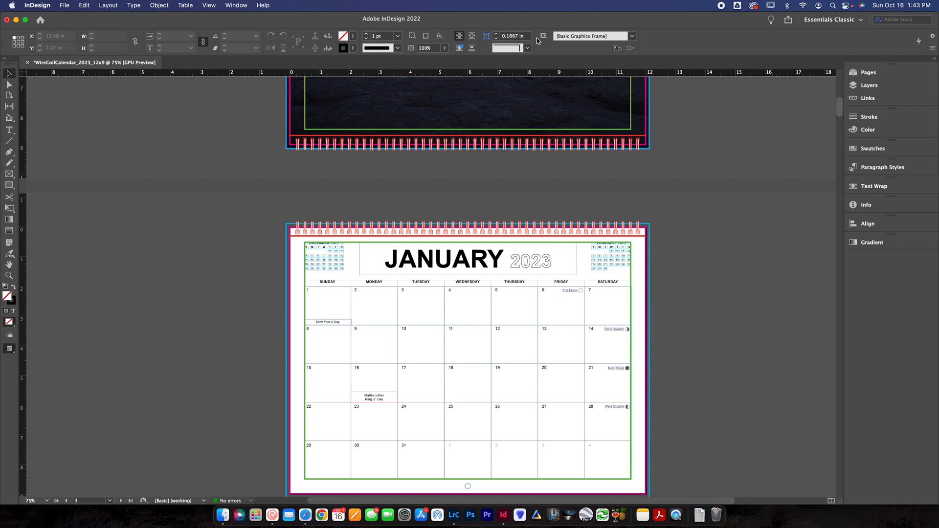
Step: Bring the January 2023 date grid page with its holidays and moon phases into view
click(236, 4)
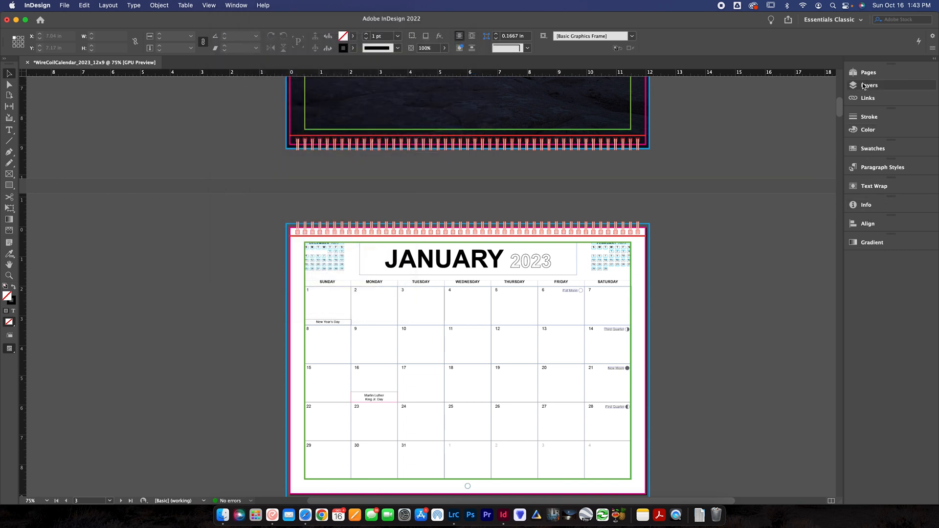
Step: Show the document layers, reach the March page and toggle the Mini Calendars layer off and on
click(868, 85)
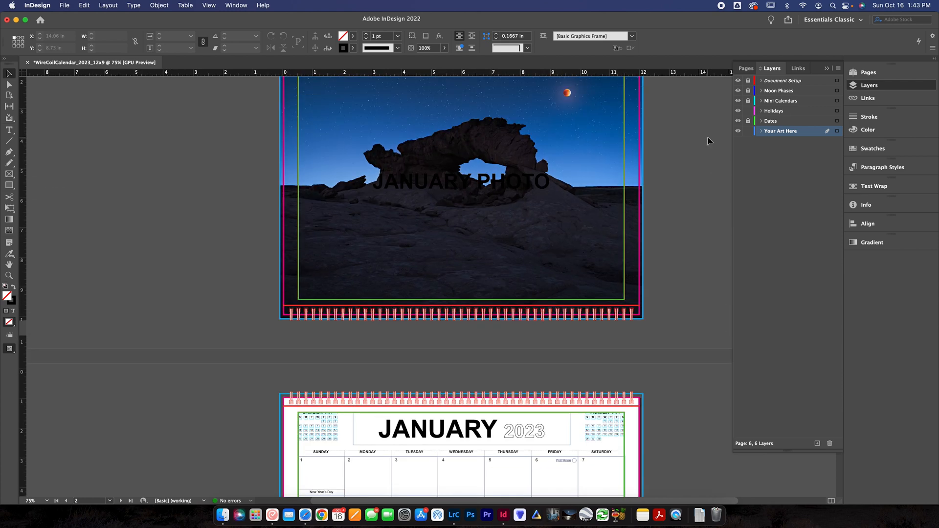
scroll(down, 3)
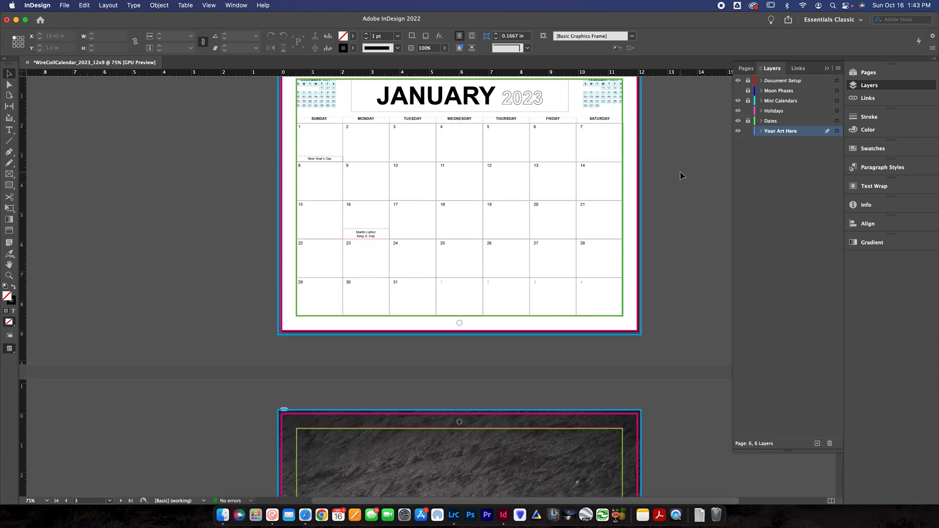
scroll(down, 3)
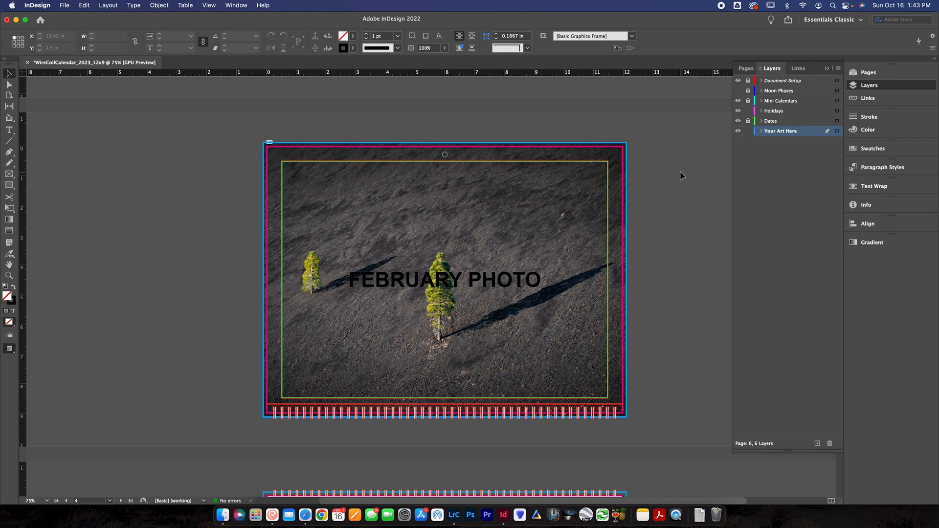
scroll(down, 3)
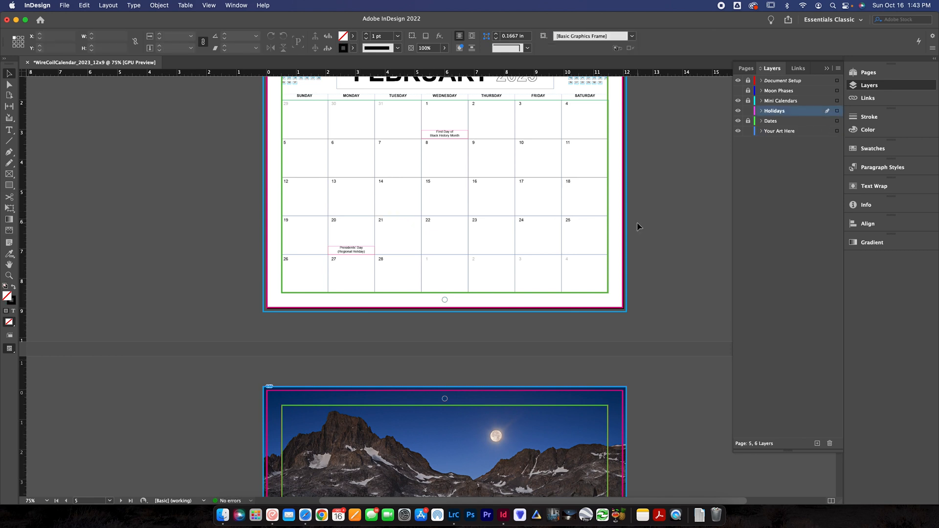
scroll(down, 3)
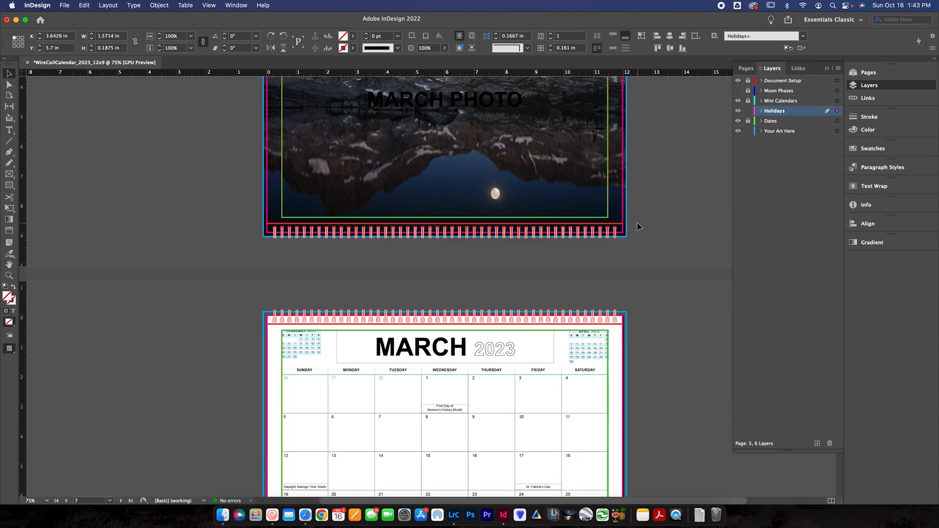
scroll(down, 3)
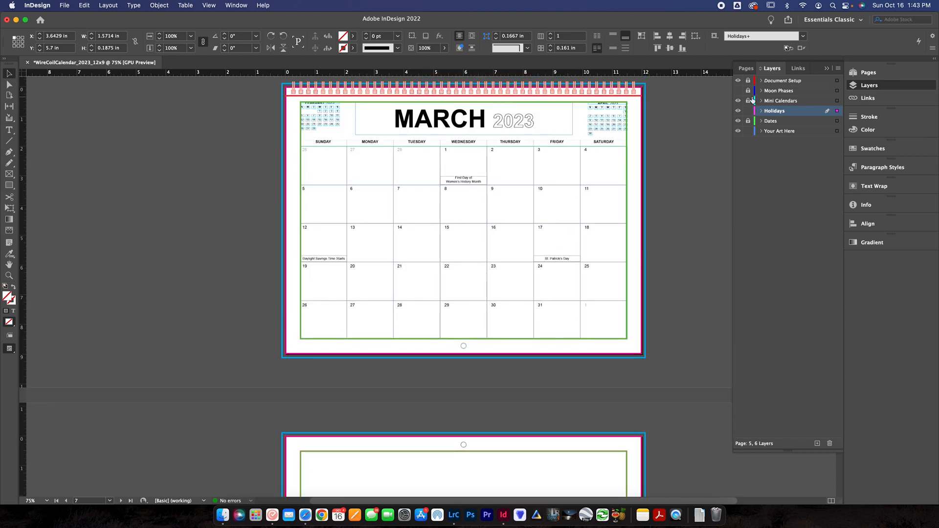
click(739, 101)
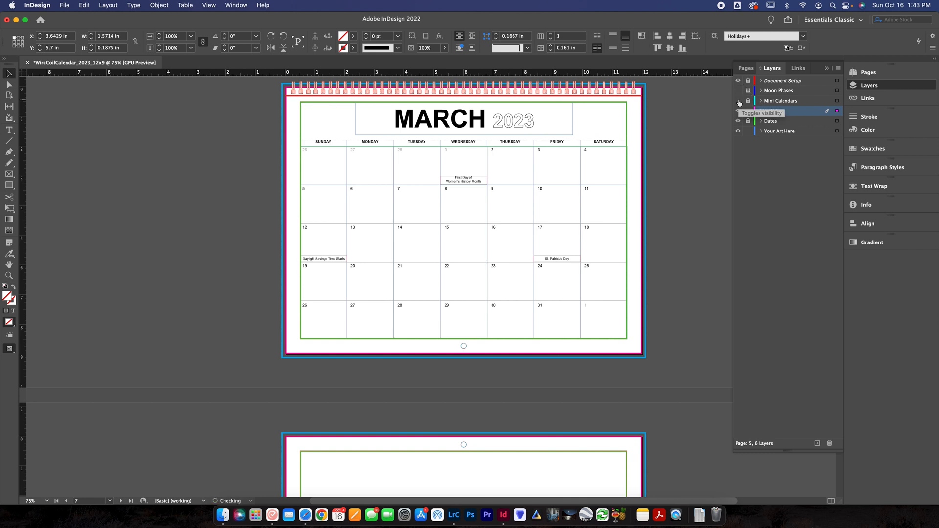
click(739, 102)
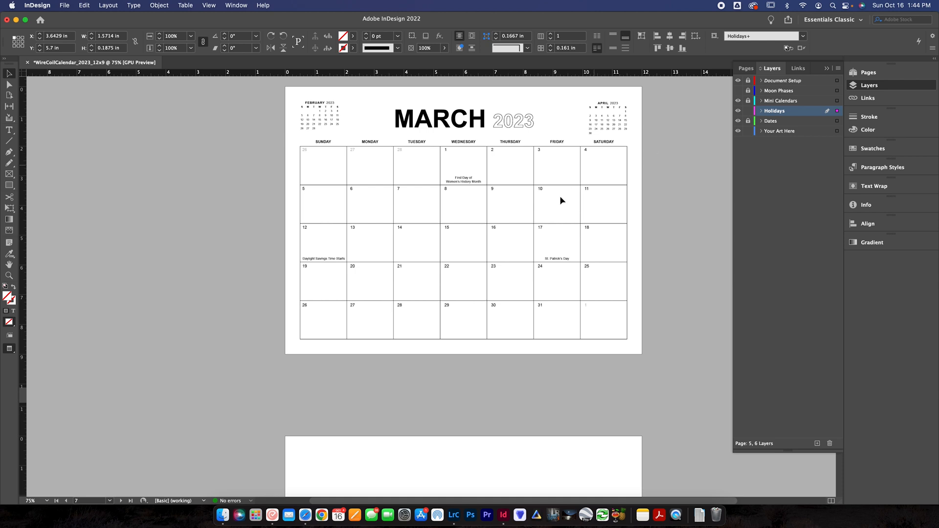
mouse_move(476, 214)
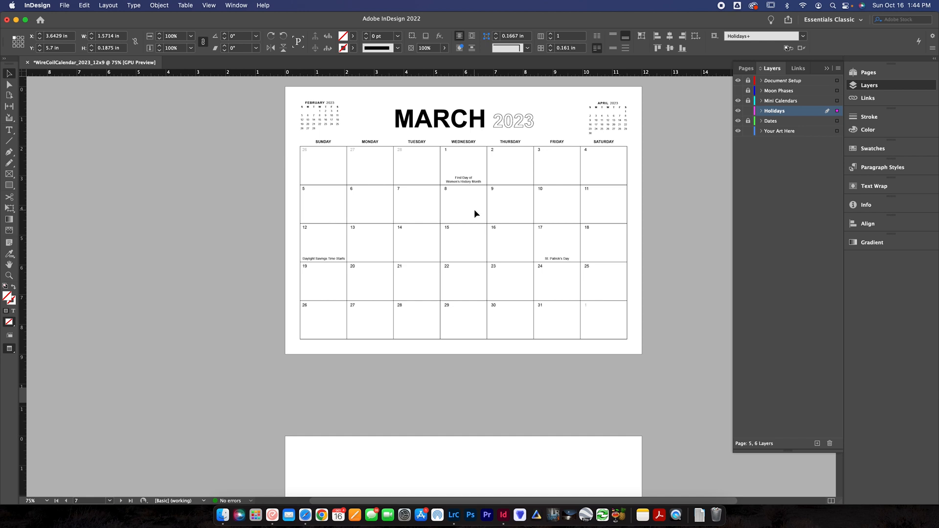
mouse_move(871, 166)
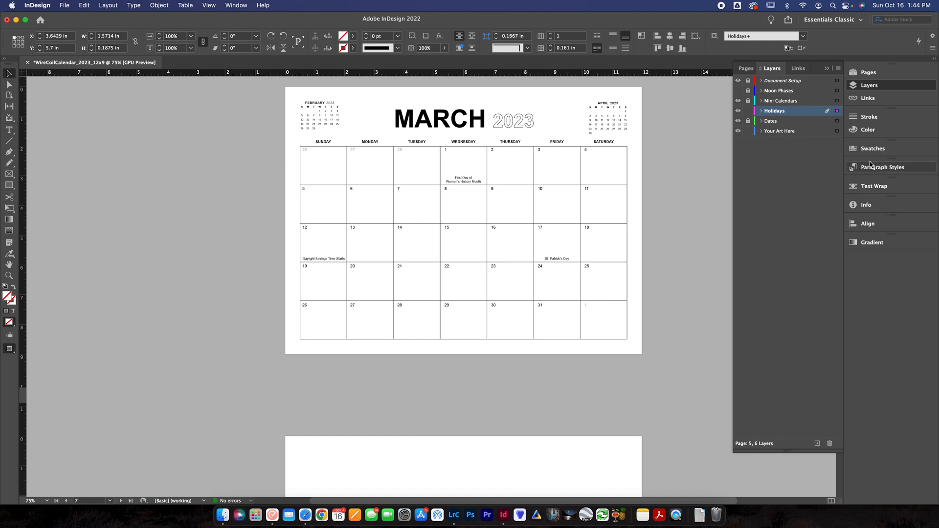
Step: Set the Month paragraph style font to Bernina Sans Compressed Extrabold
click(882, 168)
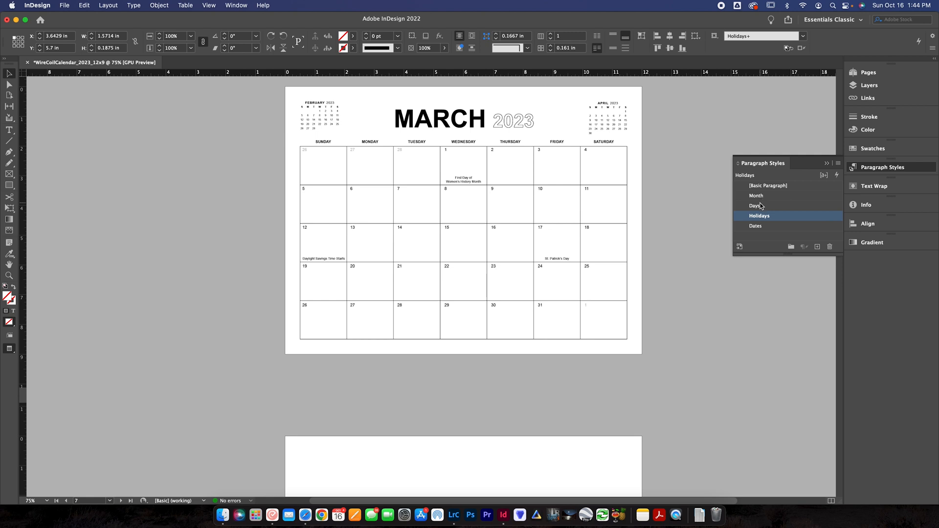
mouse_move(761, 206)
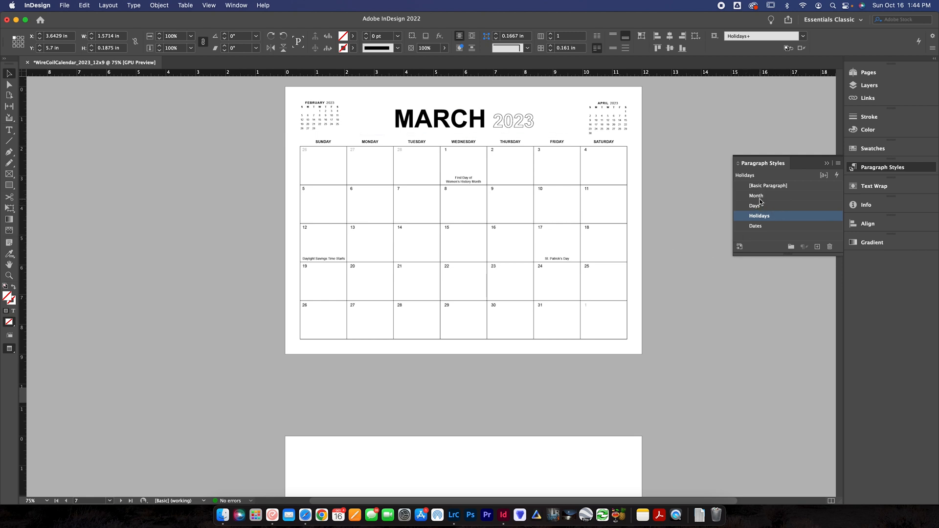
double_click(756, 195)
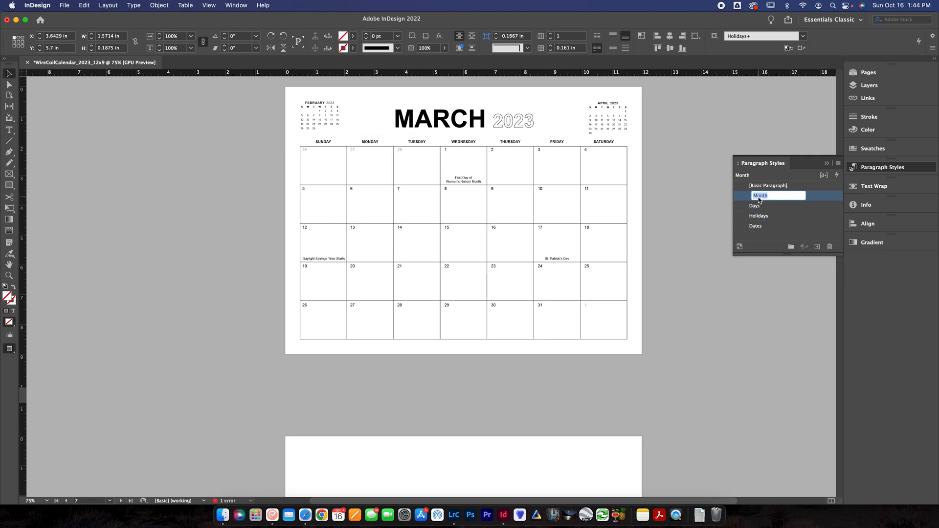
double_click(759, 196)
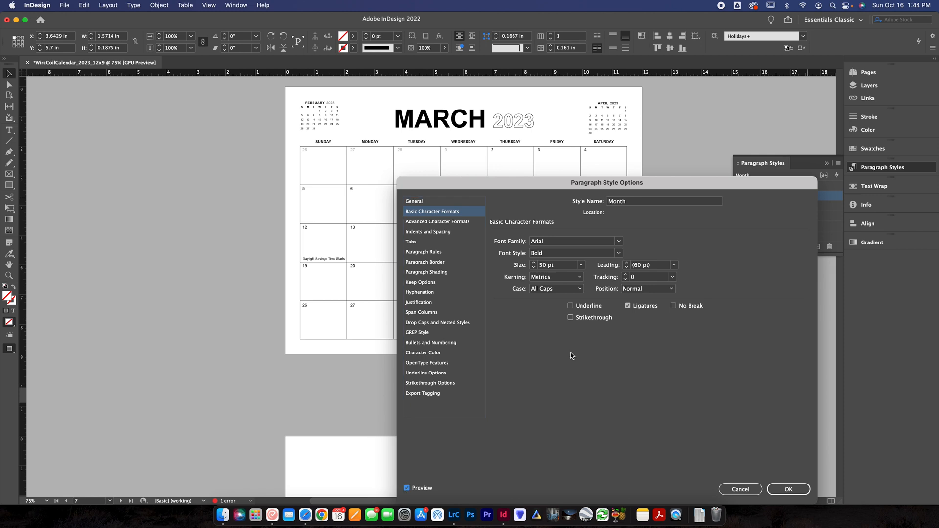
click(619, 240)
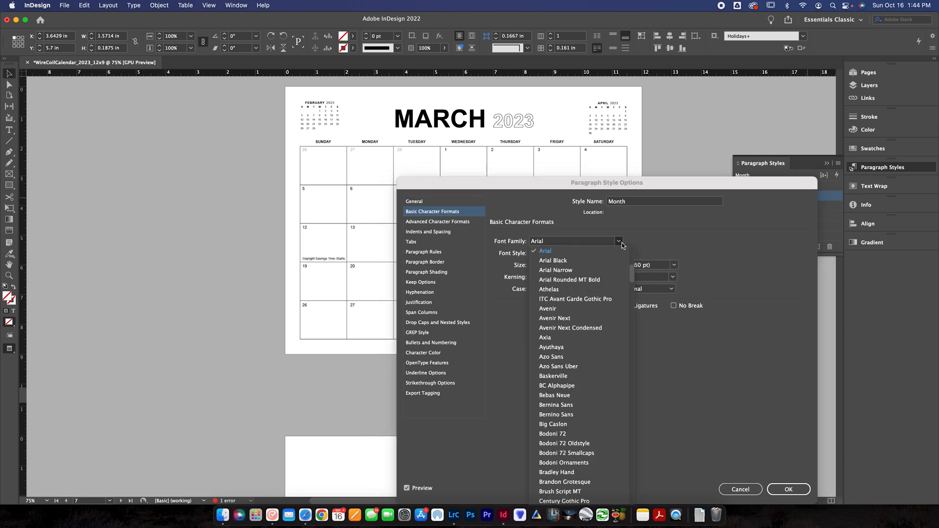
click(547, 308)
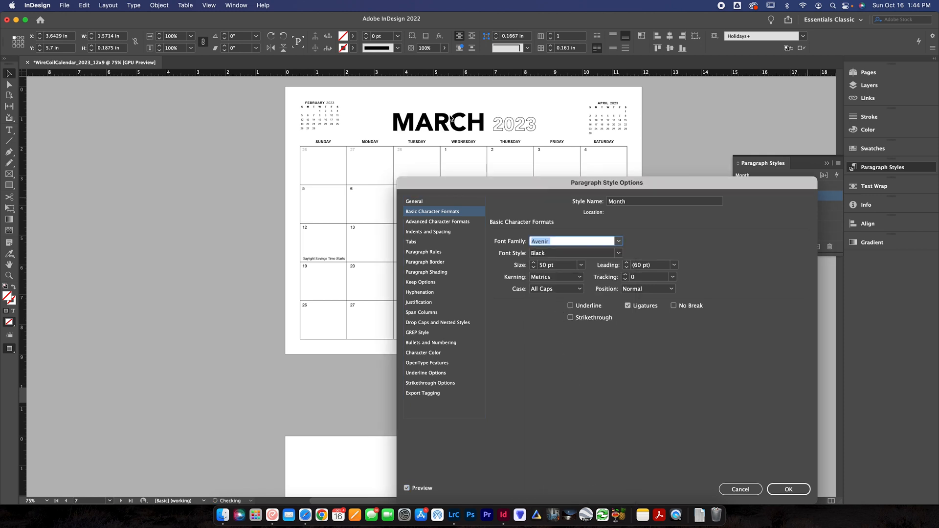
click(619, 241)
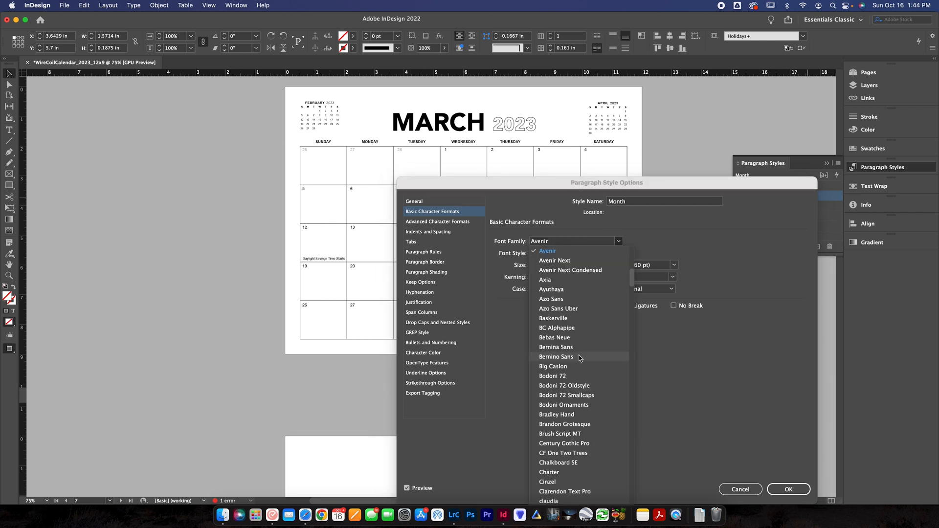
click(556, 346)
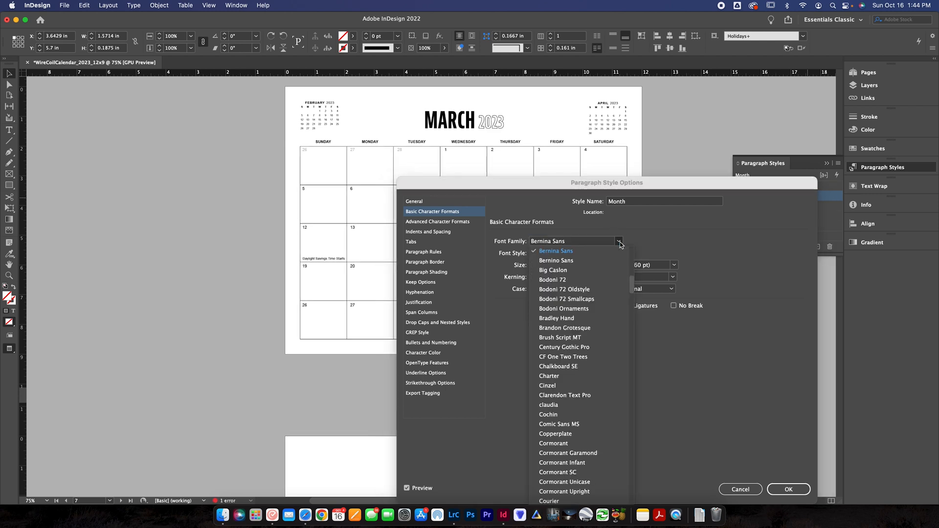
click(556, 250)
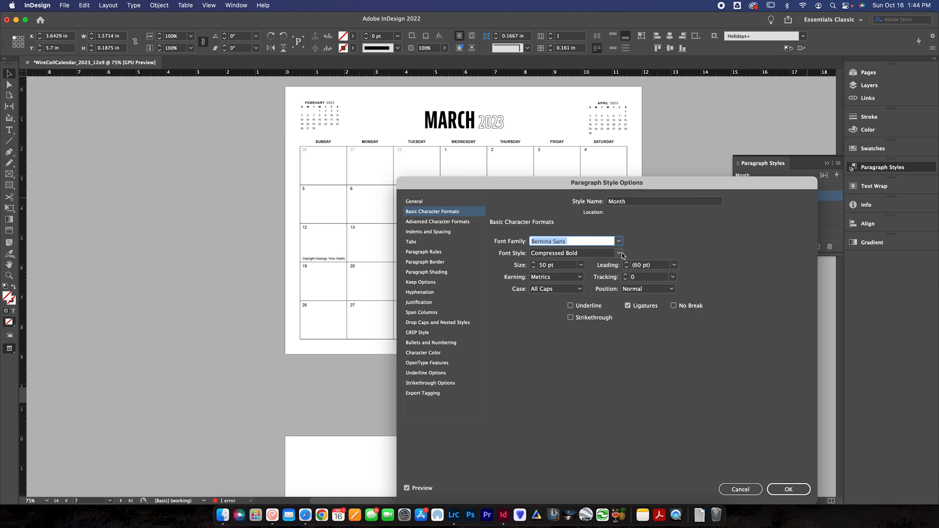
click(618, 253)
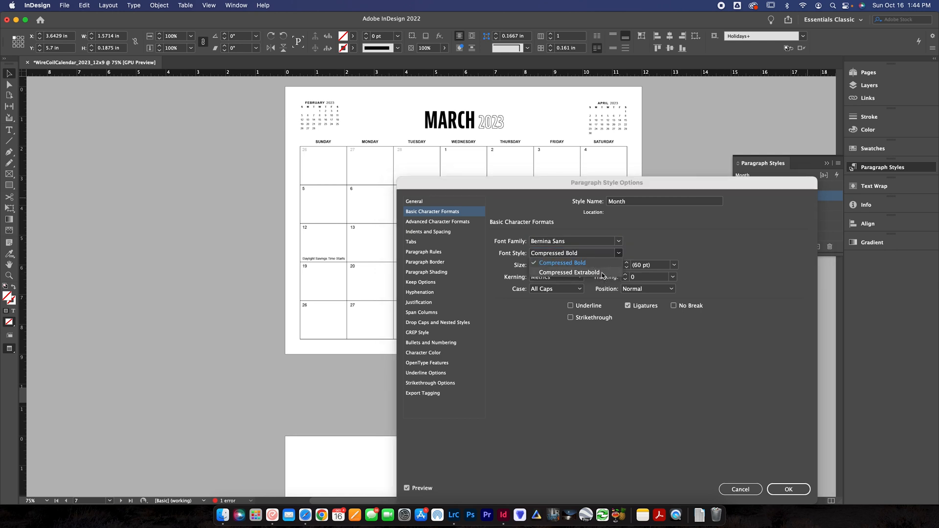
click(568, 273)
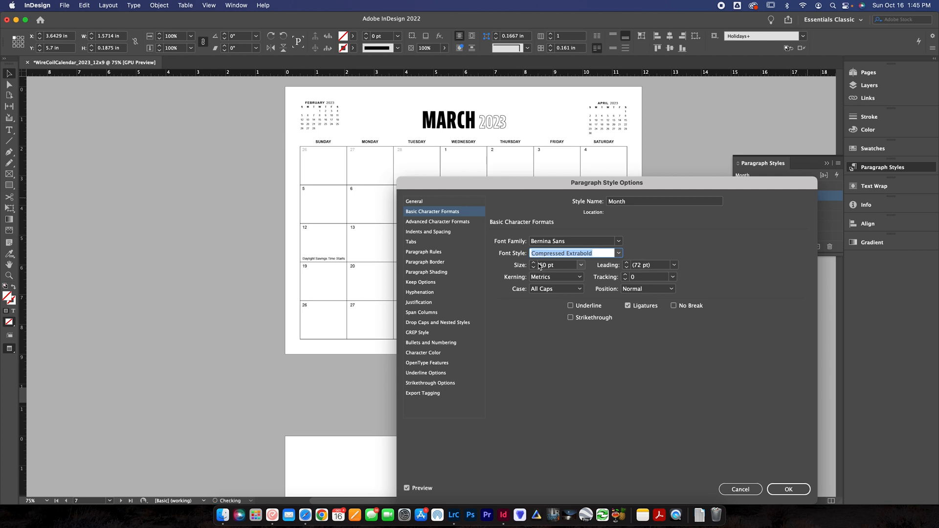
Step: Make the Month style 90 pt, keep its colour Black and apply the changes
click(535, 263)
text(90)
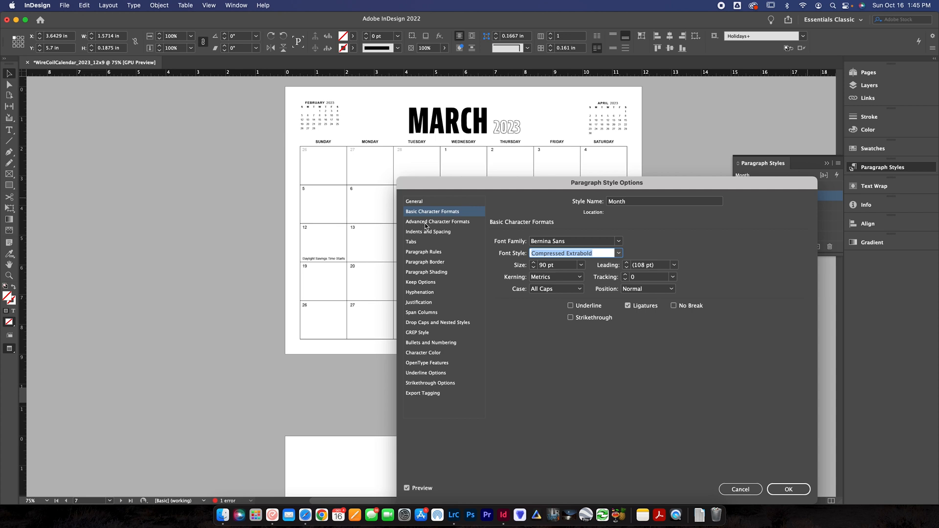
mouse_move(434, 248)
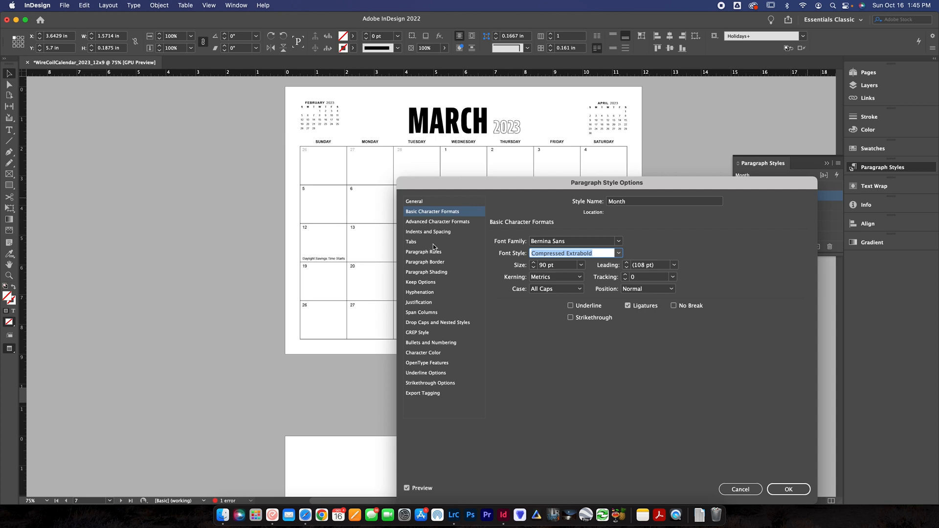
click(423, 352)
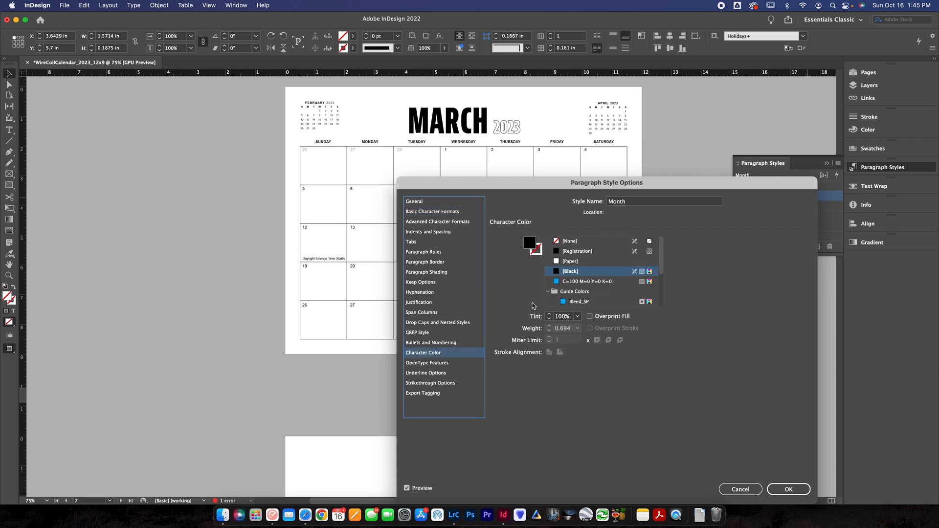
click(579, 301)
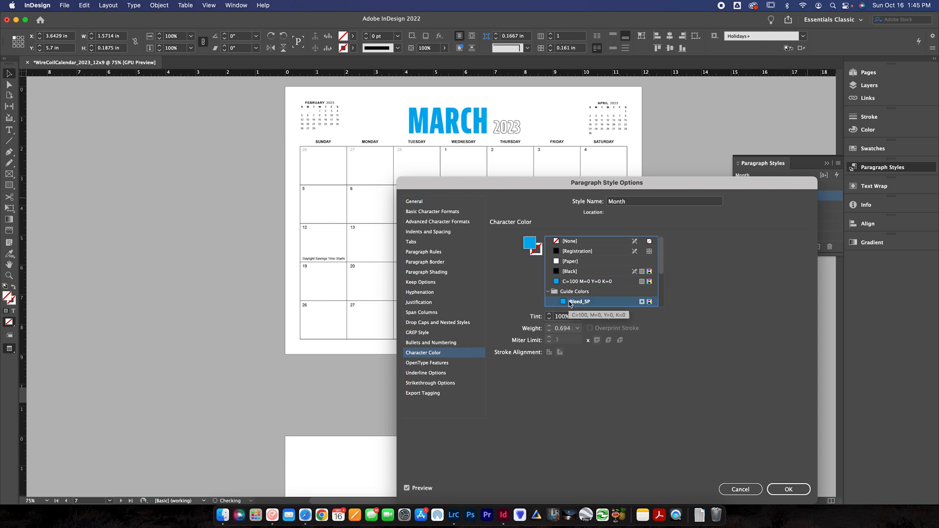
click(569, 271)
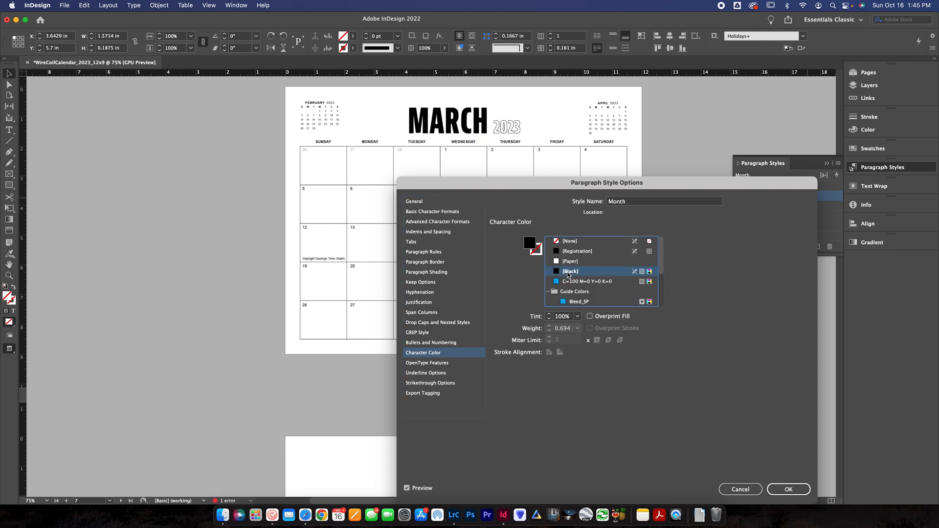
click(788, 489)
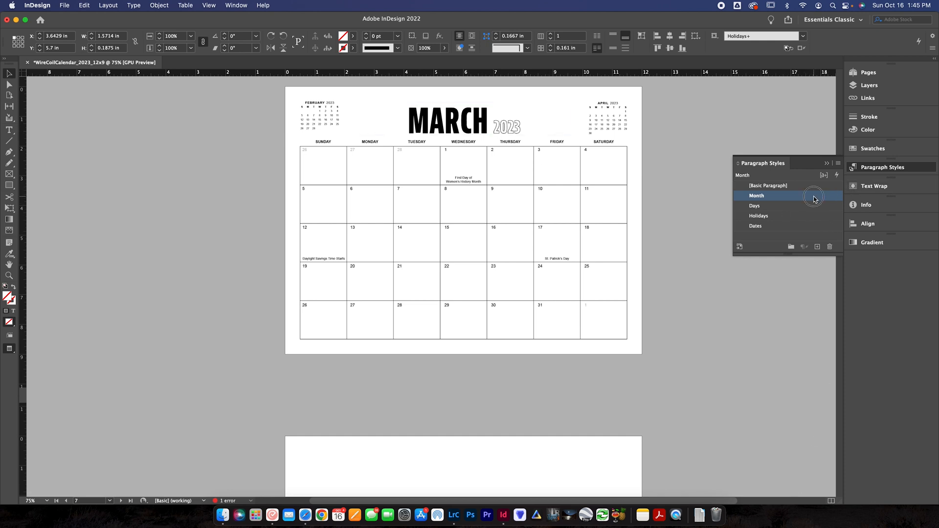
Step: Set the Days style to Bernino Sans Compressed Bold at 14 pt with tracking 40
double_click(757, 196)
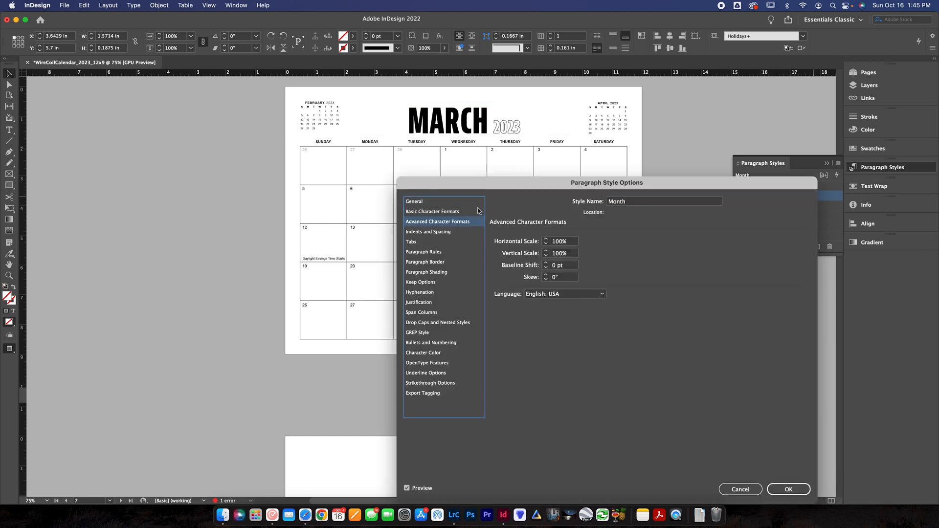
click(789, 490)
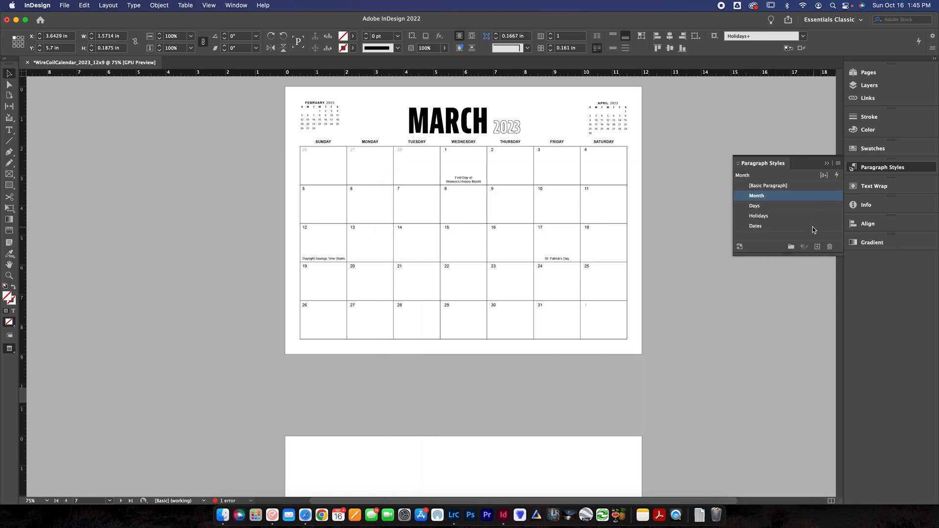
click(774, 206)
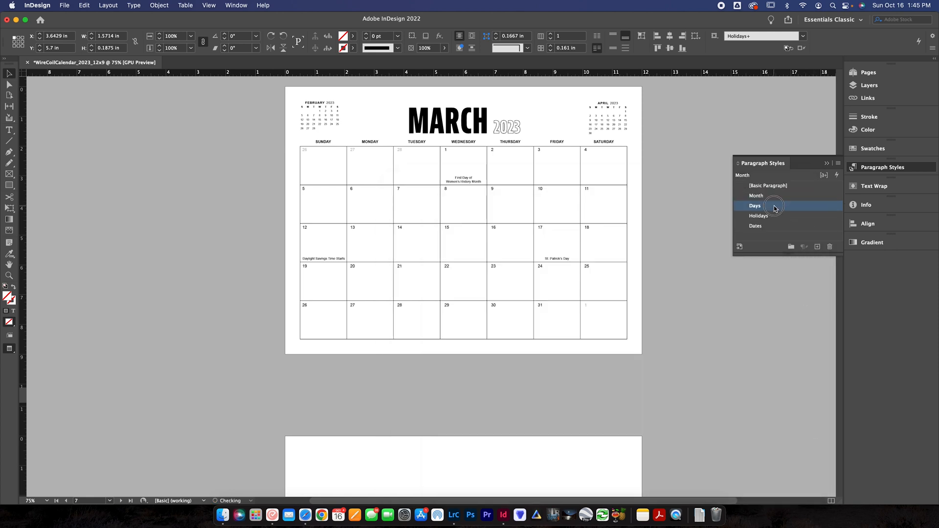
double_click(756, 206)
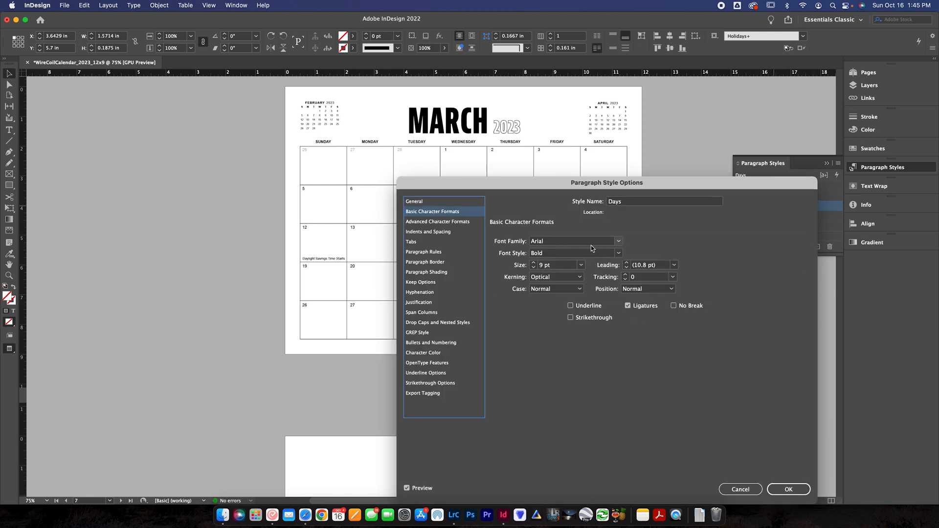
click(618, 241)
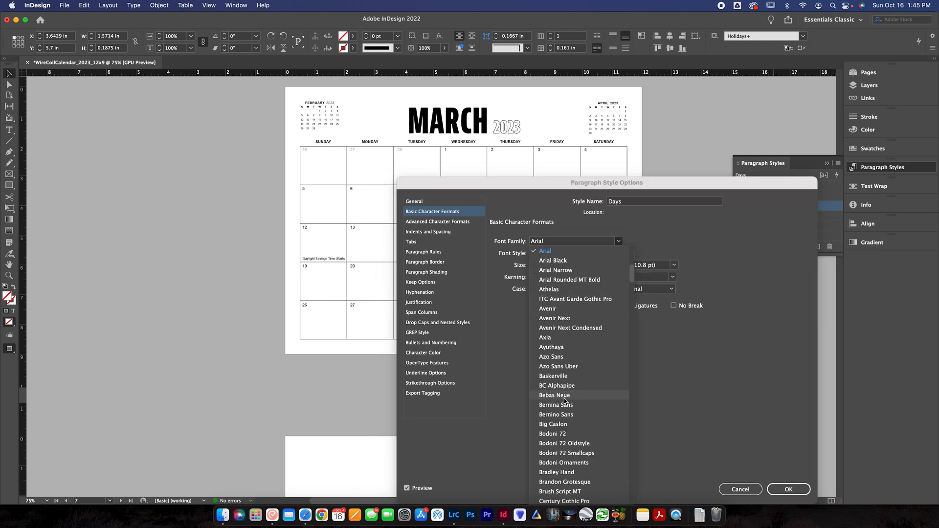
click(555, 415)
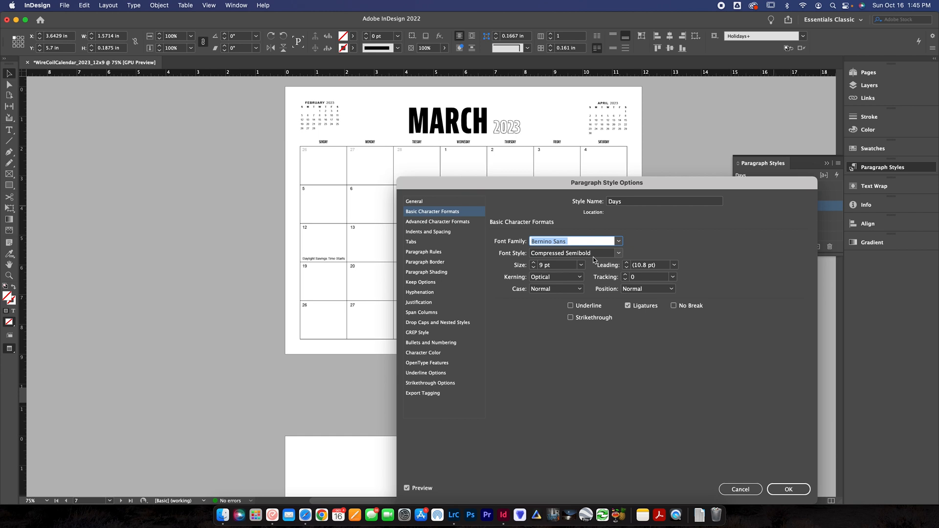
click(619, 253)
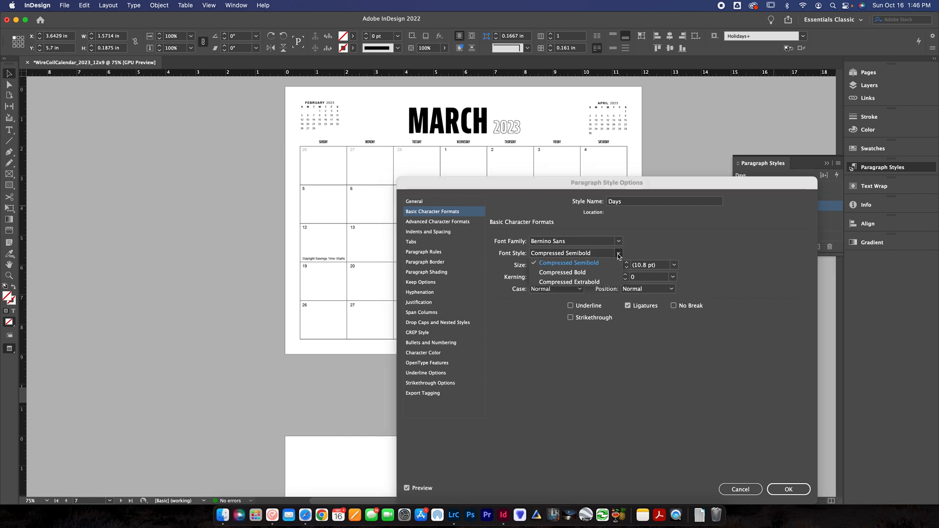
click(568, 282)
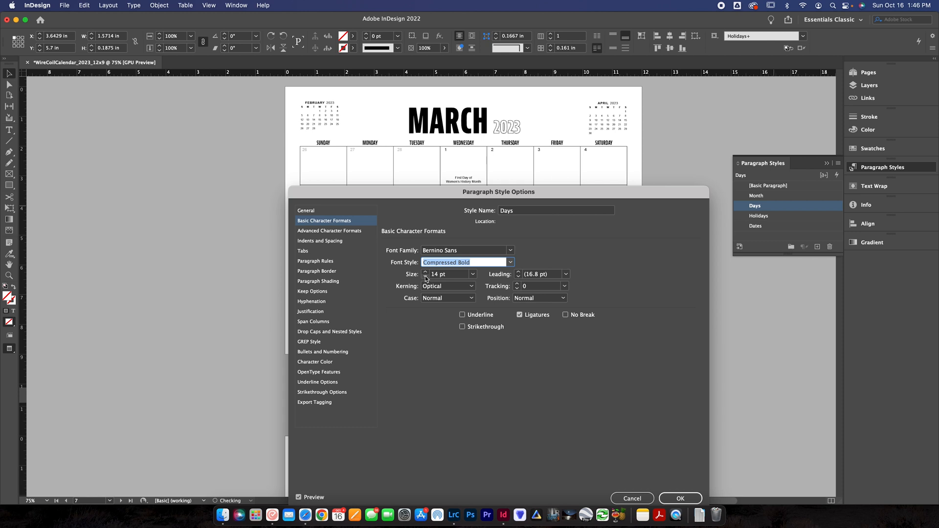
click(517, 284)
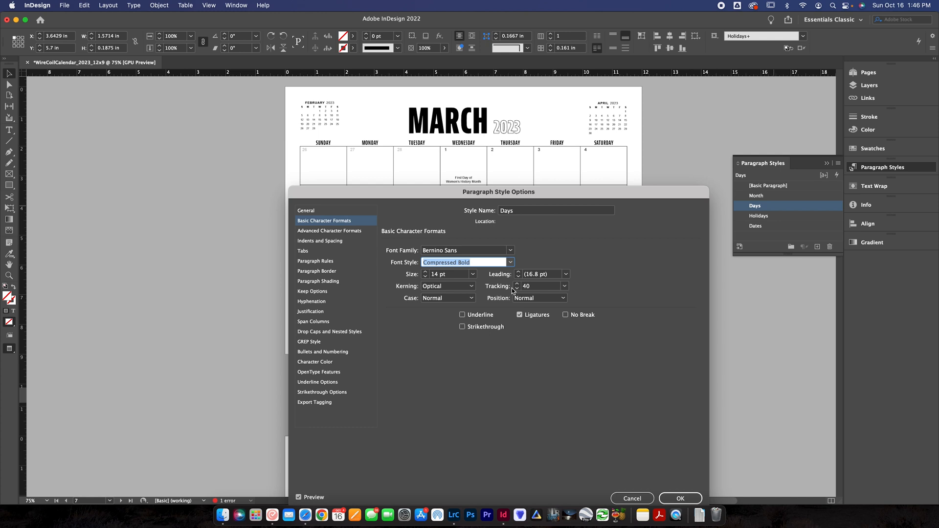
mouse_move(655, 452)
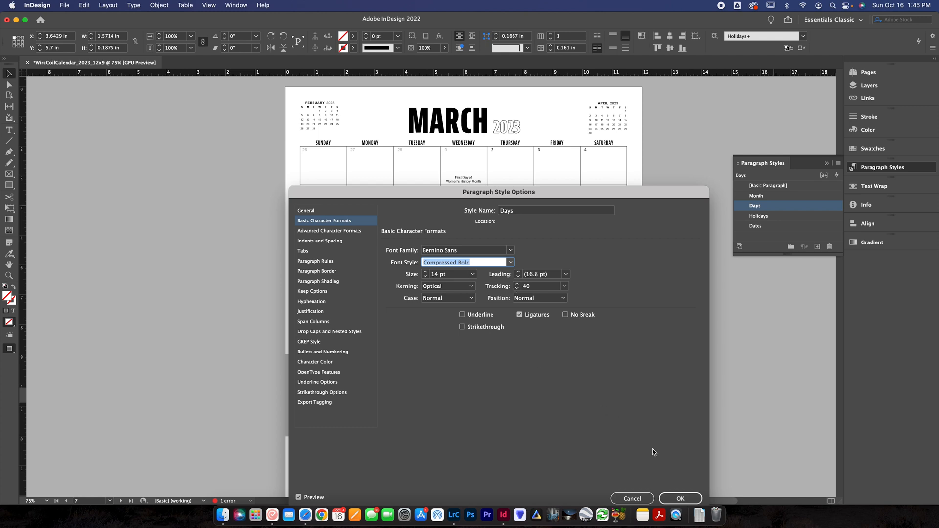
click(756, 226)
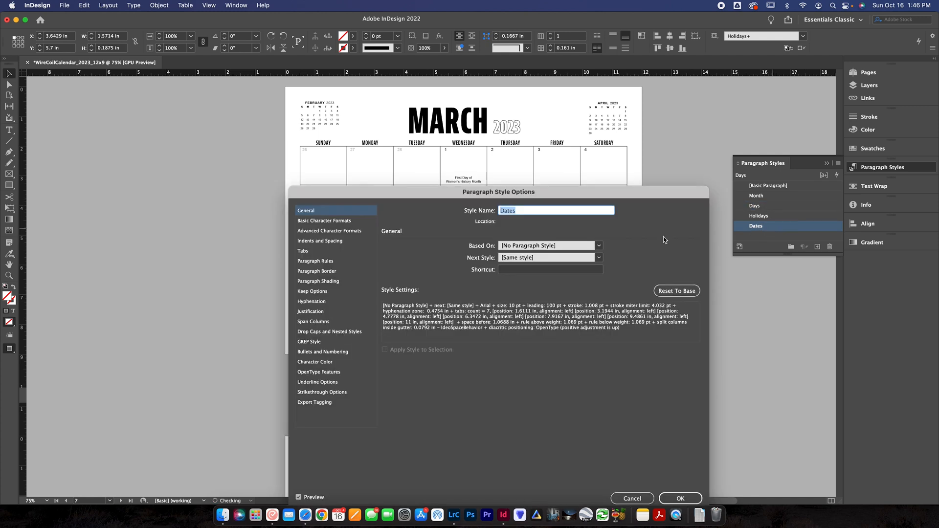
Step: Make the Dates style Bernino Sans Compressed Extrabold and enlarge the date numbers
click(324, 220)
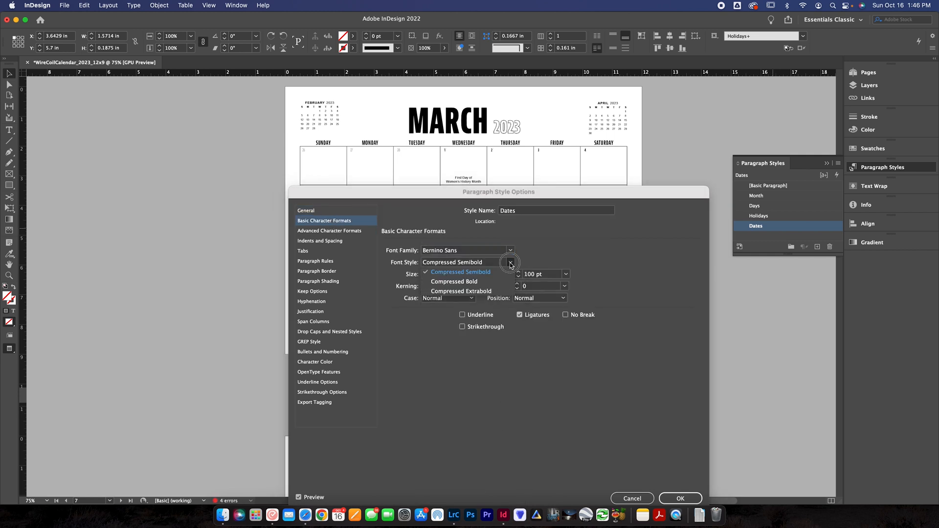
click(460, 292)
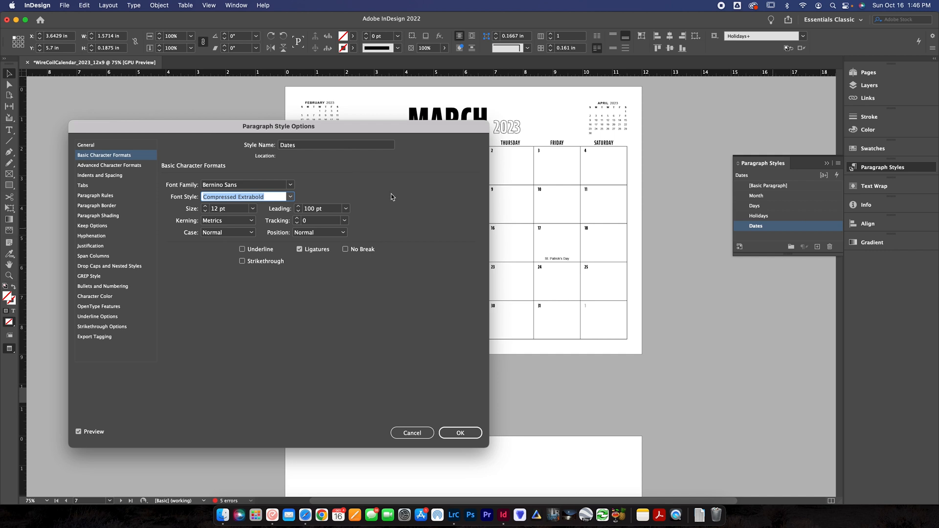
mouse_move(544, 229)
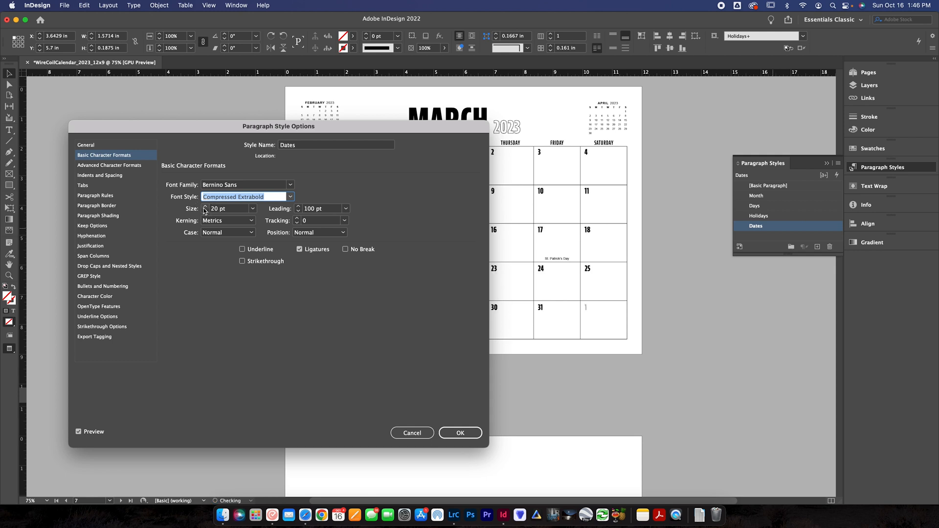
click(206, 207)
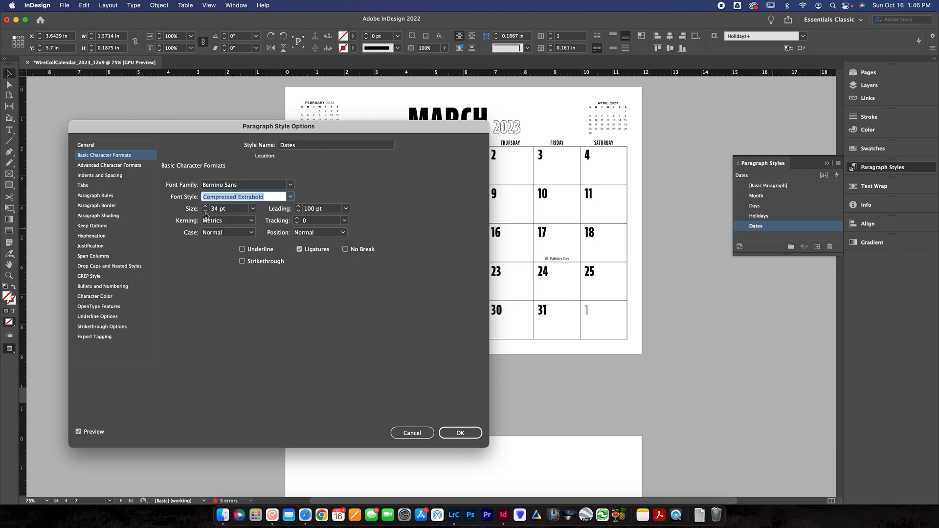
click(204, 211)
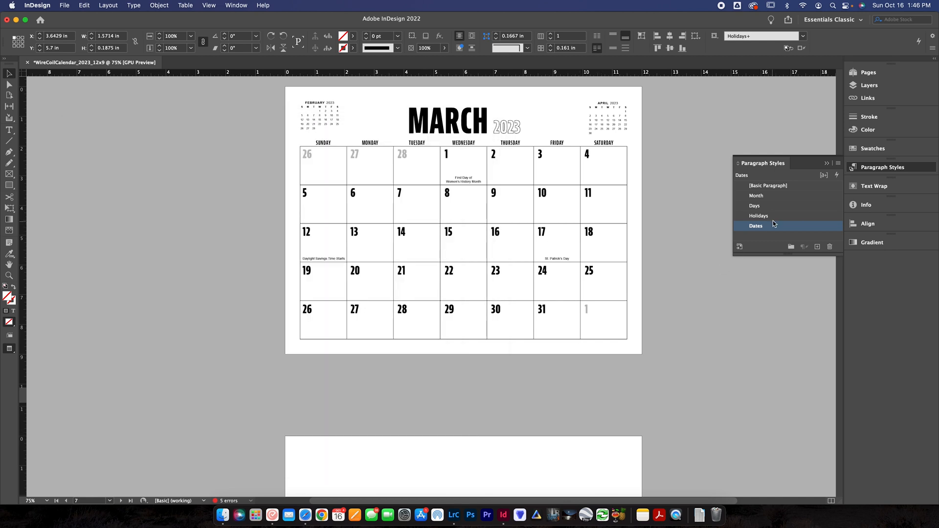
Step: Set the Holidays style to Bernina Sans Compressed Bold at 10 pt and apply it
double_click(758, 215)
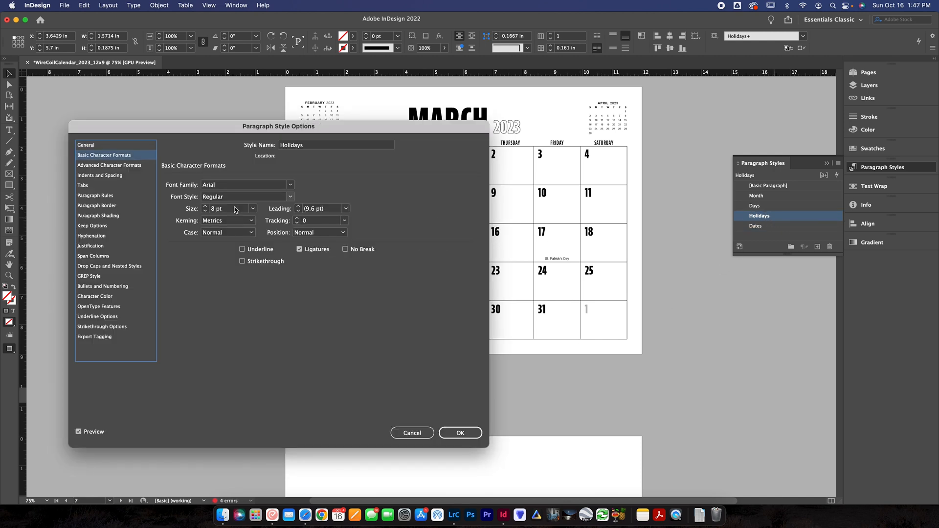
click(291, 184)
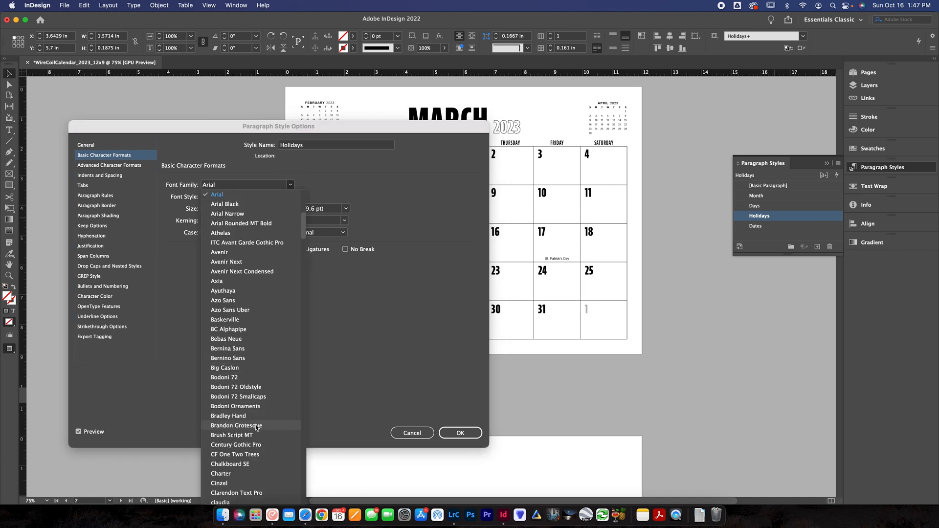
scroll(down, 3)
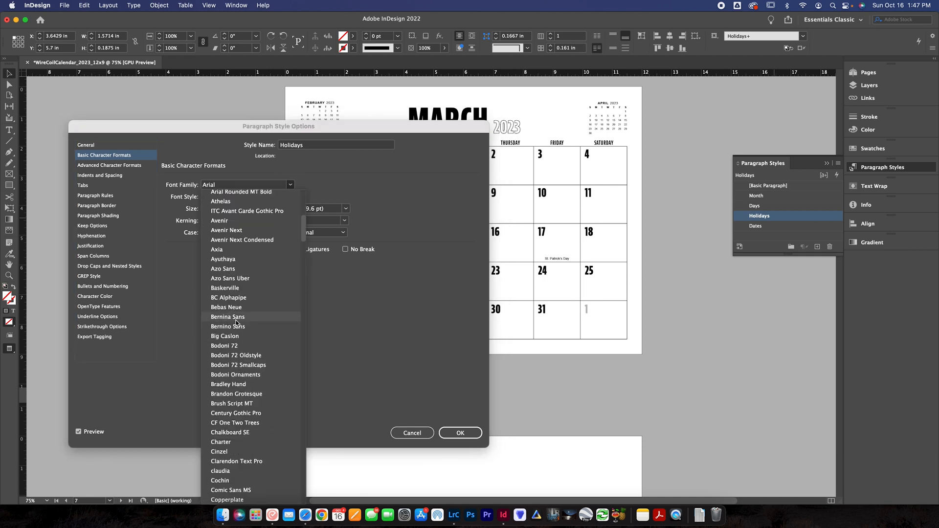
click(227, 317)
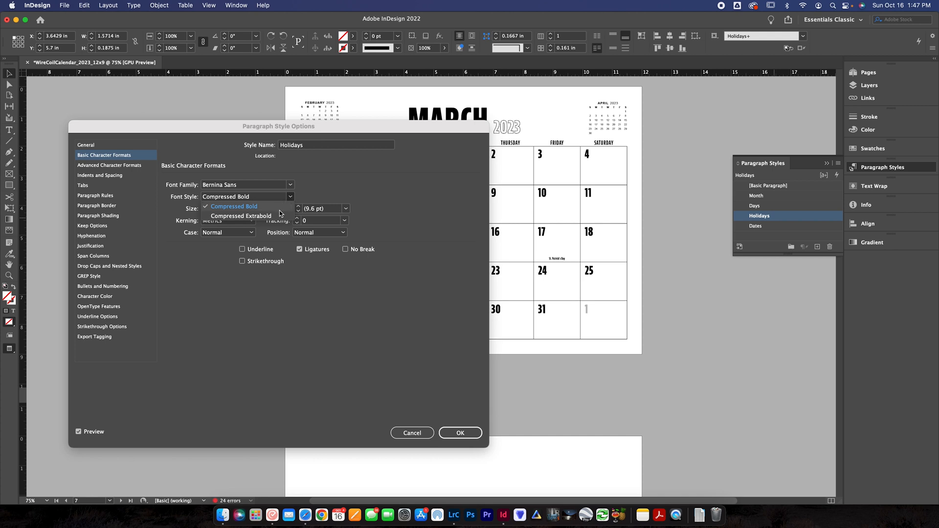
click(241, 215)
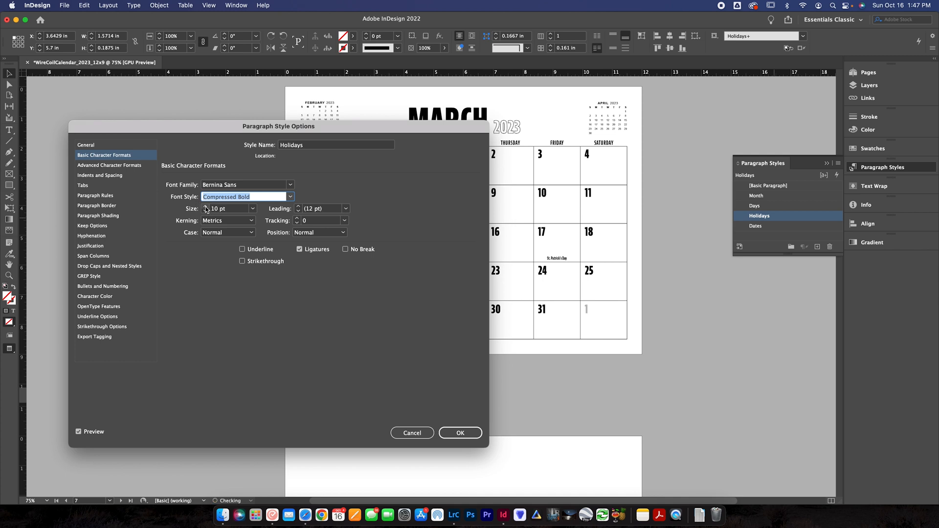
click(460, 433)
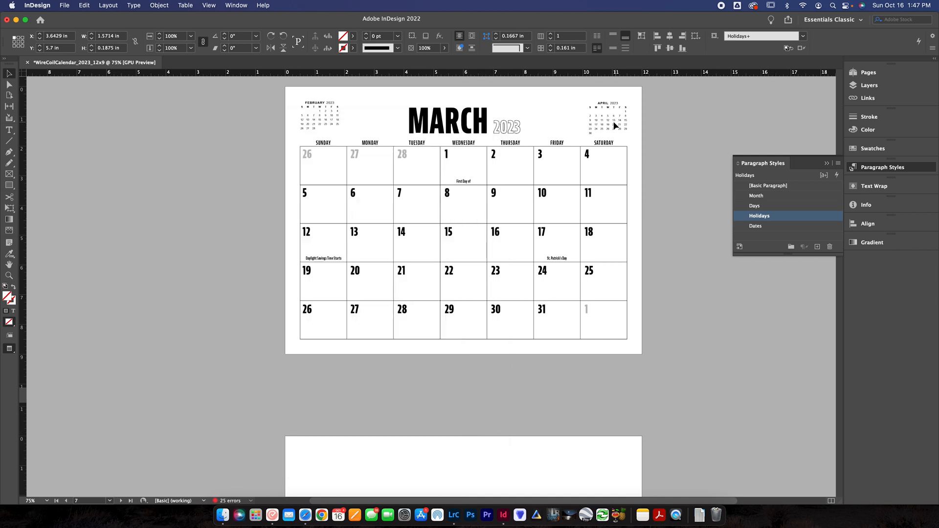
Step: Show the Pages and Layers panels, then page through May and March to the January grid
click(868, 71)
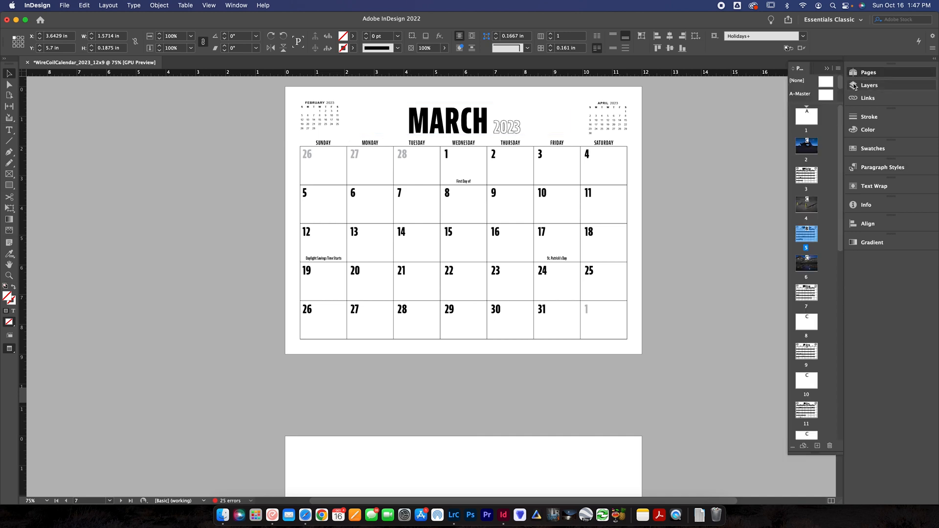
click(869, 85)
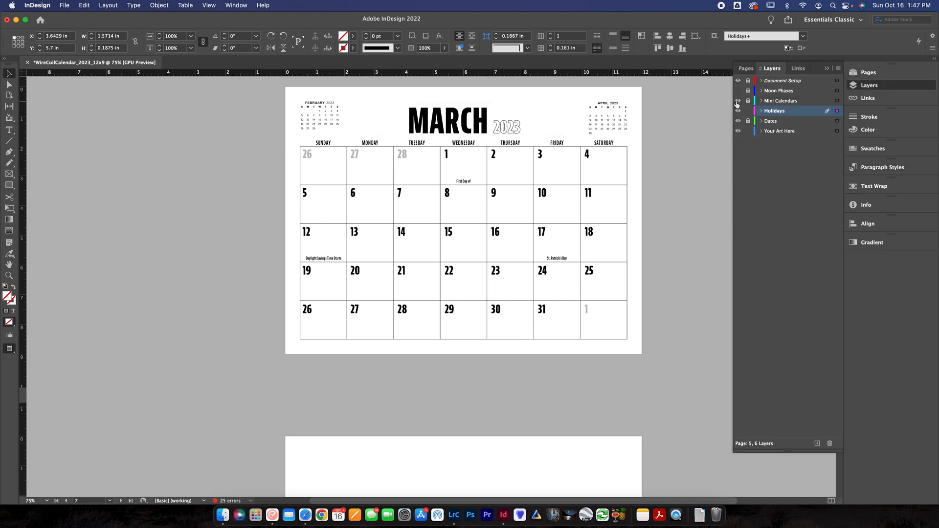
click(737, 101)
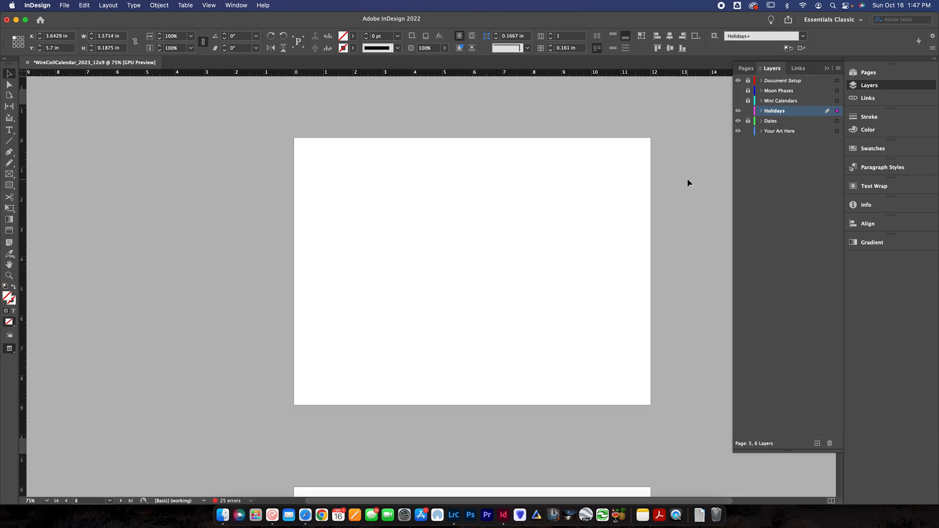
click(123, 501)
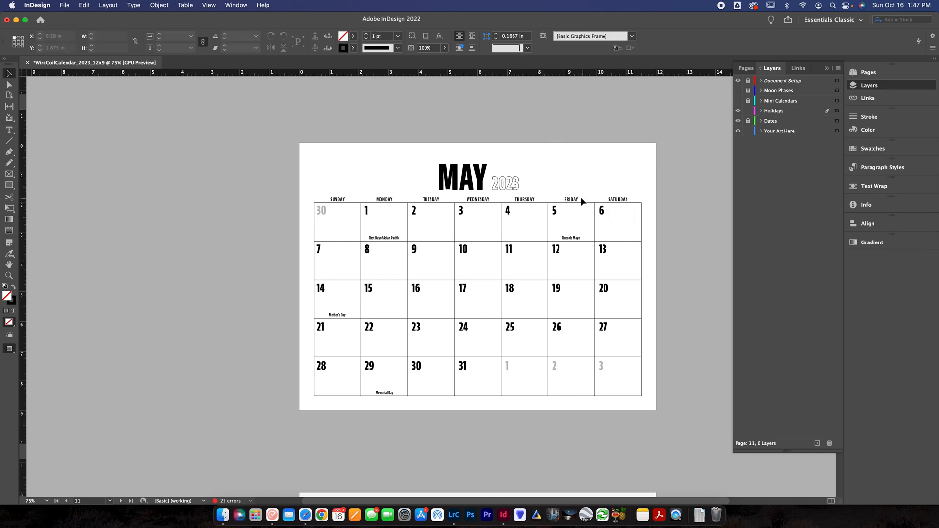
mouse_move(601, 186)
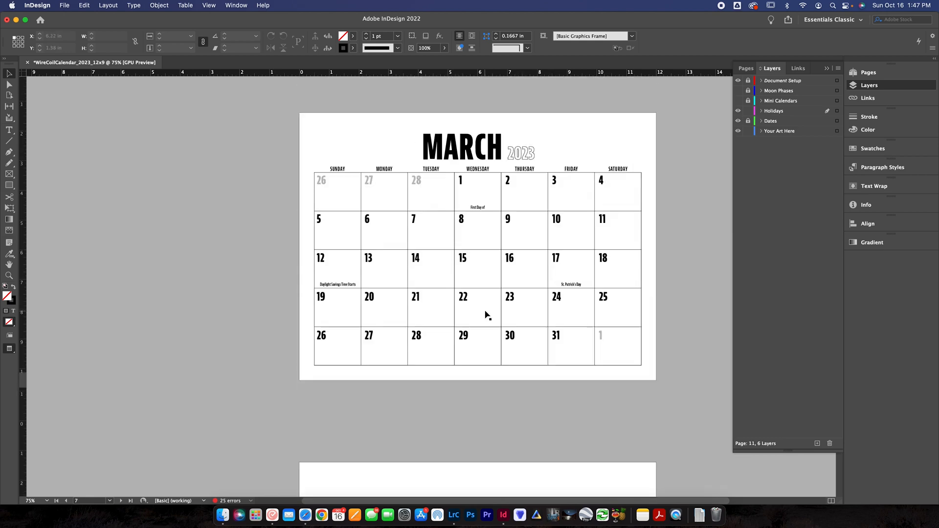
scroll(down, 3)
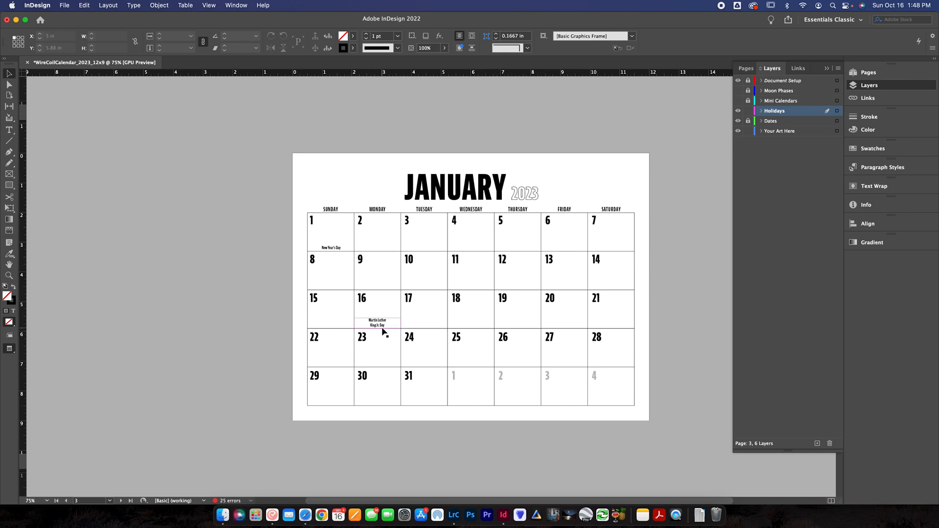
Step: Select the January weekday row, then page through the photo and April pages back to March
click(378, 323)
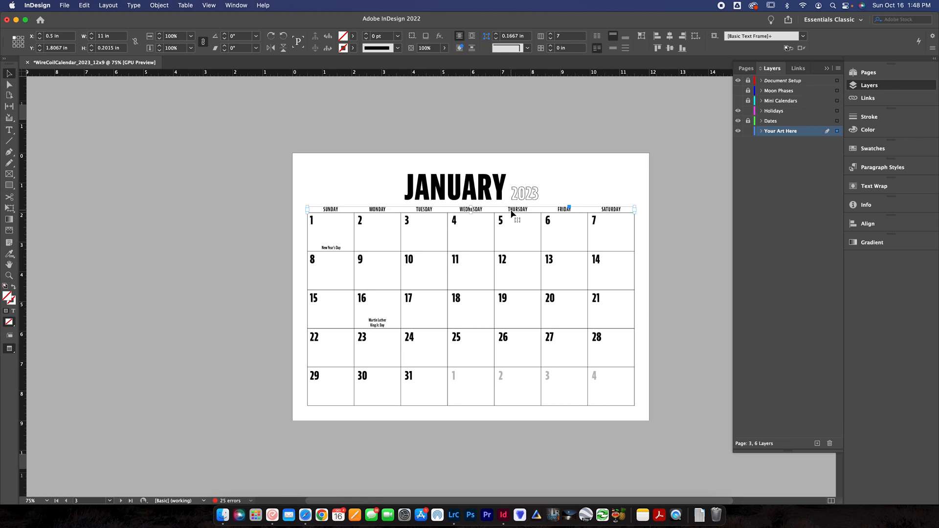
drag(516, 212, 515, 204)
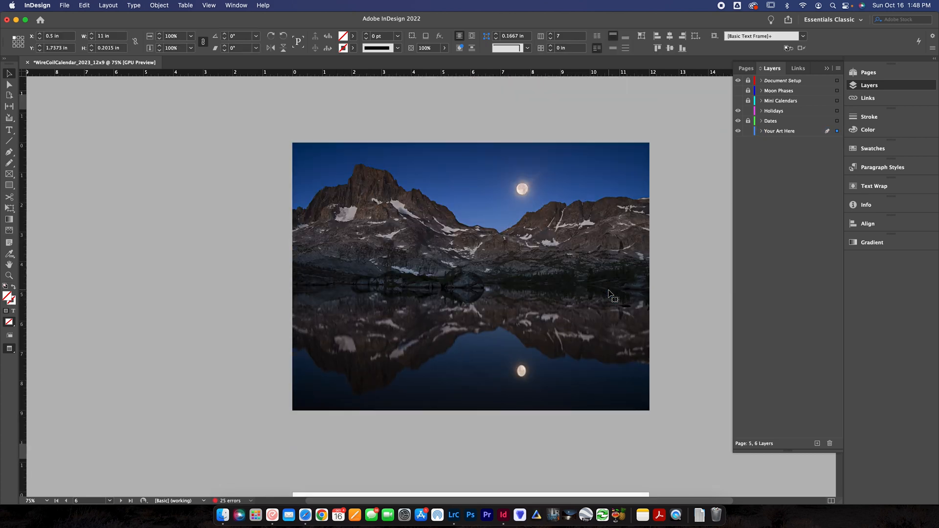
scroll(down, 3)
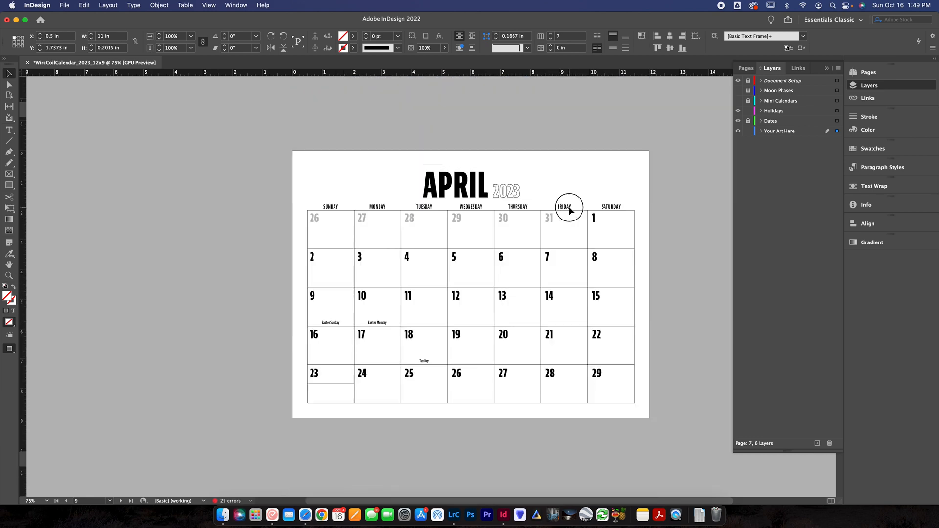
click(568, 206)
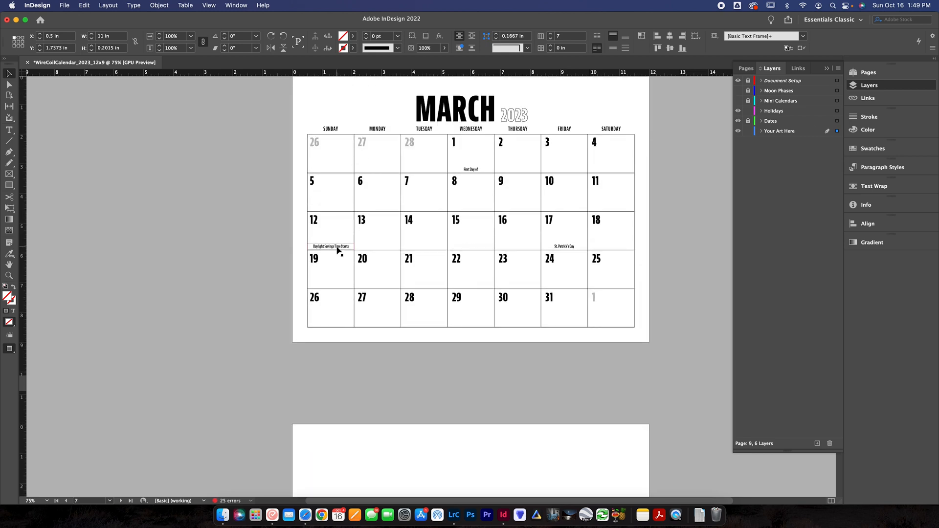
Step: Enlarge the March 1 frame so 'First Day of Women's History Month' fits on two lines
click(470, 170)
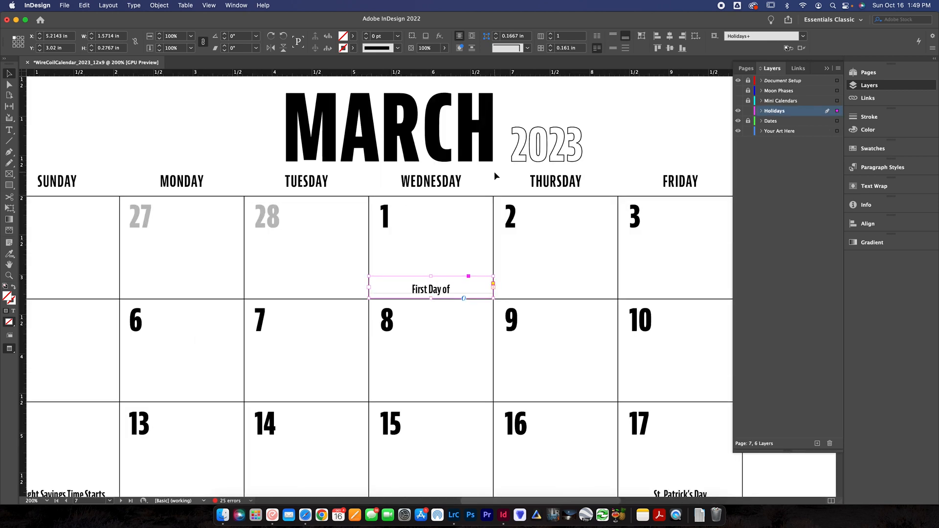
mouse_move(369, 292)
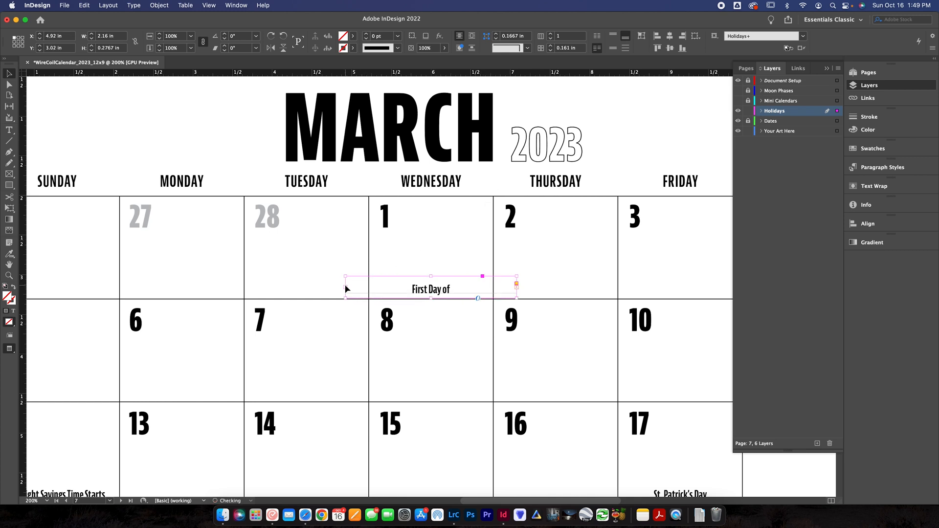
drag(346, 277, 297, 288)
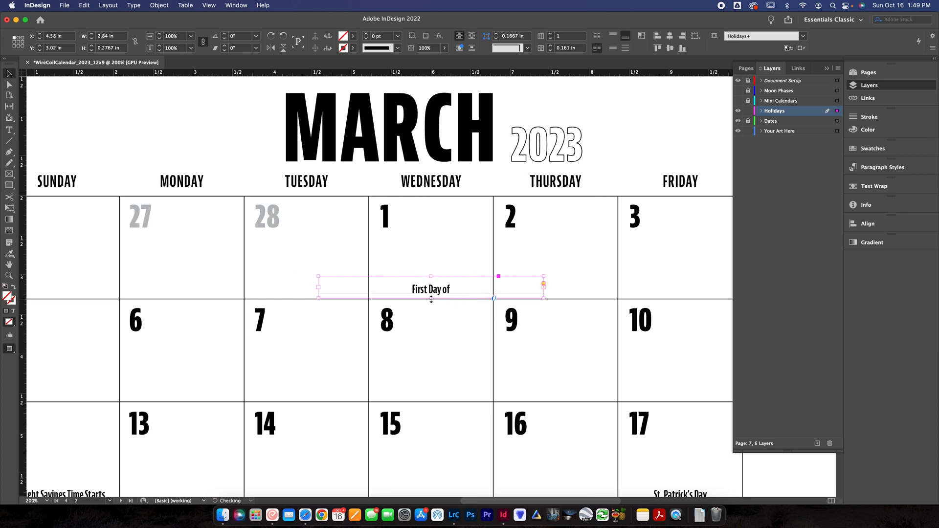
drag(430, 289, 431, 311)
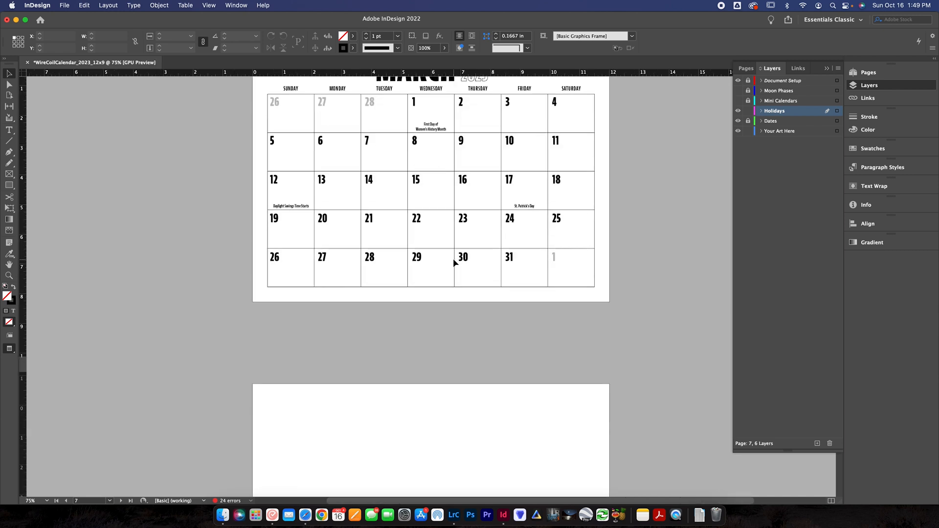
Step: Scroll past December and jump to page 1 with the Wire Coil Calendar setup instructions
scroll(down, 3)
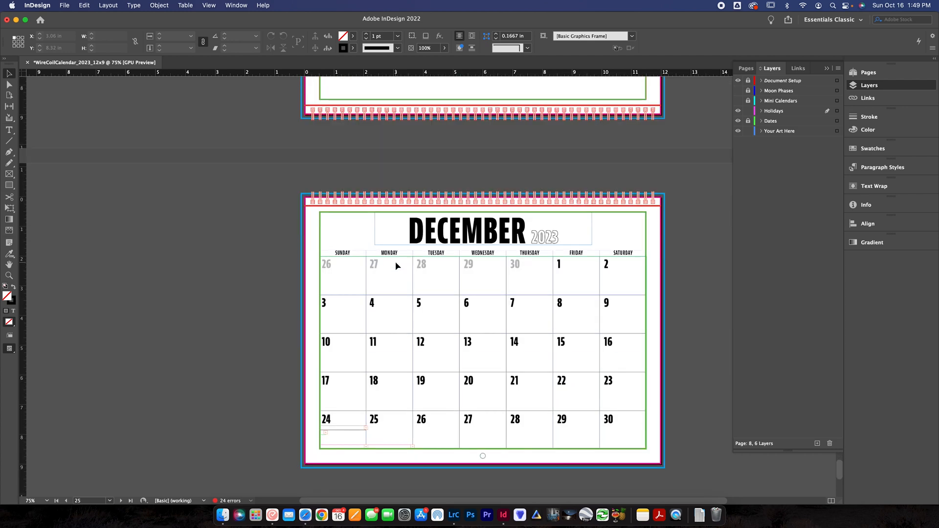
click(123, 501)
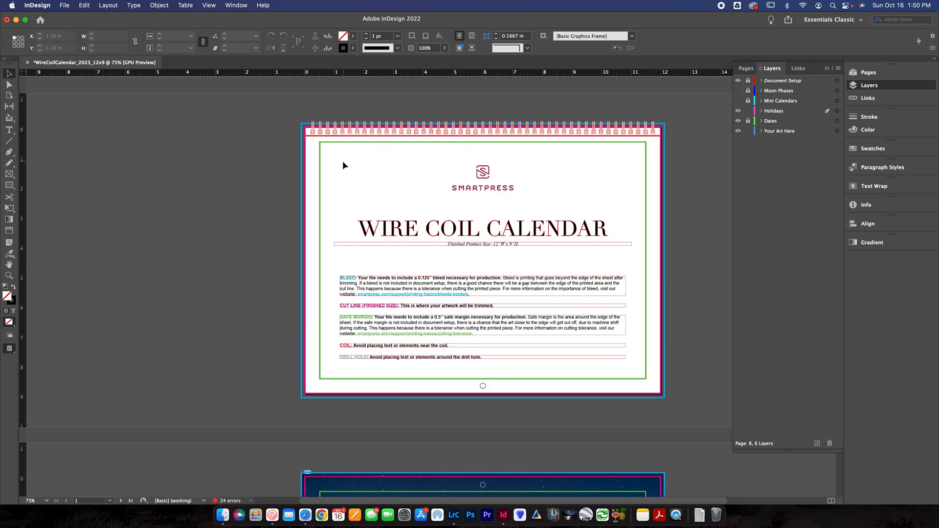
scroll(down, 3)
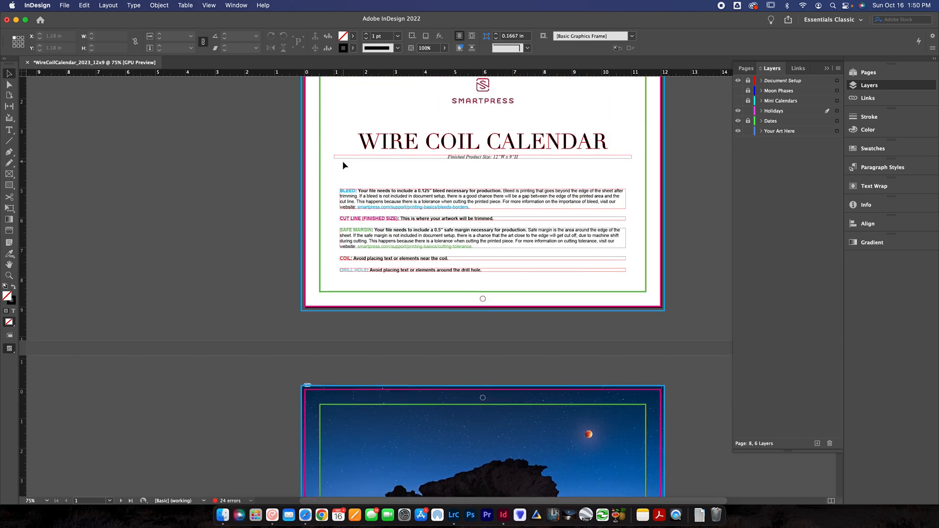
scroll(down, 3)
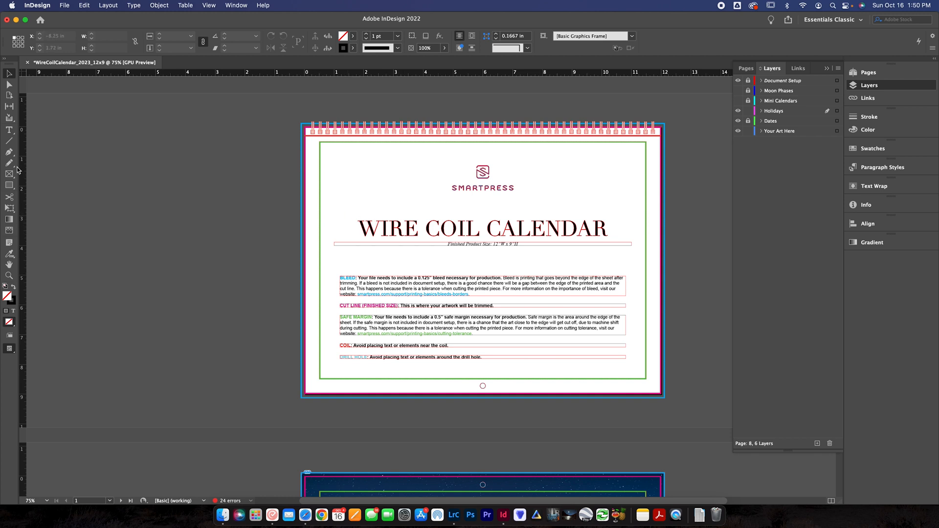
Step: Add a '2023 UTAH CALENDAR' title frame across the top of the cover in Bernina Sans Compressed Extrabold
click(9, 130)
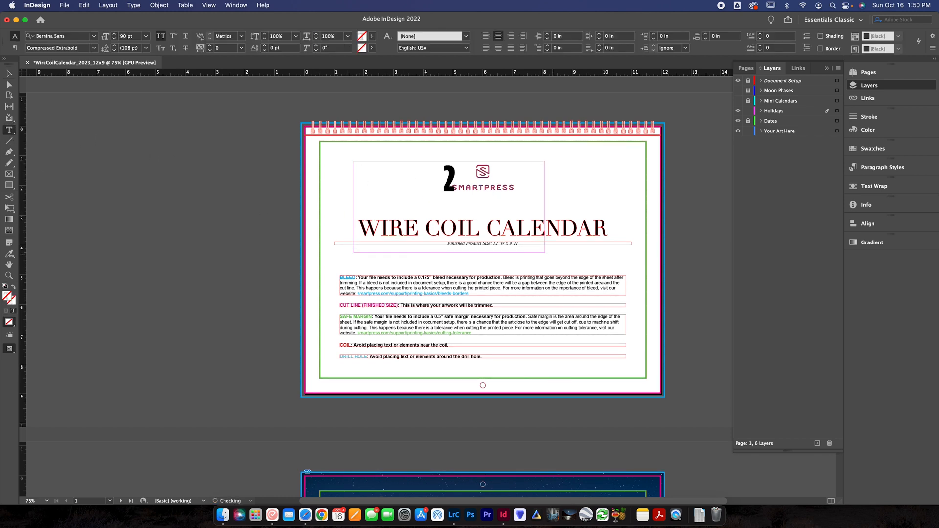
text(2023 UTAH)
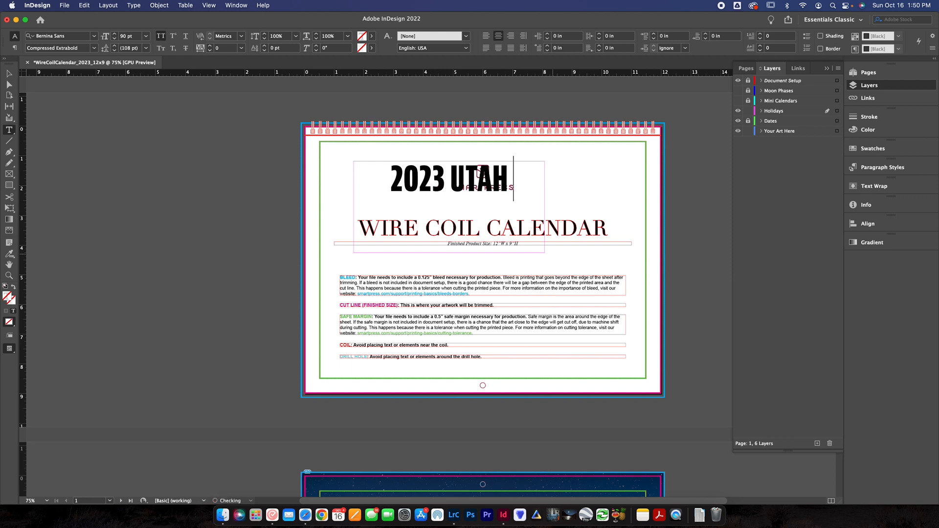
text(CALENDAR)
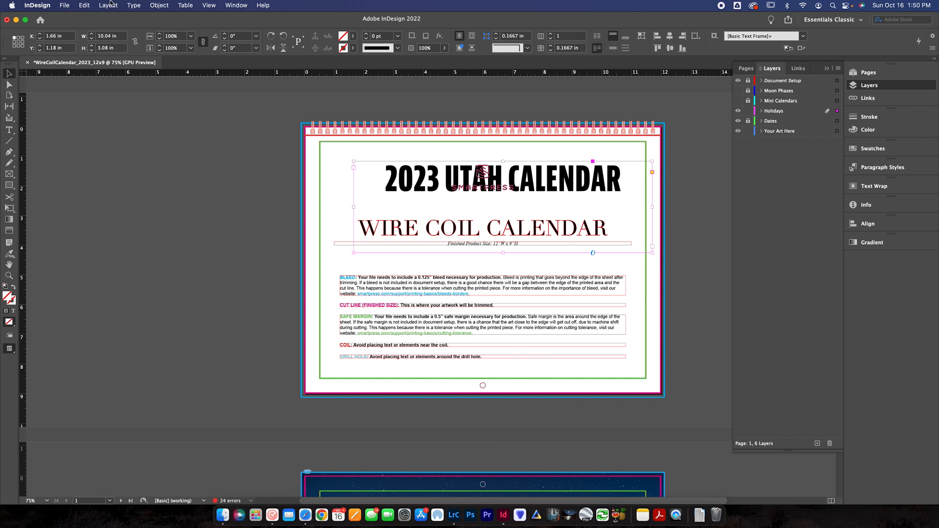
click(64, 6)
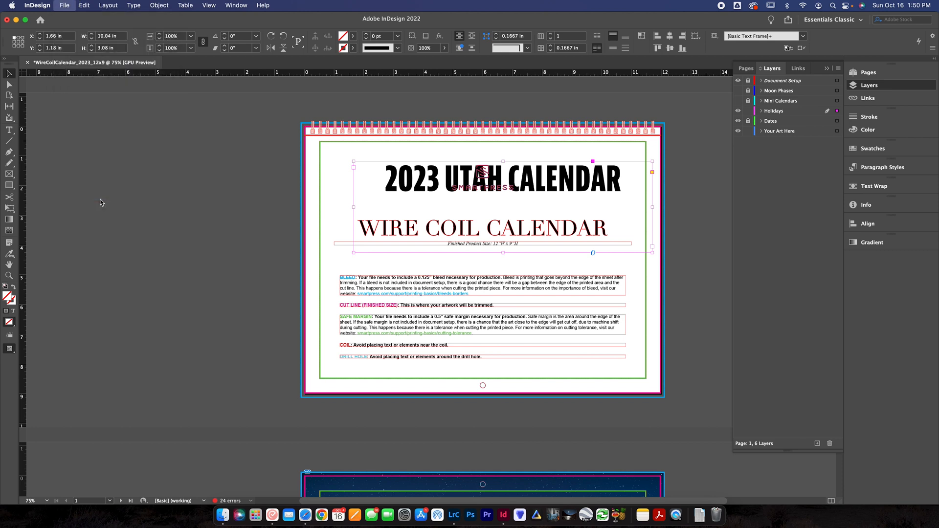
click(65, 6)
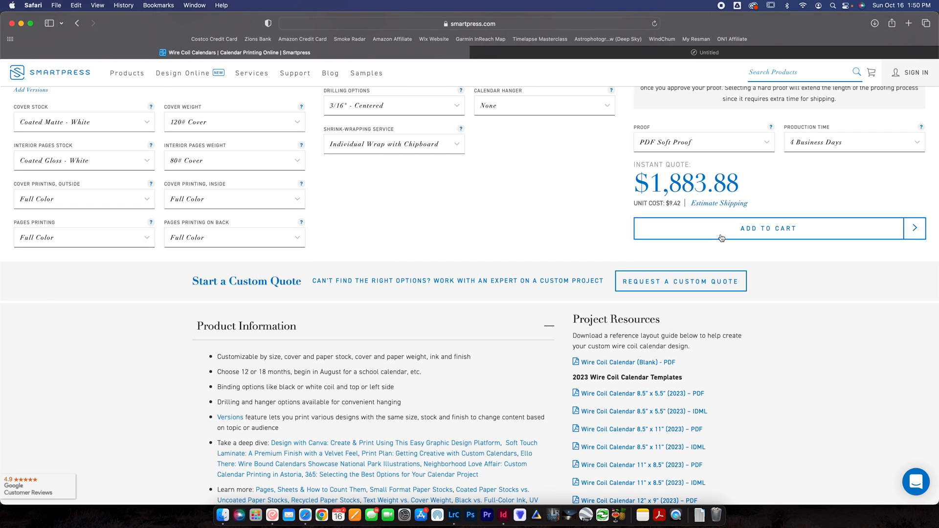
Step: Reveal the Smartpress proof choices: PDF soft proof plus $50 and $70 printed hard proofs
click(703, 142)
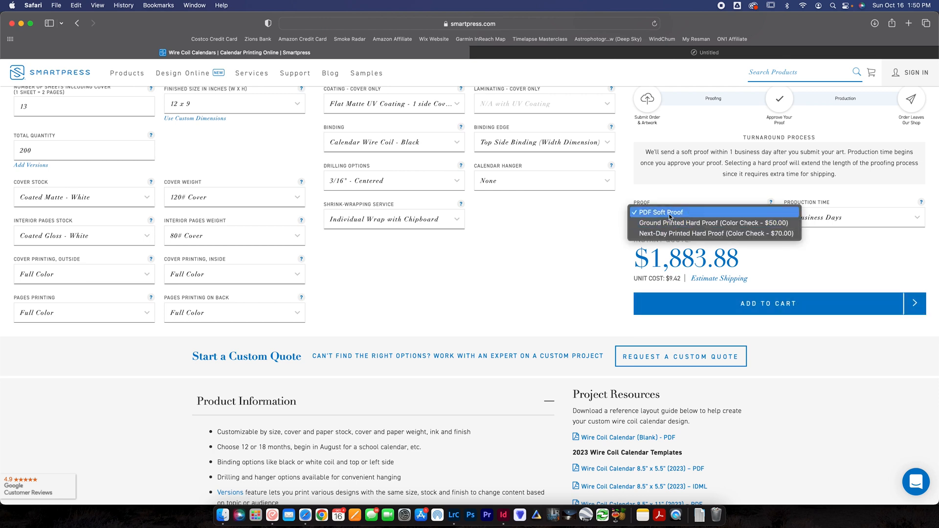